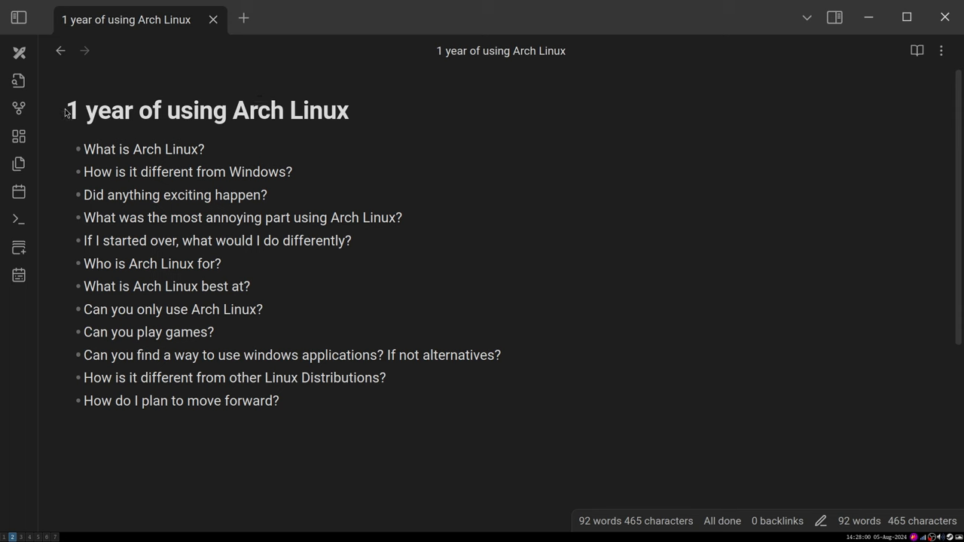
Title the note 'Can you use Arch Linux as your main operating system?'.
triple_click(207, 110)
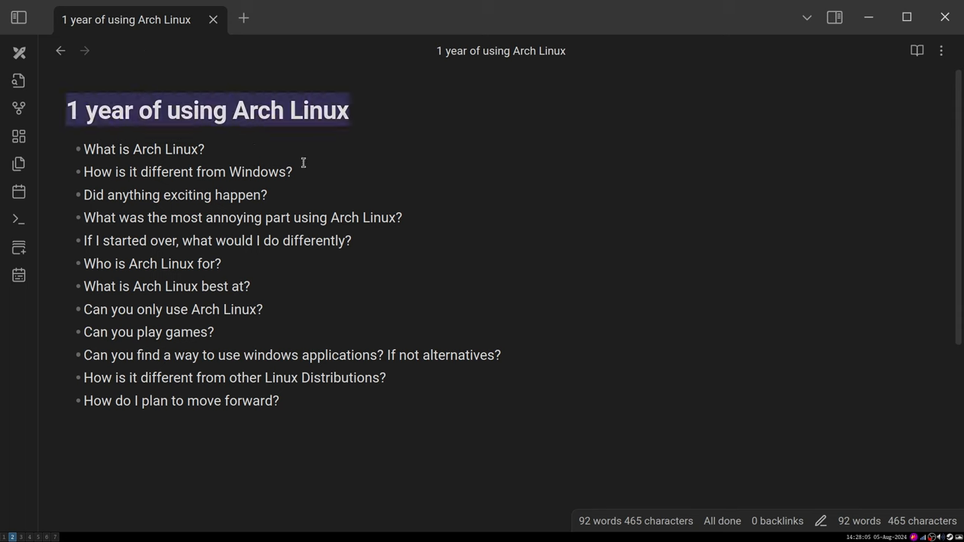
left_click(205, 149)
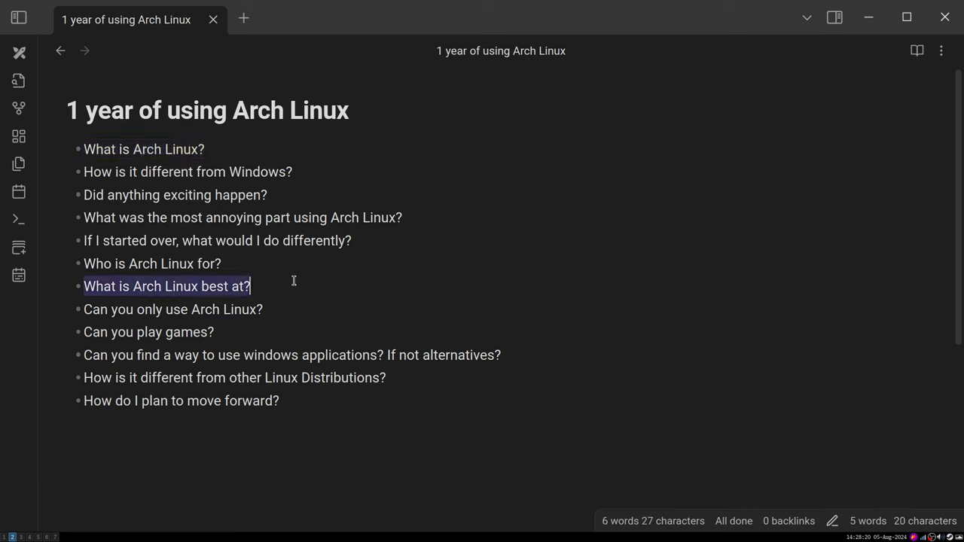
type("Can you use Arch Linux as your main operating system?")
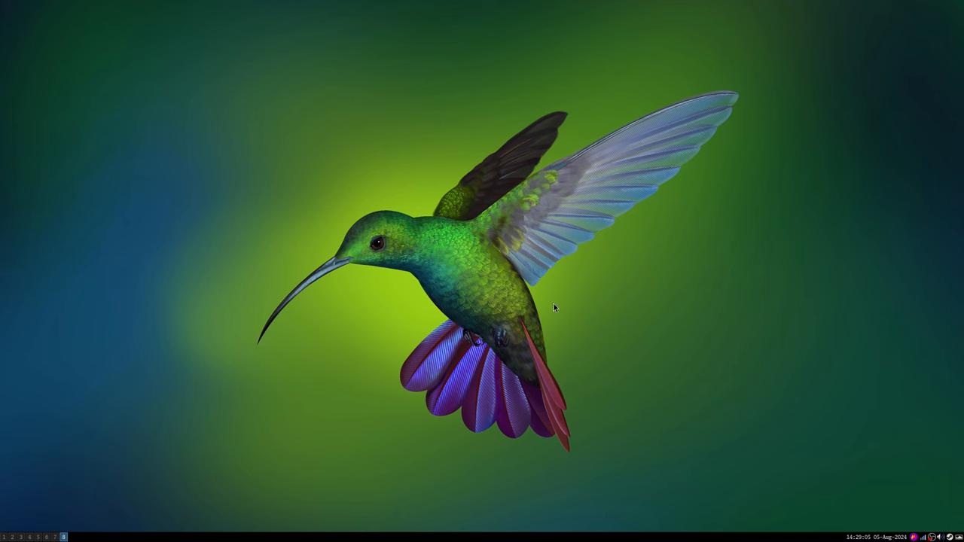
mouse_move(580, 203)
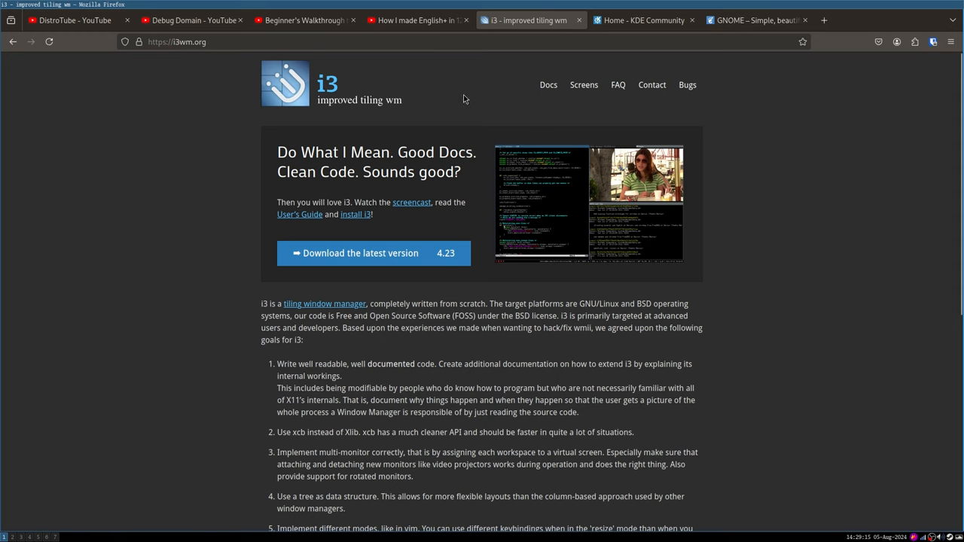
mouse_move(421, 120)
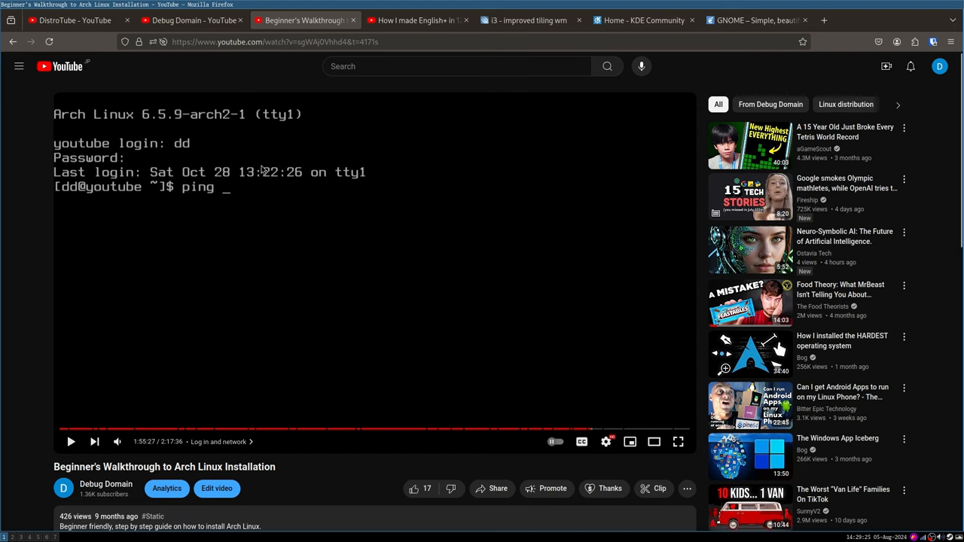
mouse_move(218, 188)
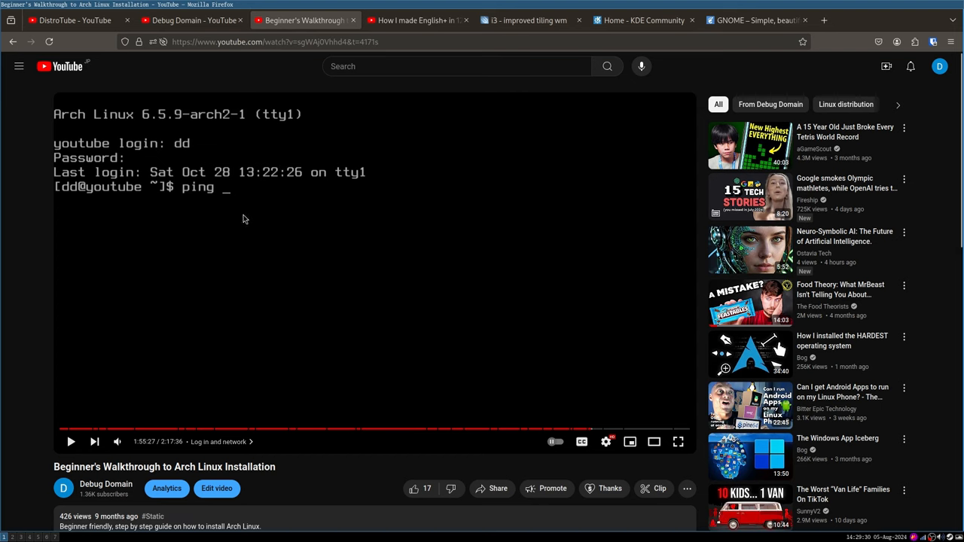
mouse_move(424, 174)
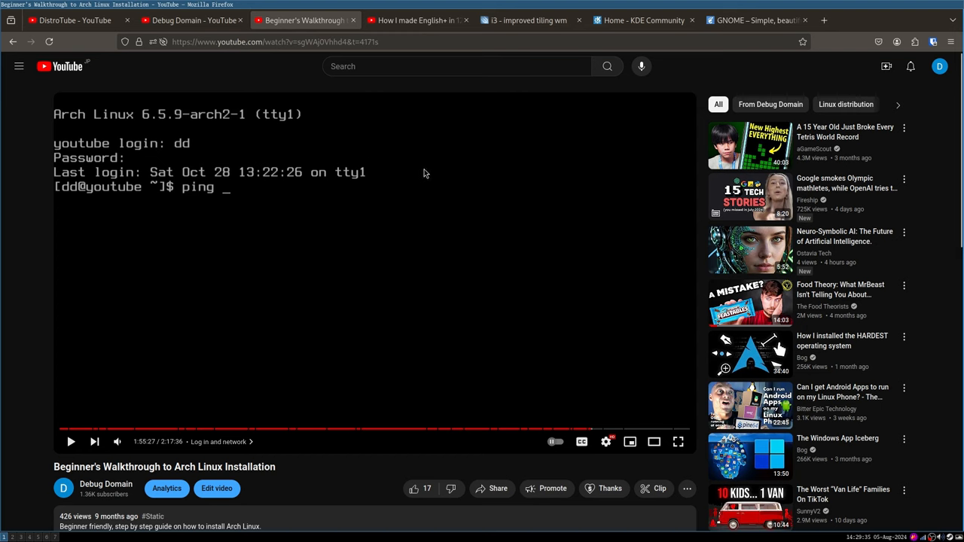
mouse_move(487, 155)
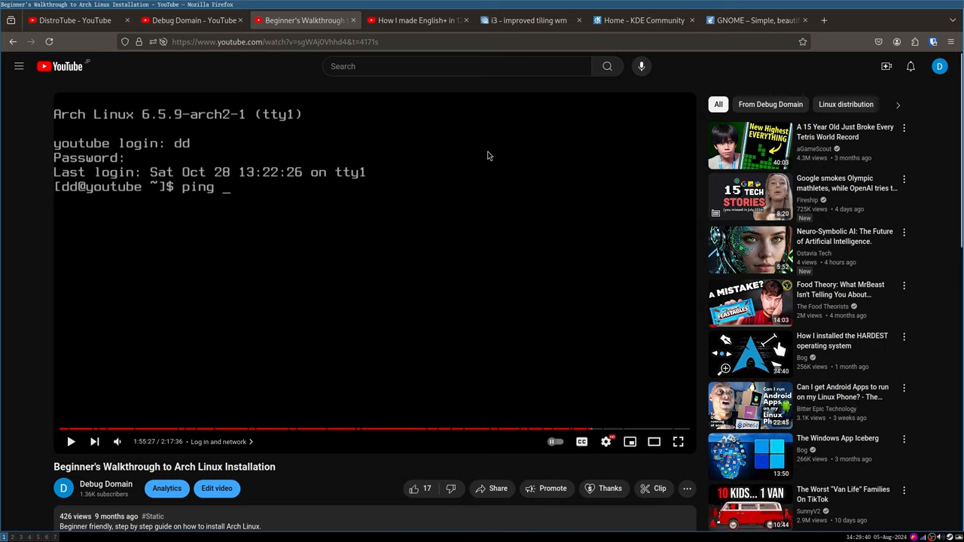
Switch to the 'Home - KDE Community' Firefox tab.
left_click(642, 20)
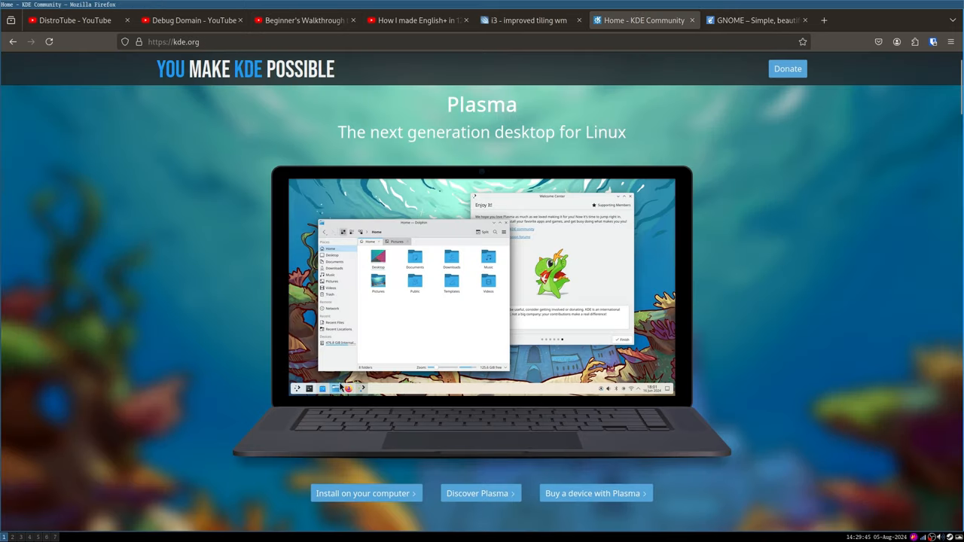
mouse_move(625, 160)
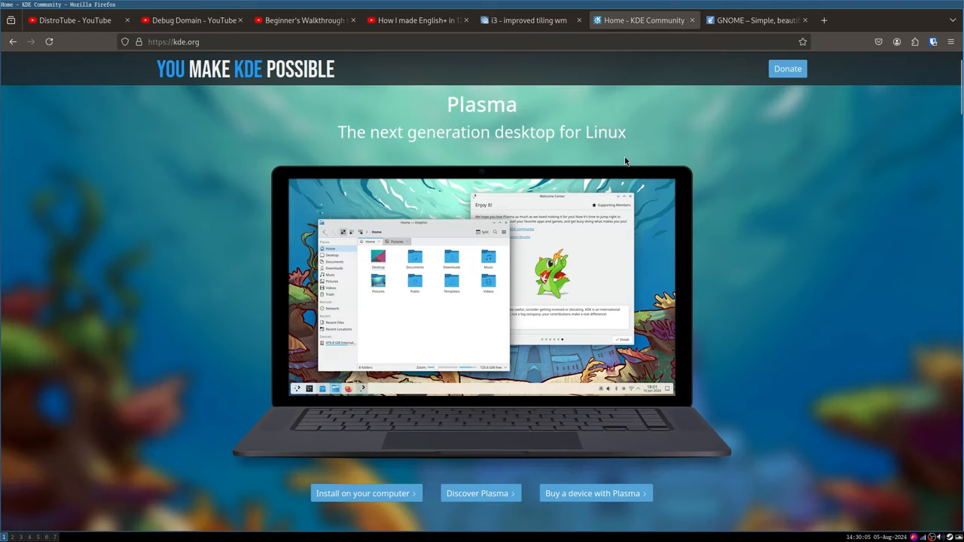
mouse_move(617, 239)
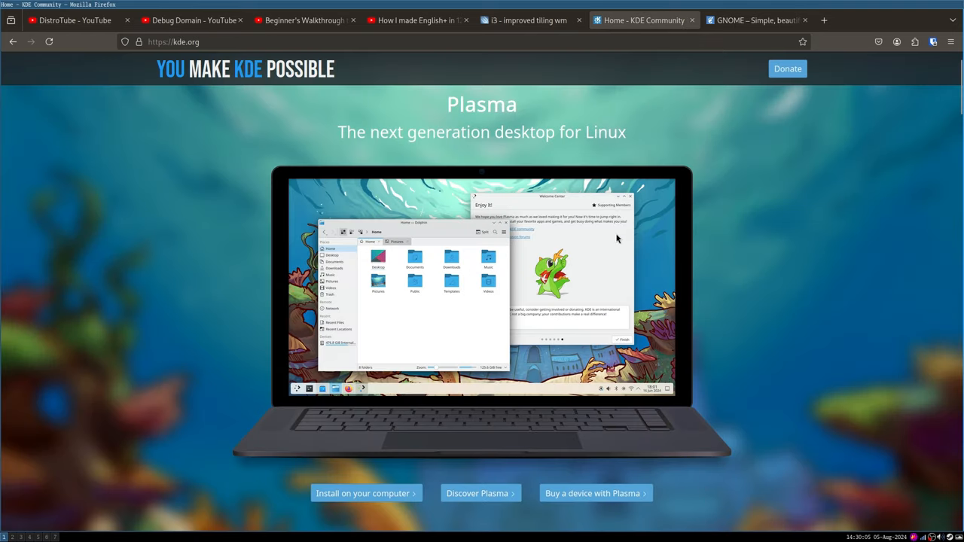
mouse_move(671, 351)
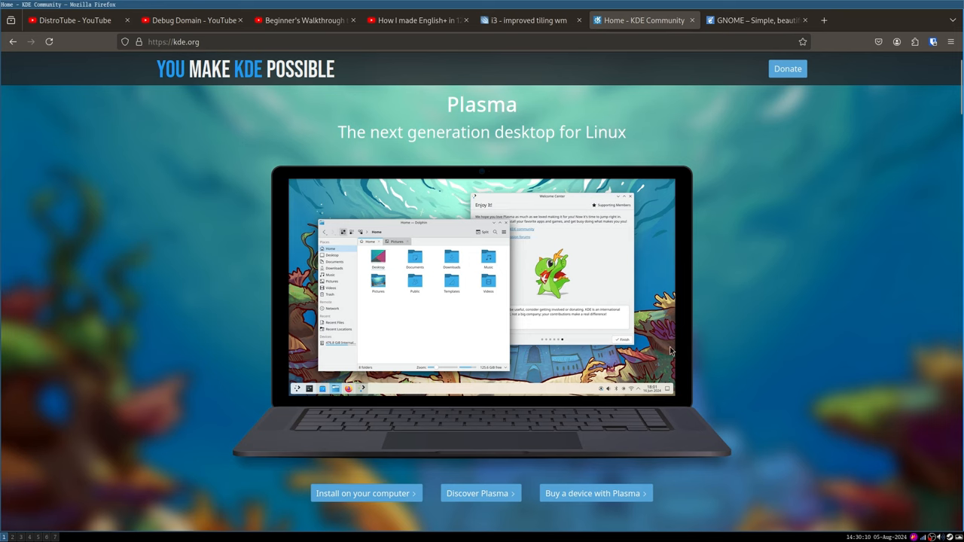
mouse_move(600, 193)
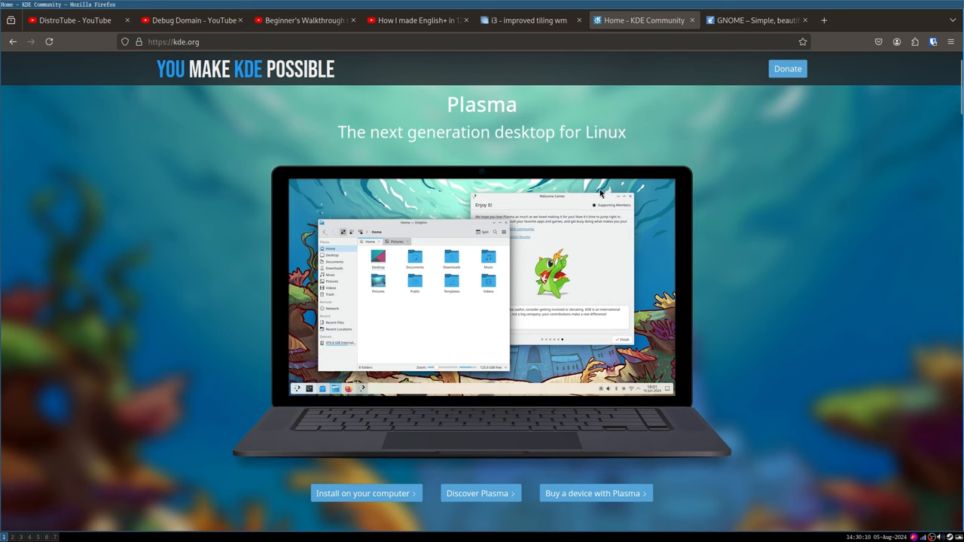
Switch to empty i3 workspace 8 with the hummingbird wallpaper.
left_click(527, 20)
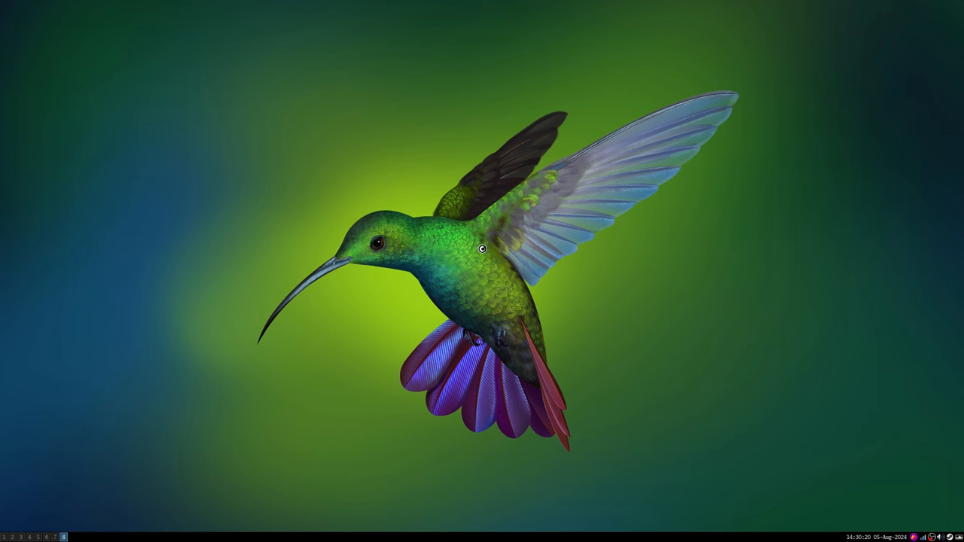
mouse_move(843, 346)
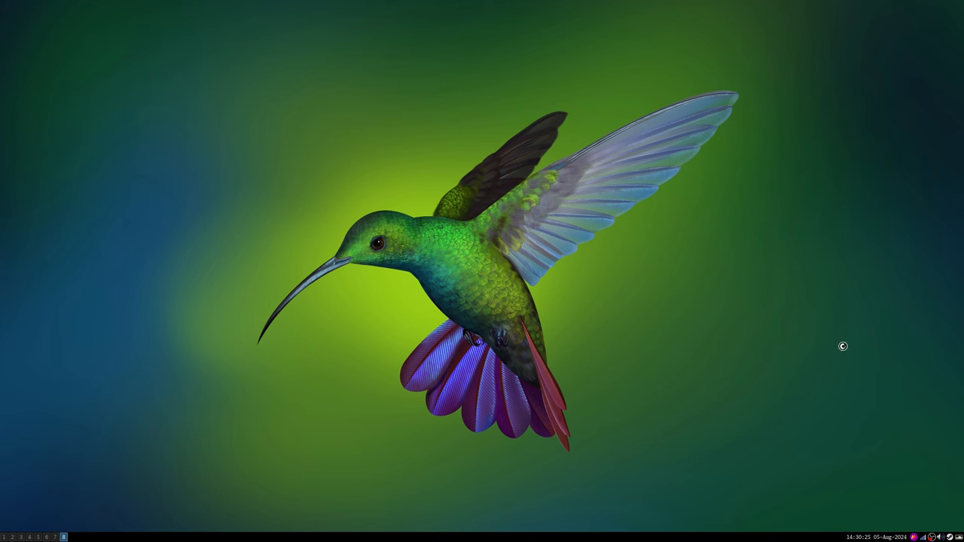
Return to workspace 1, where Firefox shows the Debug Domain YouTube channel.
left_click(64, 536)
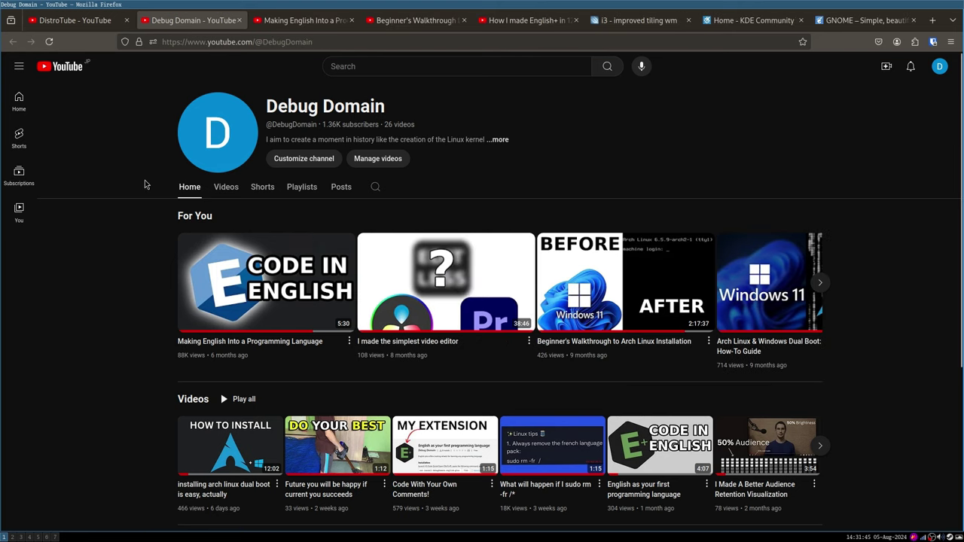
mouse_move(222, 324)
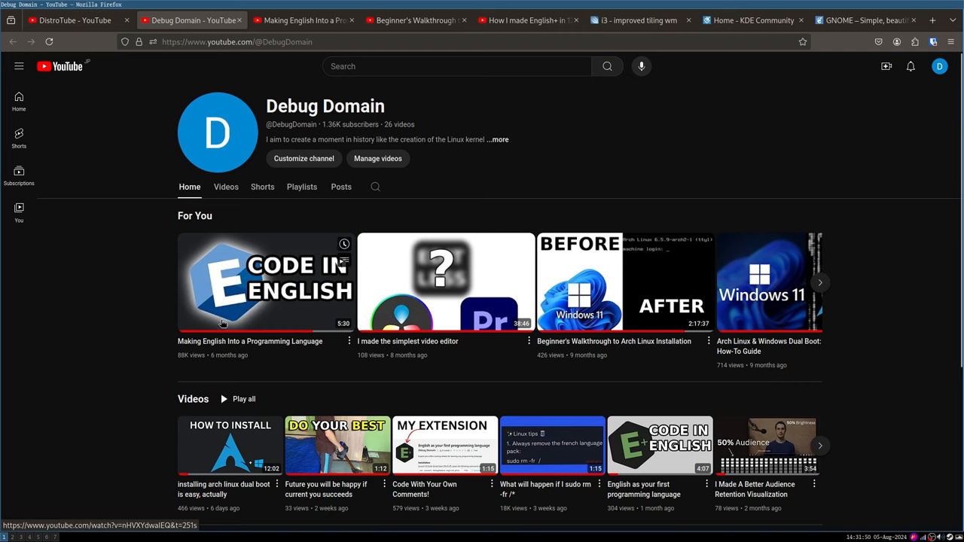
mouse_move(195, 364)
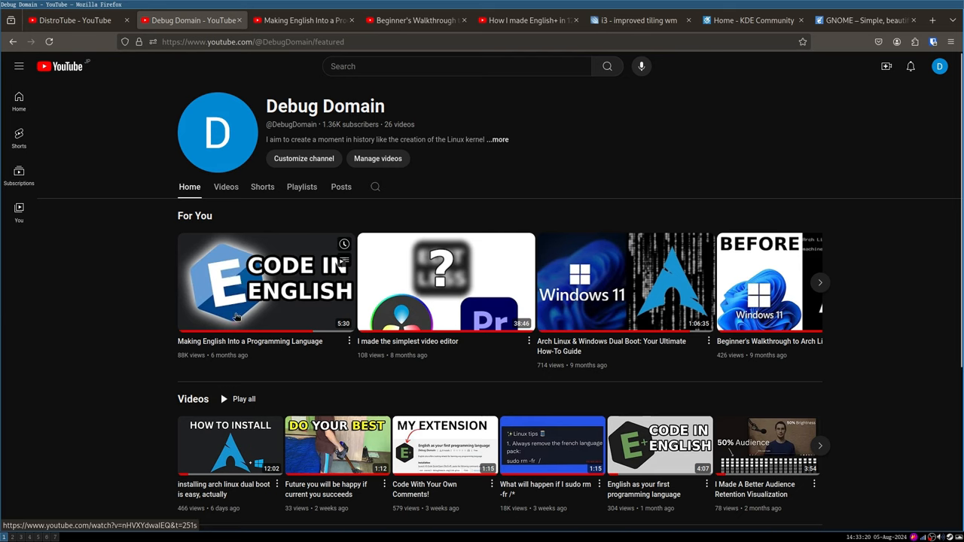
mouse_move(403, 208)
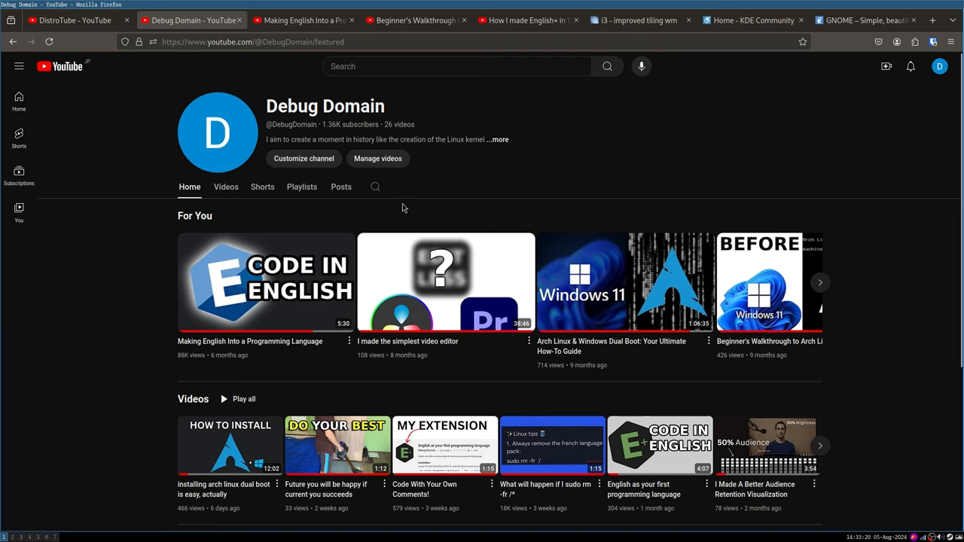
mouse_move(401, 221)
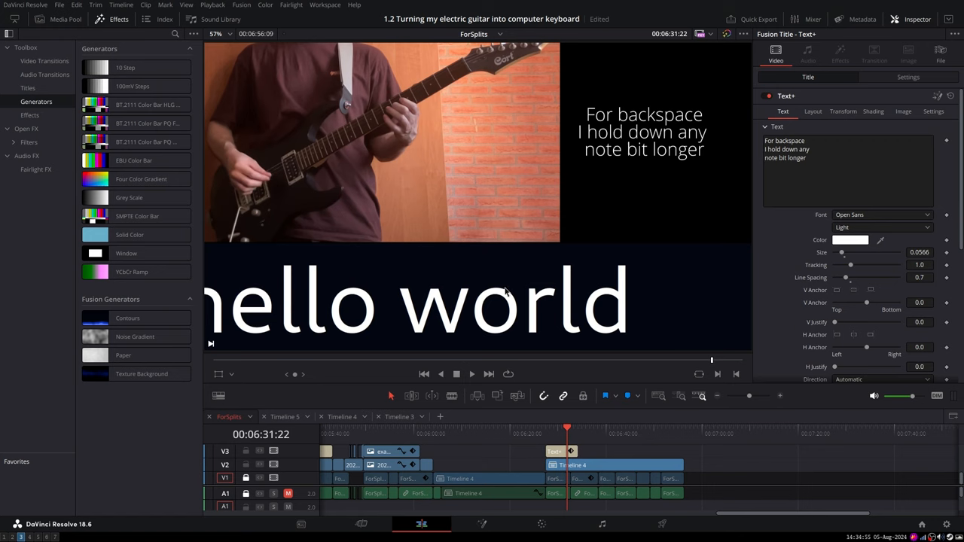
mouse_move(622, 196)
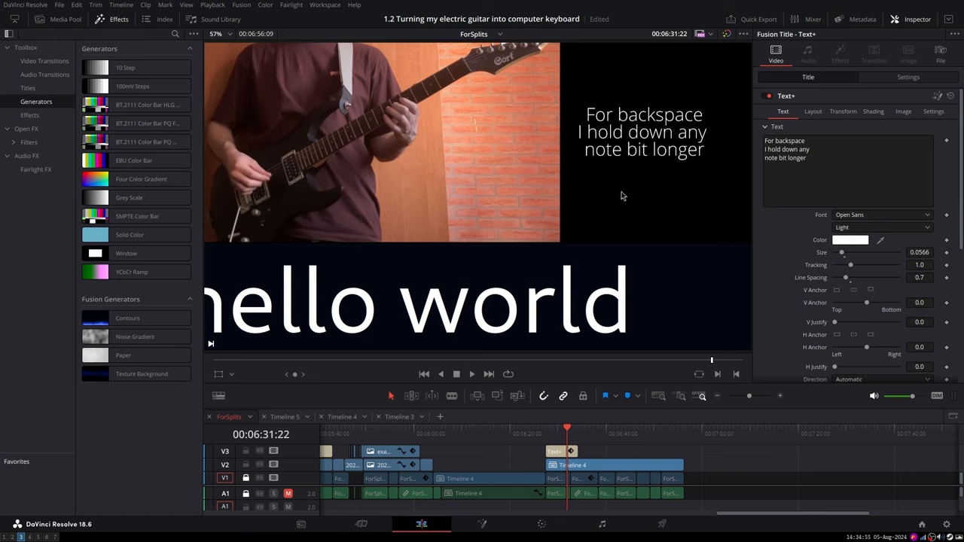
mouse_move(613, 216)
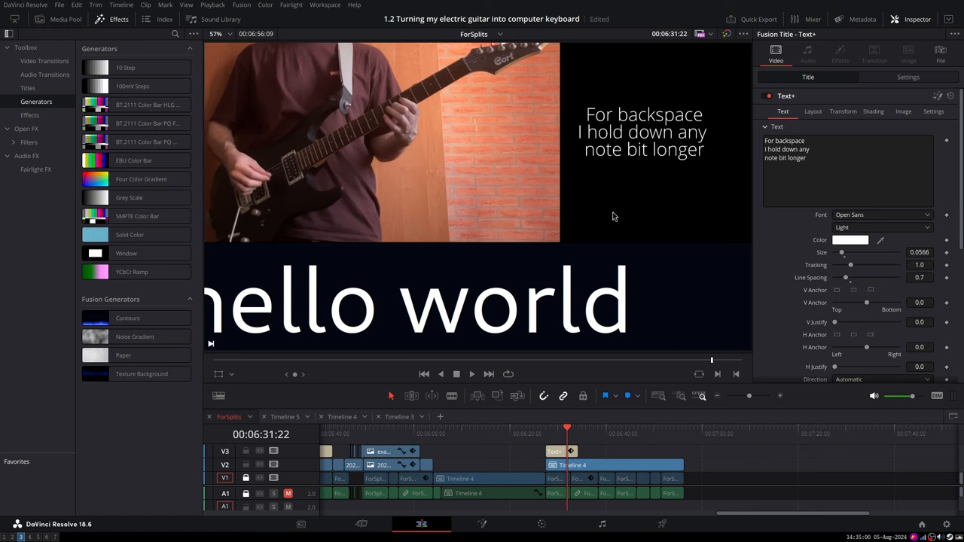
mouse_move(560, 304)
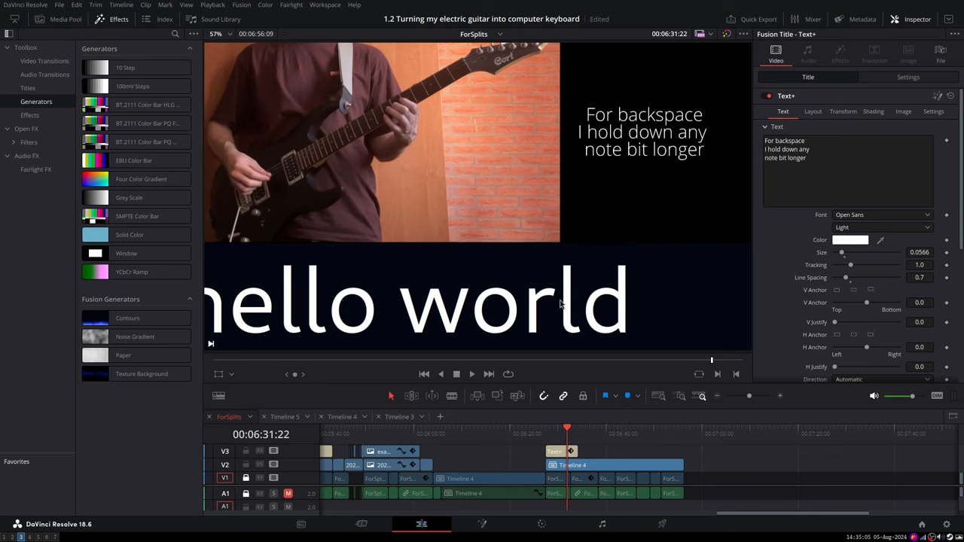
mouse_move(531, 198)
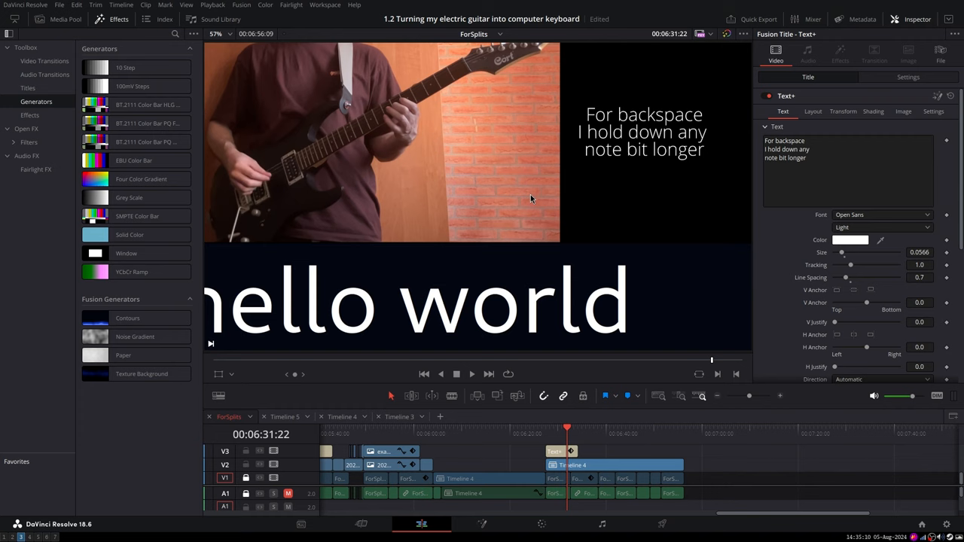
mouse_move(661, 523)
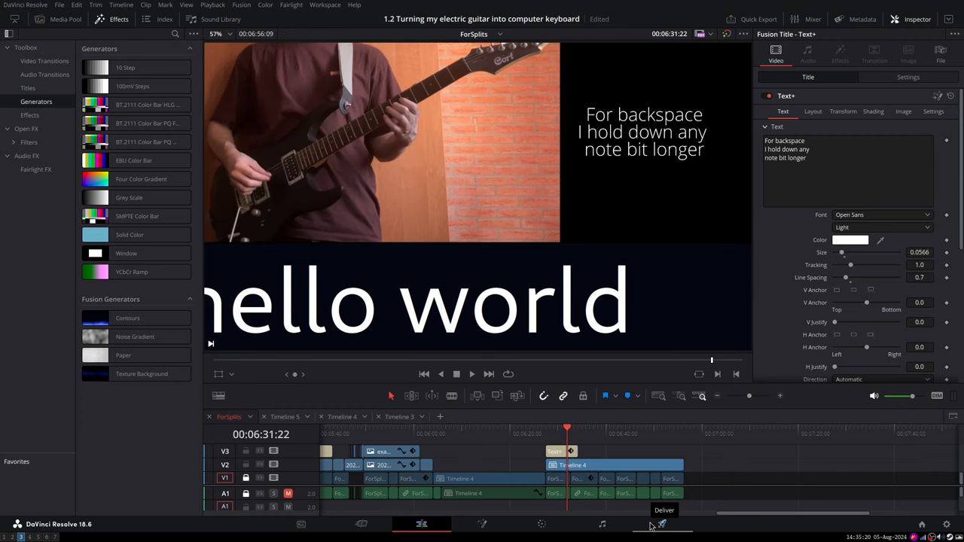
left_click(662, 524)
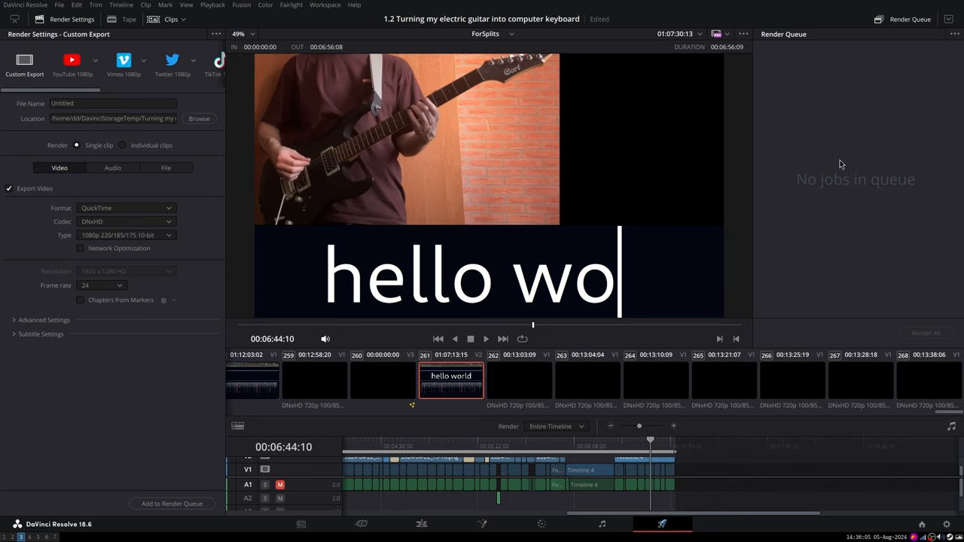
mouse_move(519, 414)
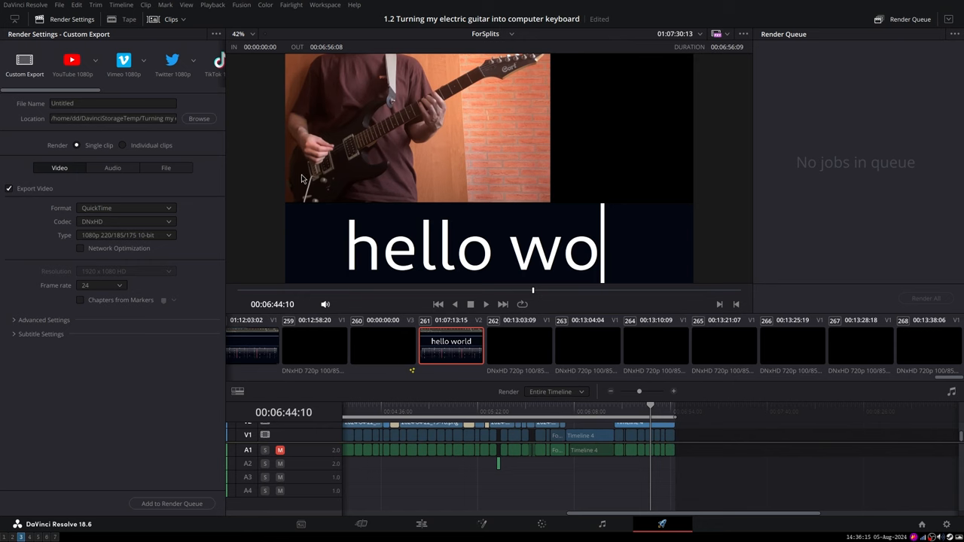
mouse_move(169, 225)
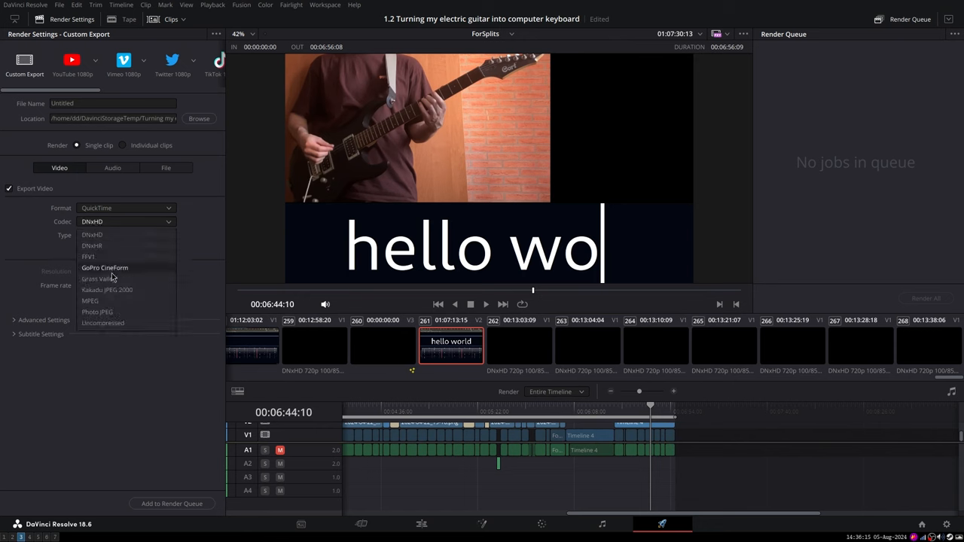
mouse_move(101, 234)
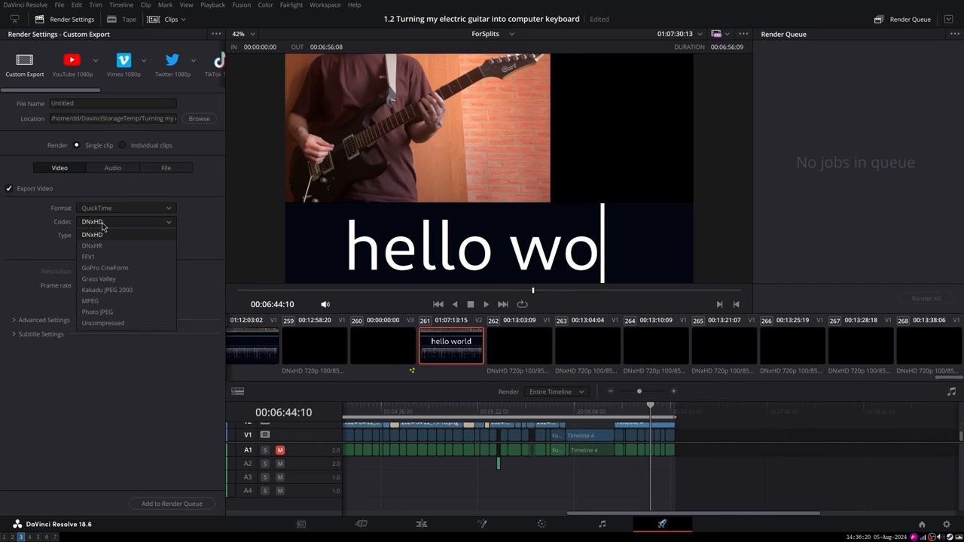
left_click(91, 234)
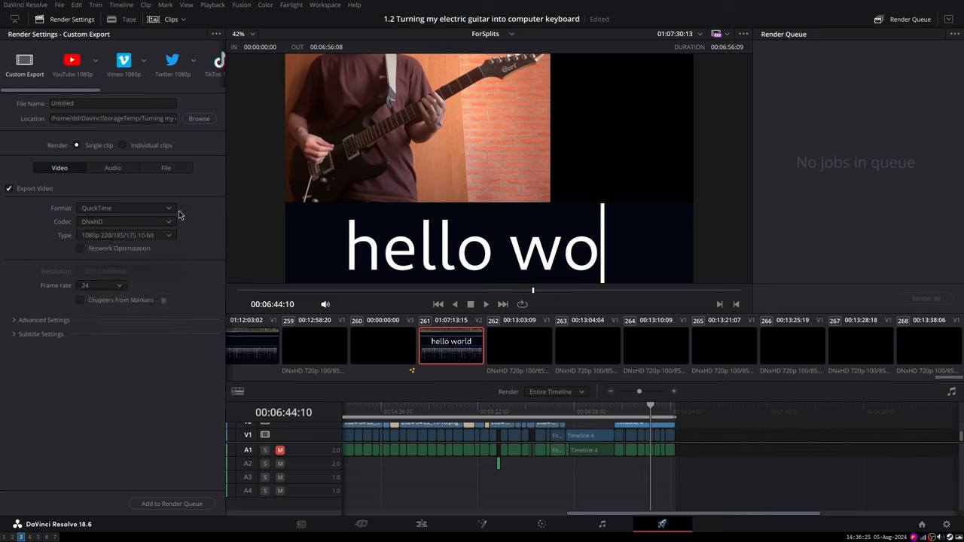
mouse_move(183, 218)
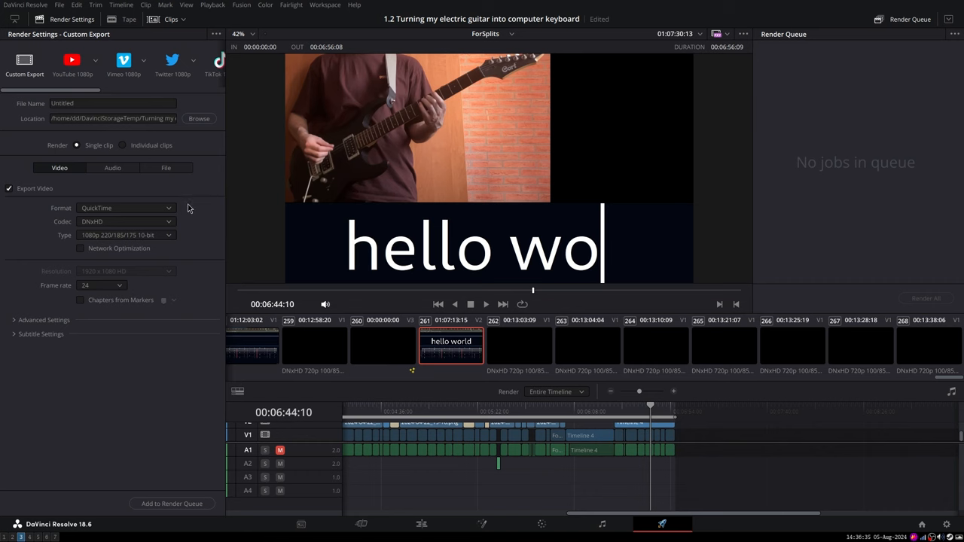
mouse_move(548, 216)
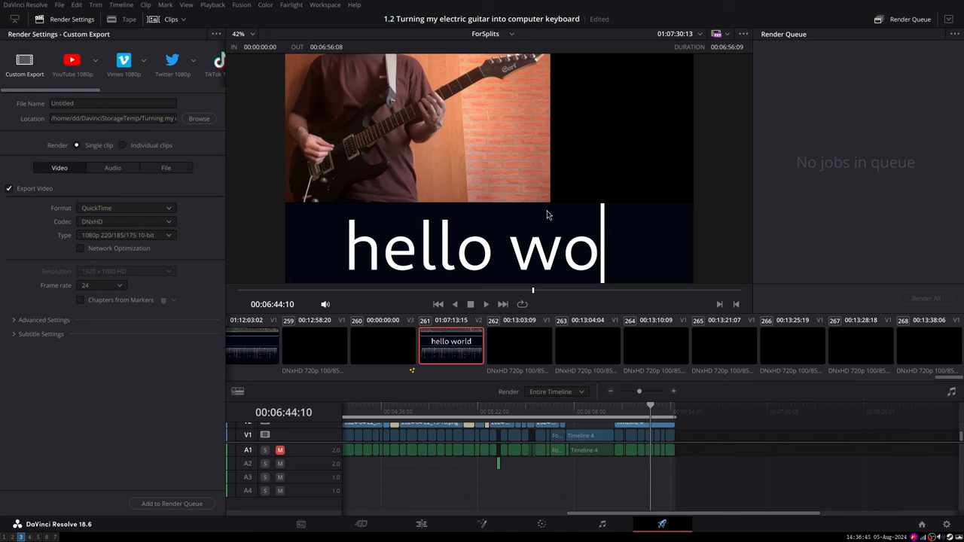
mouse_move(565, 201)
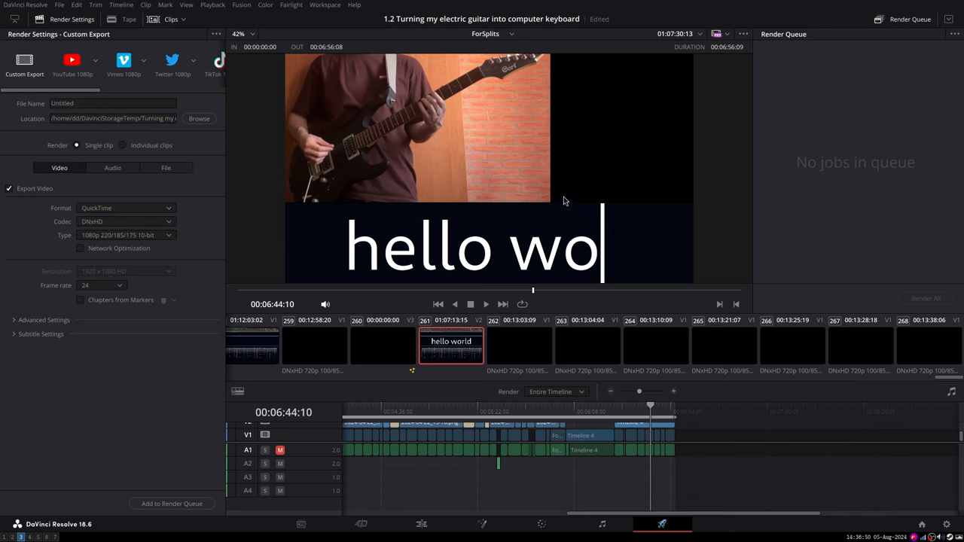
mouse_move(549, 208)
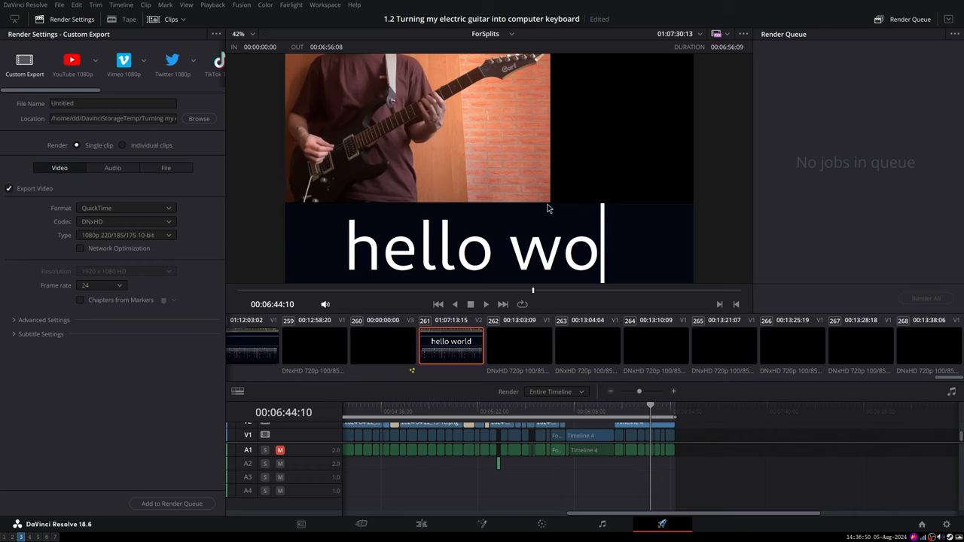
mouse_move(527, 216)
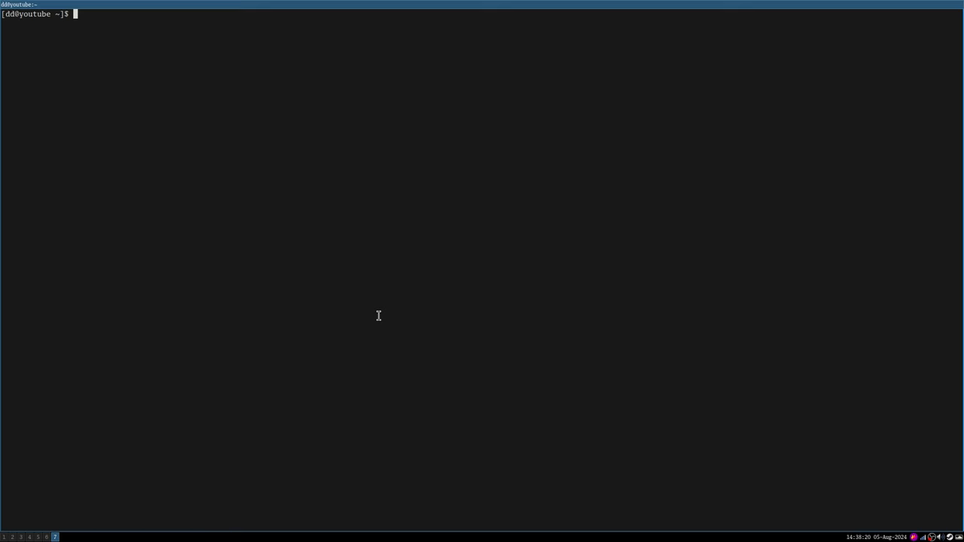
Enter 'sudo pacman -S gimp' at the terminal prompt.
type("sudo pacman -S")
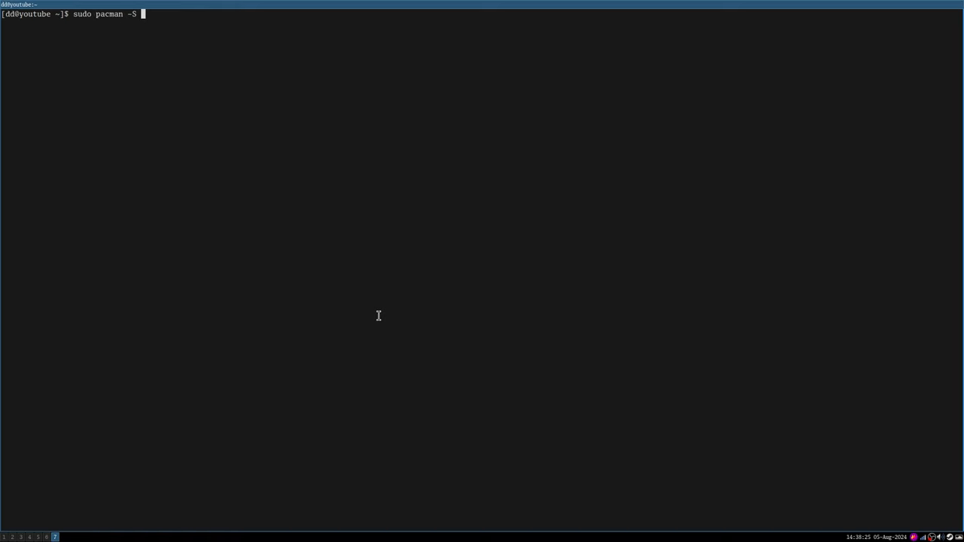
type("gimp")
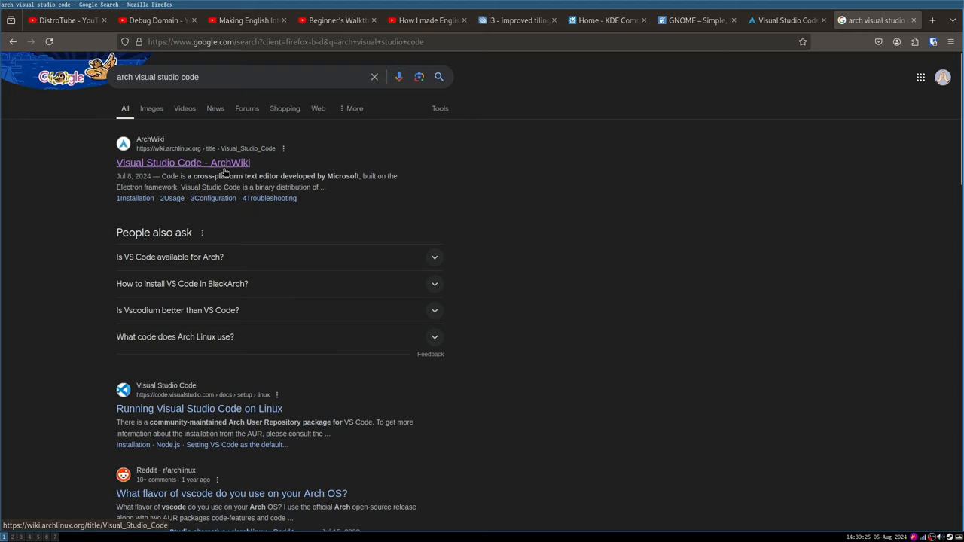
Open the 'Visual Studio Code - ArchWiki' result and select the 'code' package name.
left_click(183, 163)
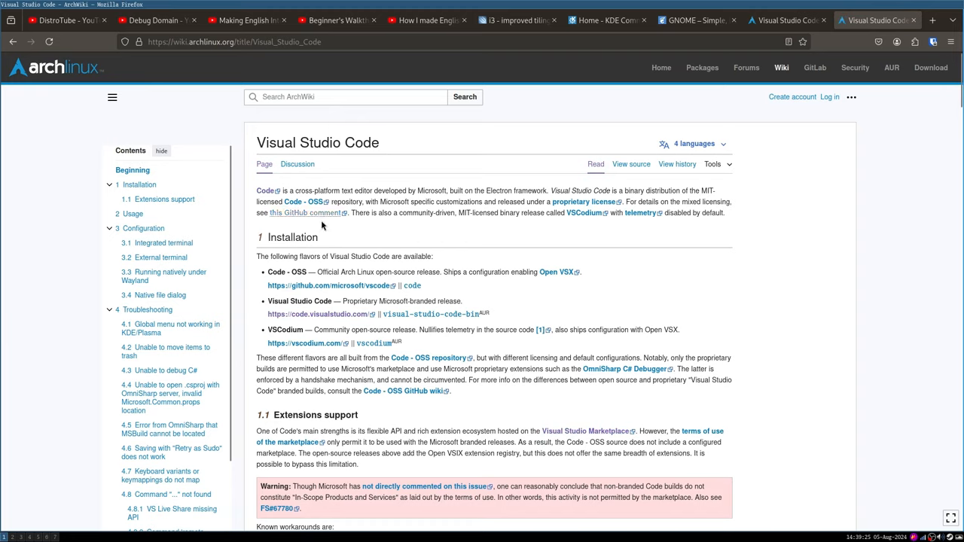
mouse_move(378, 188)
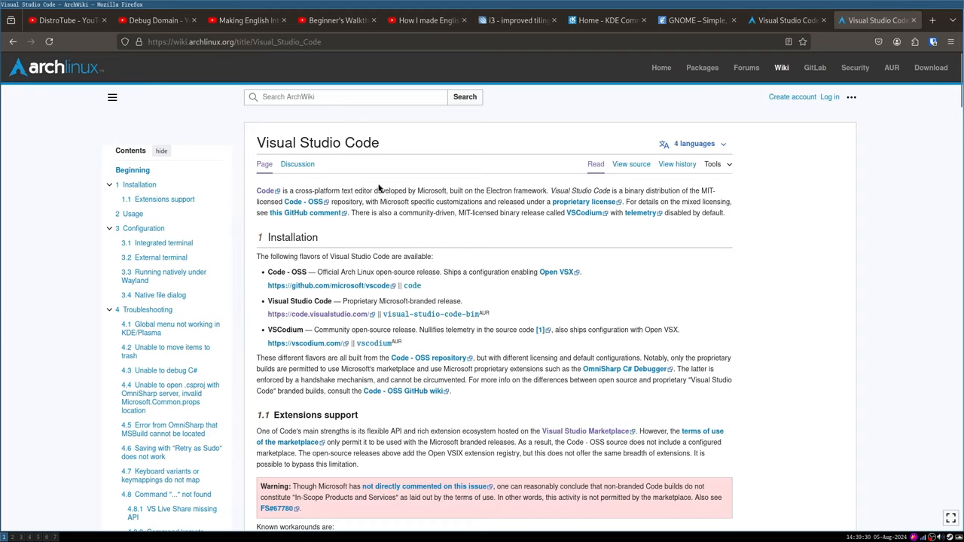
mouse_move(514, 140)
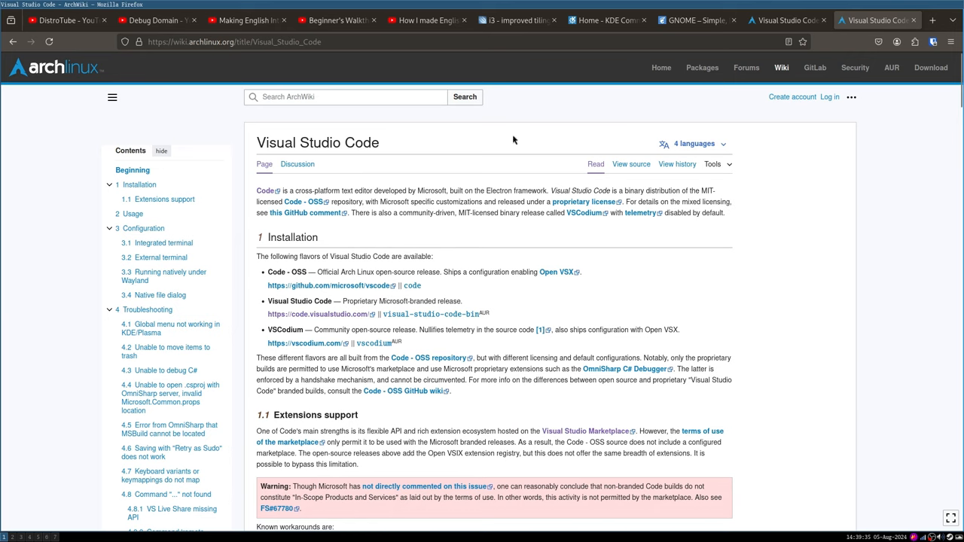
mouse_move(376, 269)
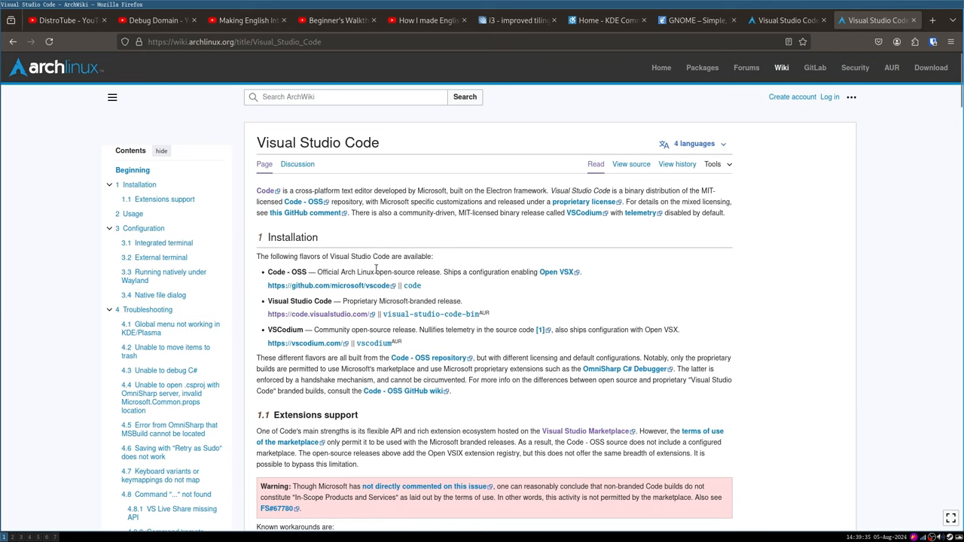
double_click(412, 285)
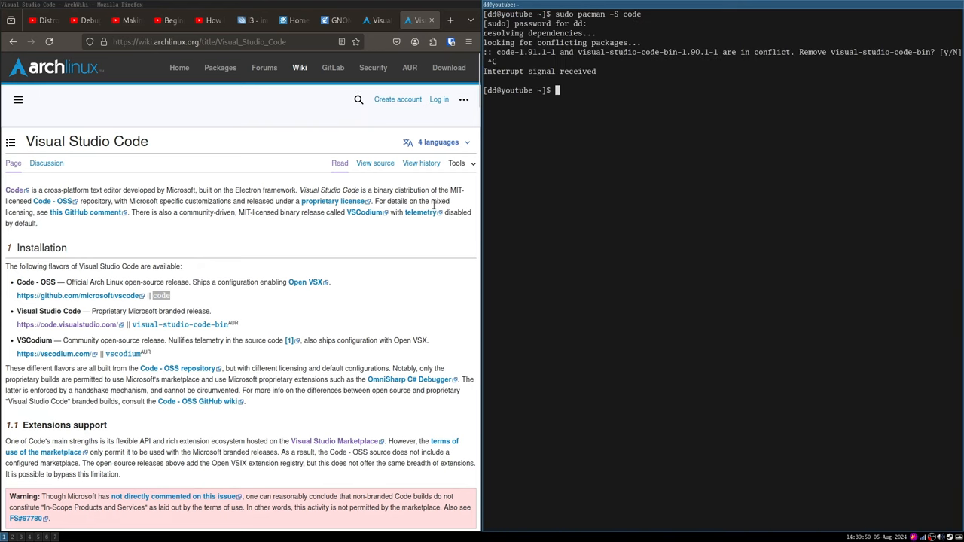
Clear the stray input from the terminal.
double_click(225, 325)
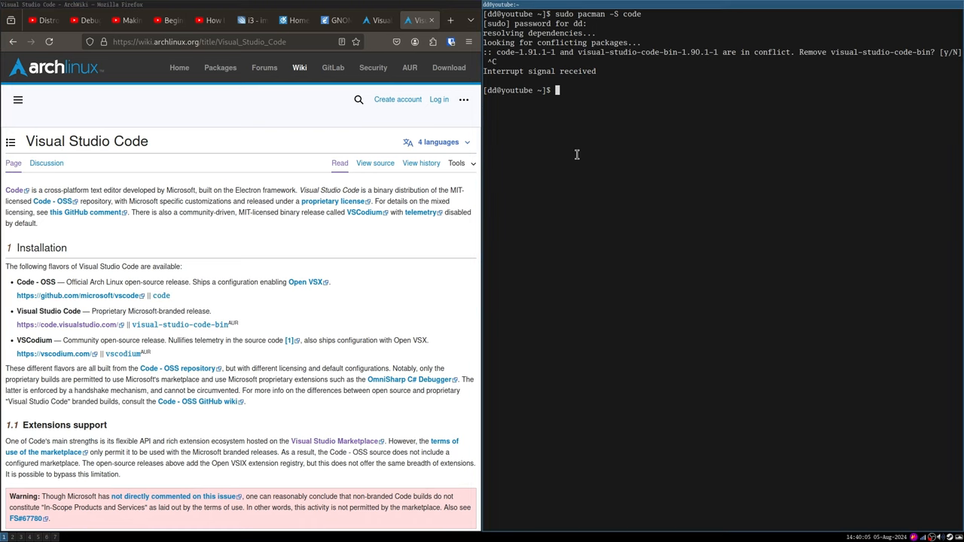
type("s")
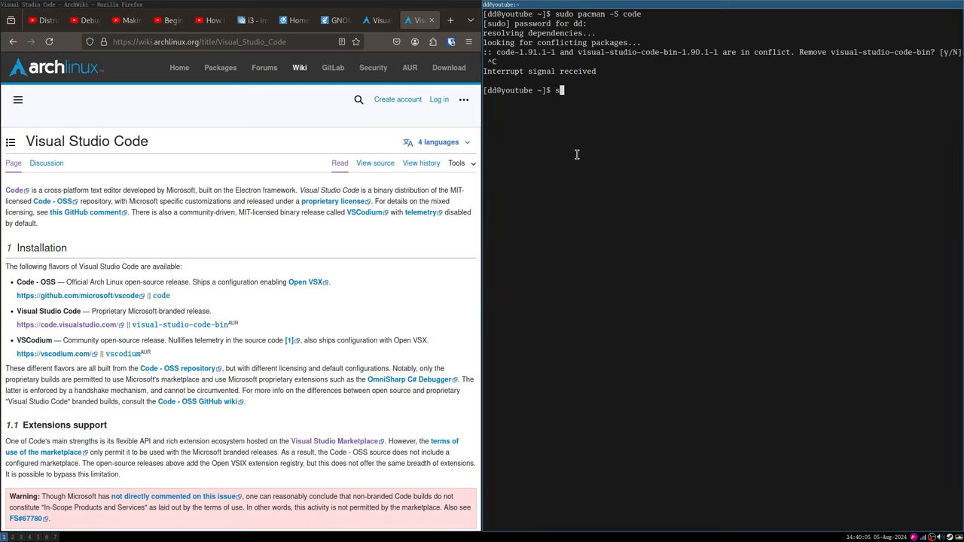
key("Return")
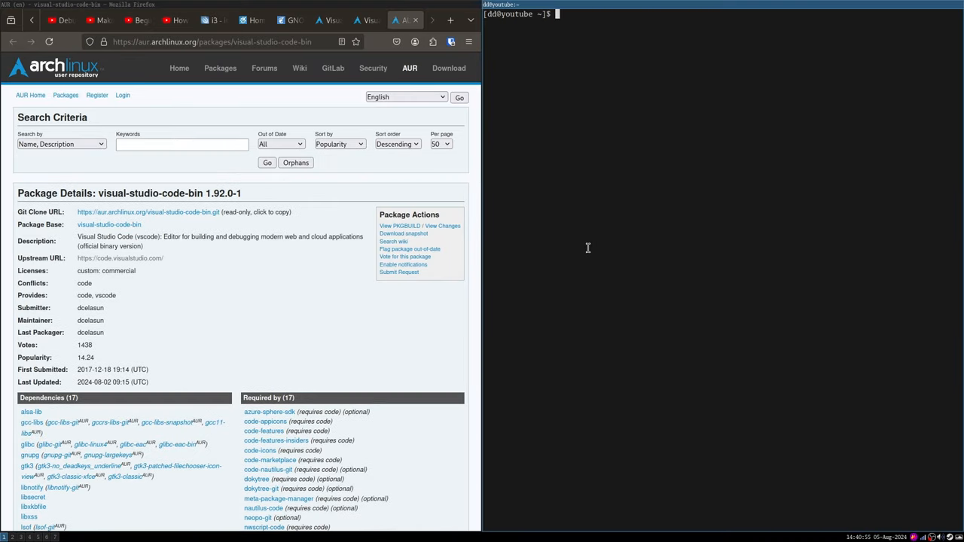
Enter 'yay -S visual-studio-code-bin' in the terminal.
type("y")
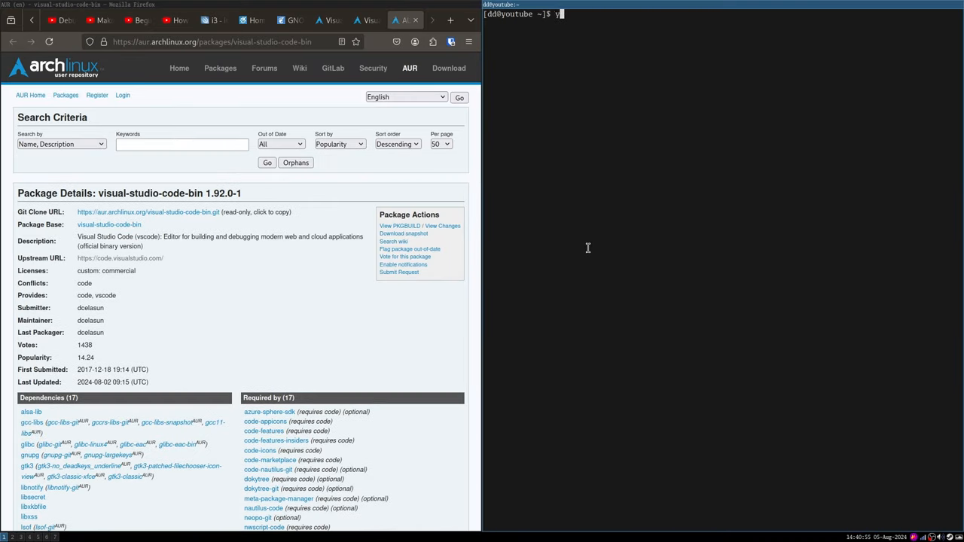
type("ay")
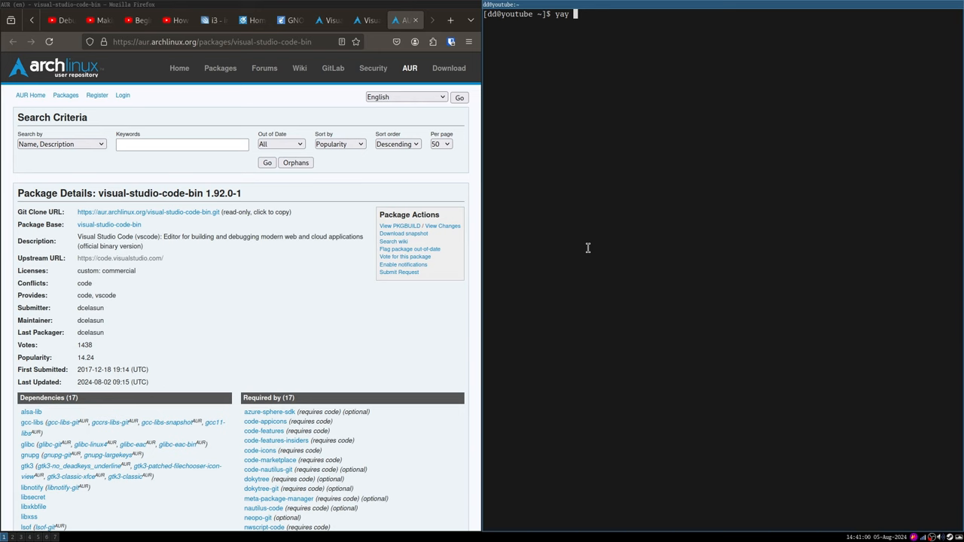
type("-S")
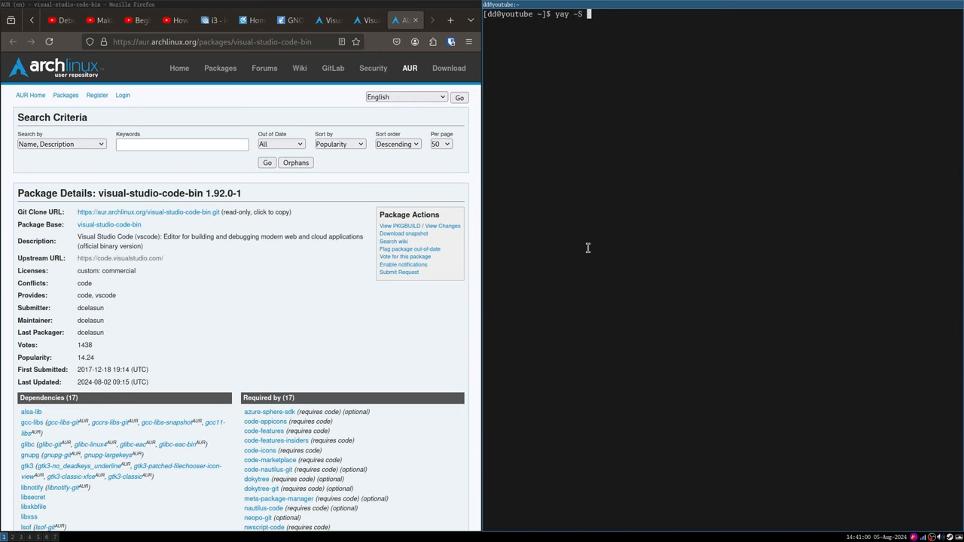
type("visual-studio-code-bin")
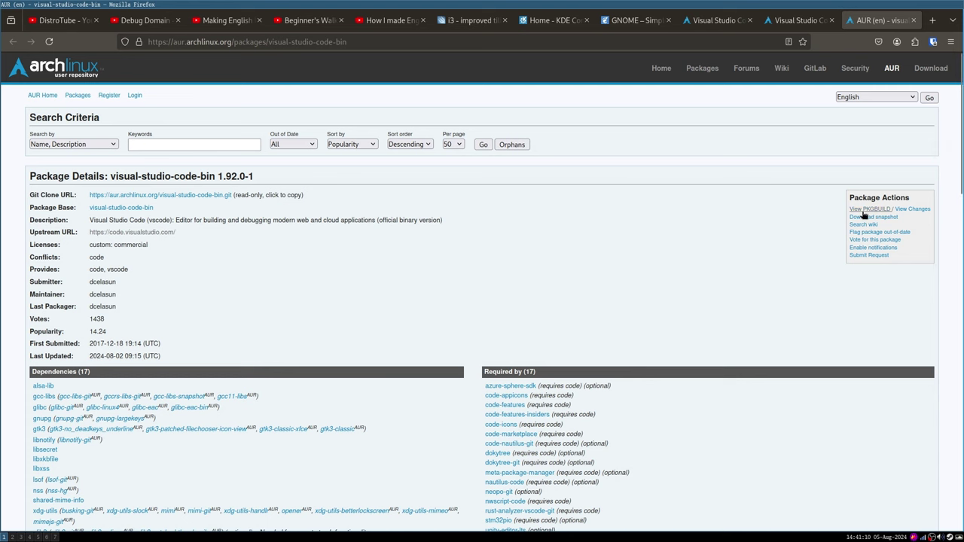
Scroll through the visual-studio-code-bin PKGBUILD, going back and then forward to it again.
left_click(870, 208)
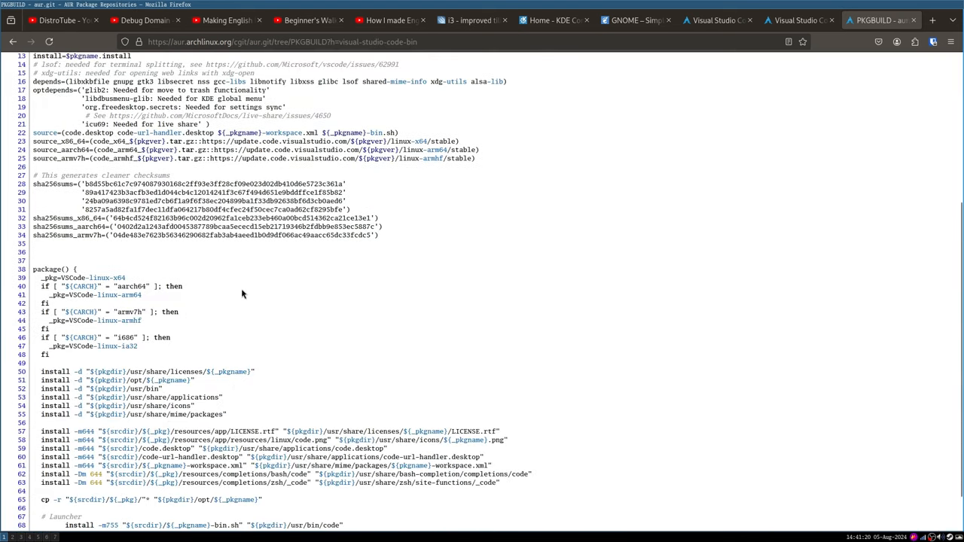
mouse_move(271, 281)
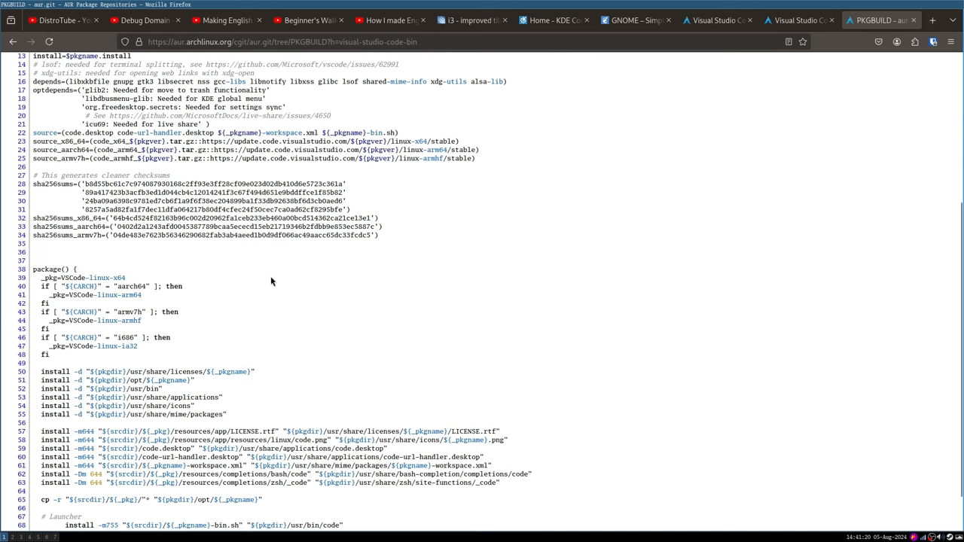
scroll("down", 3)
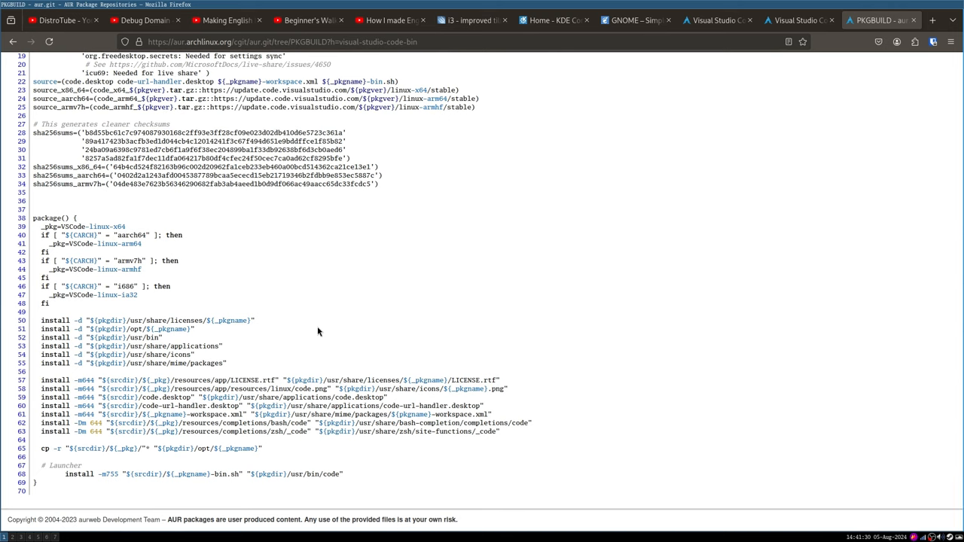
mouse_move(320, 295)
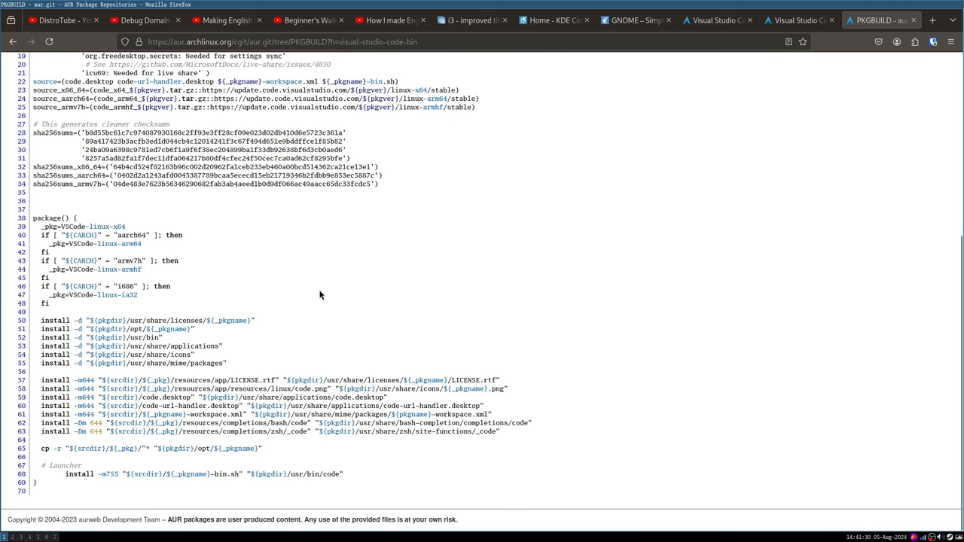
left_click(12, 42)
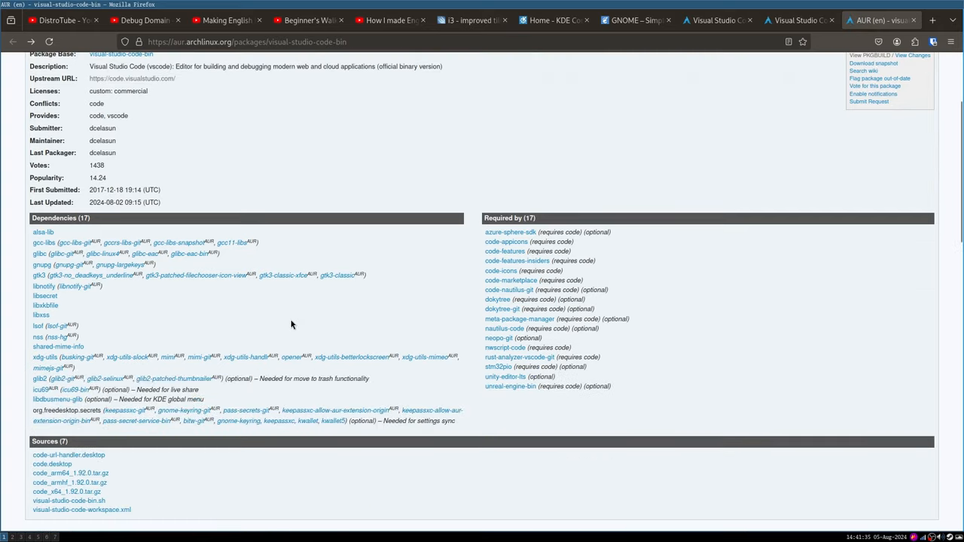
left_click(846, 55)
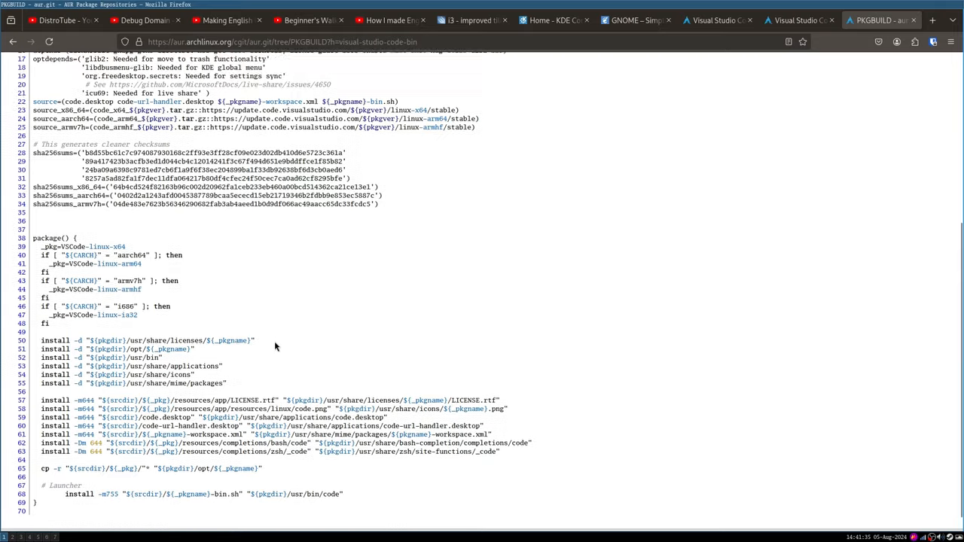
scroll("up", 3)
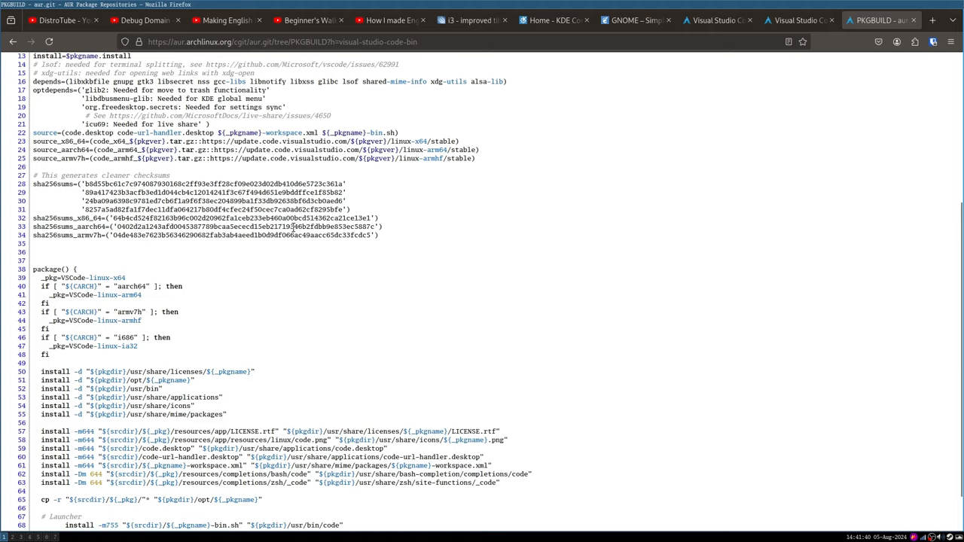
scroll("down", 3)
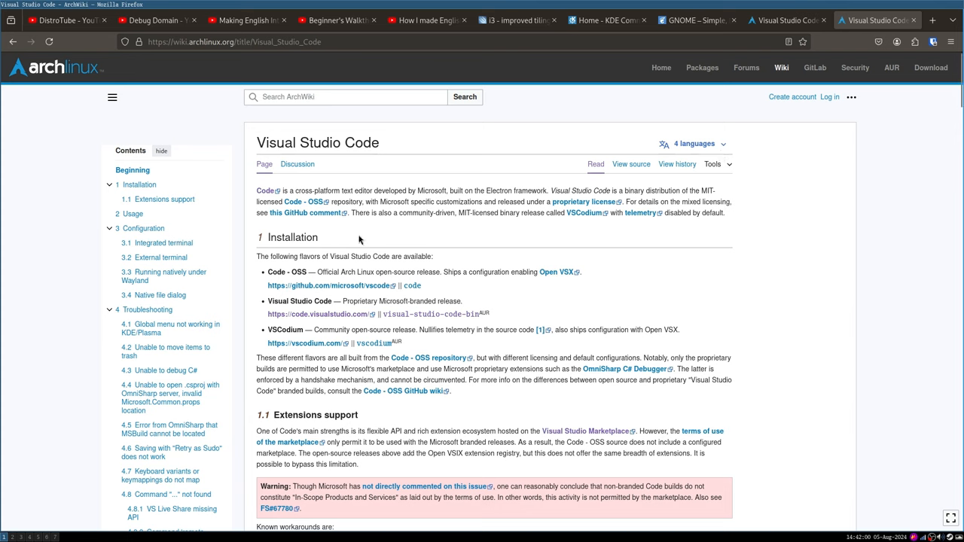
mouse_move(406, 391)
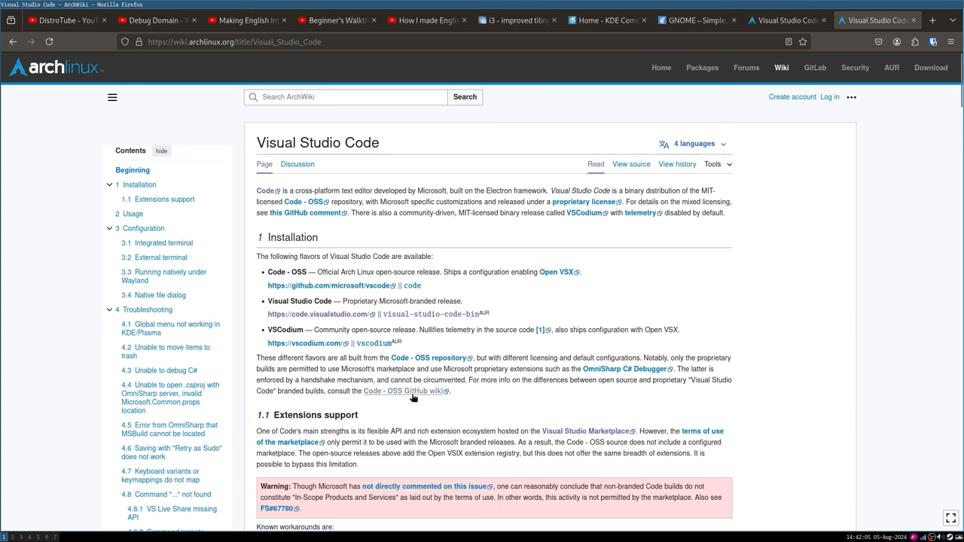
mouse_move(455, 291)
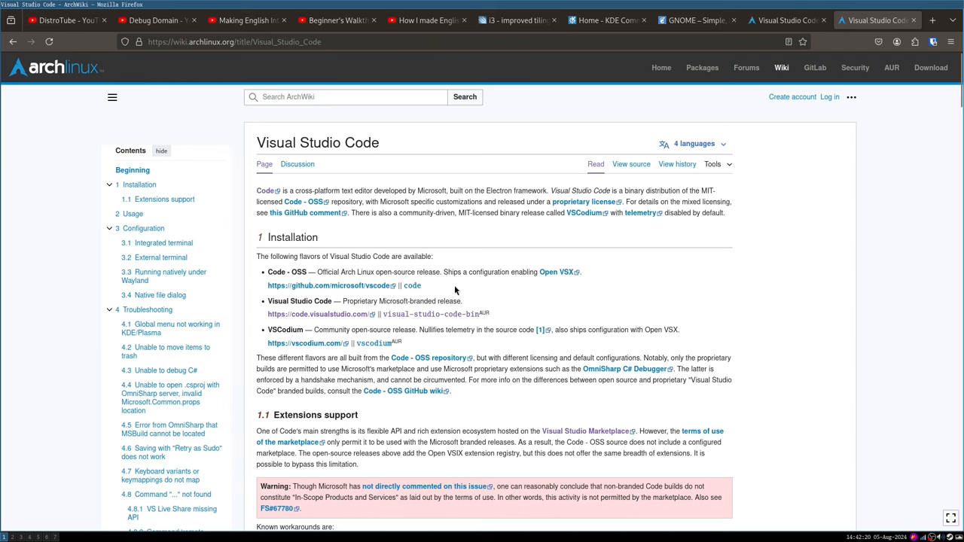
Highlight the 'code' and 'visual-studio-code-bin' package names, then scroll to Extensions support.
double_click(411, 286)
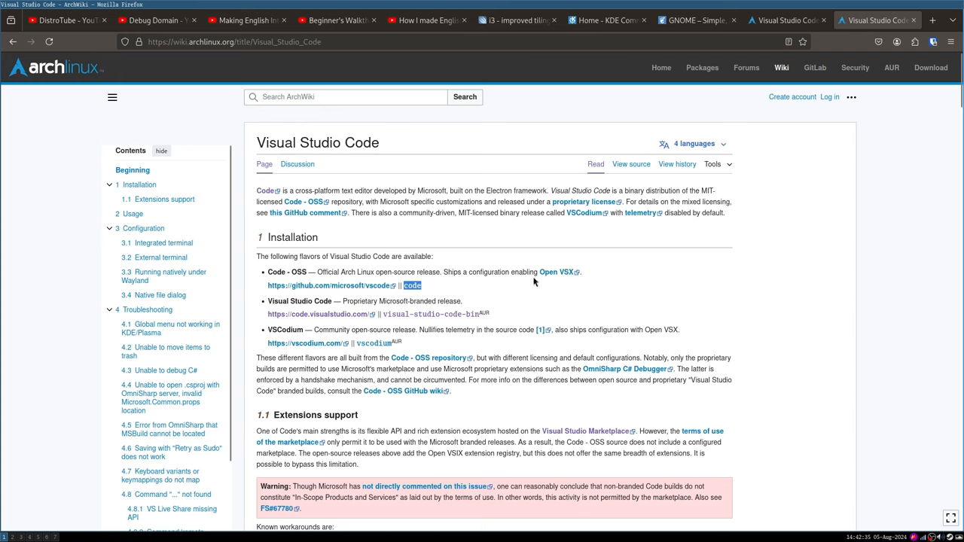
double_click(430, 314)
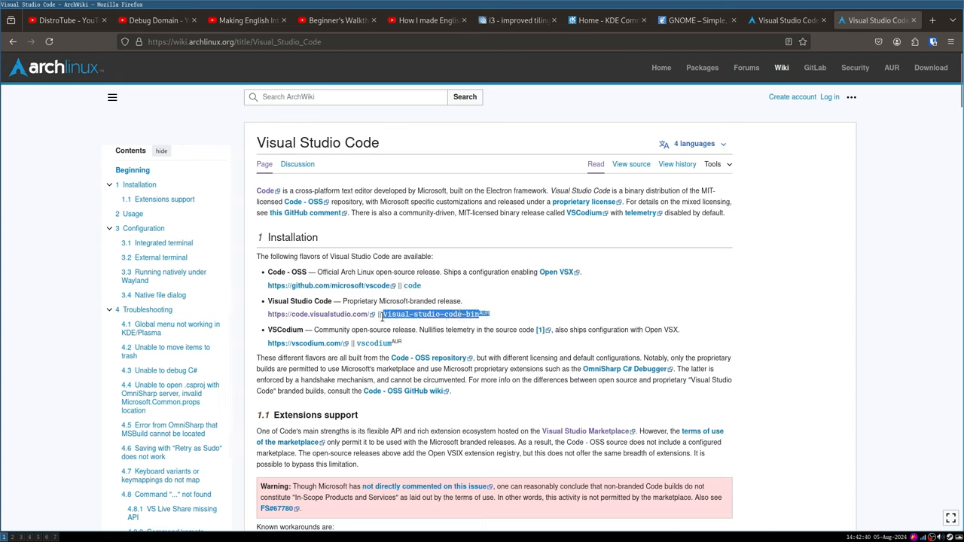
scroll("down", 3)
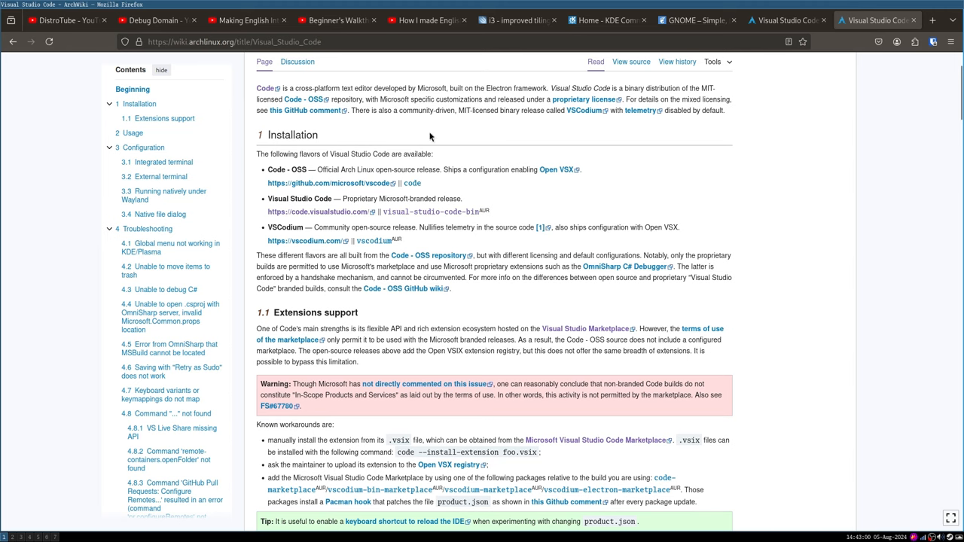
scroll("down", 3)
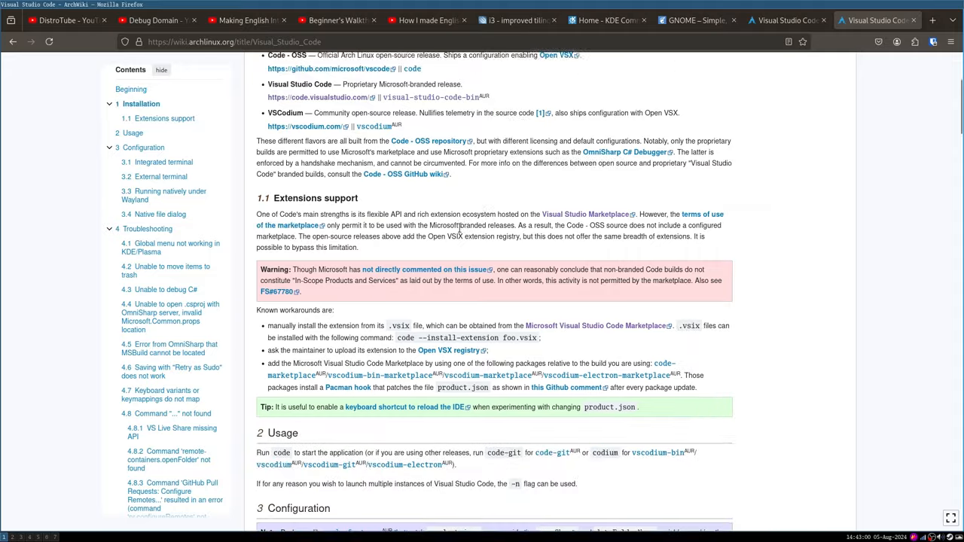
scroll("down", 3)
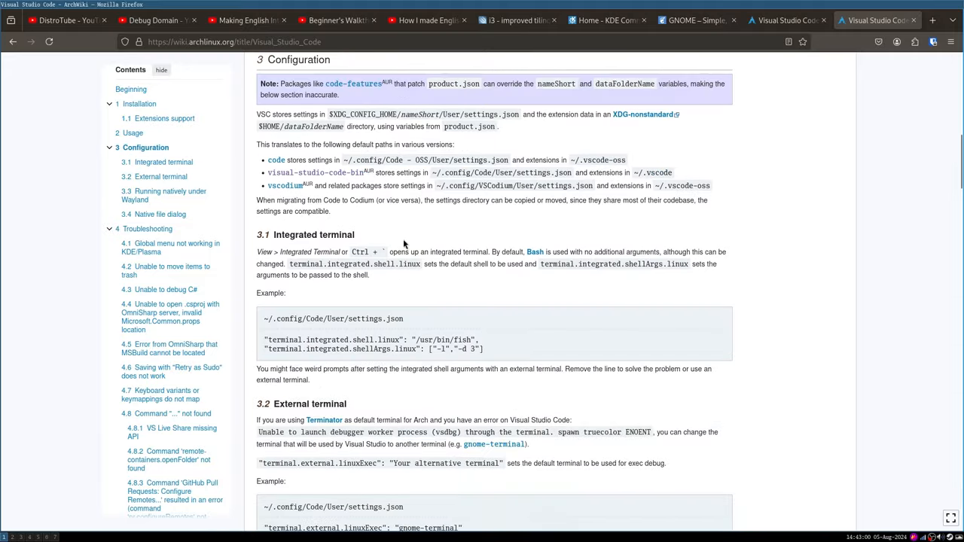
scroll("down", 3)
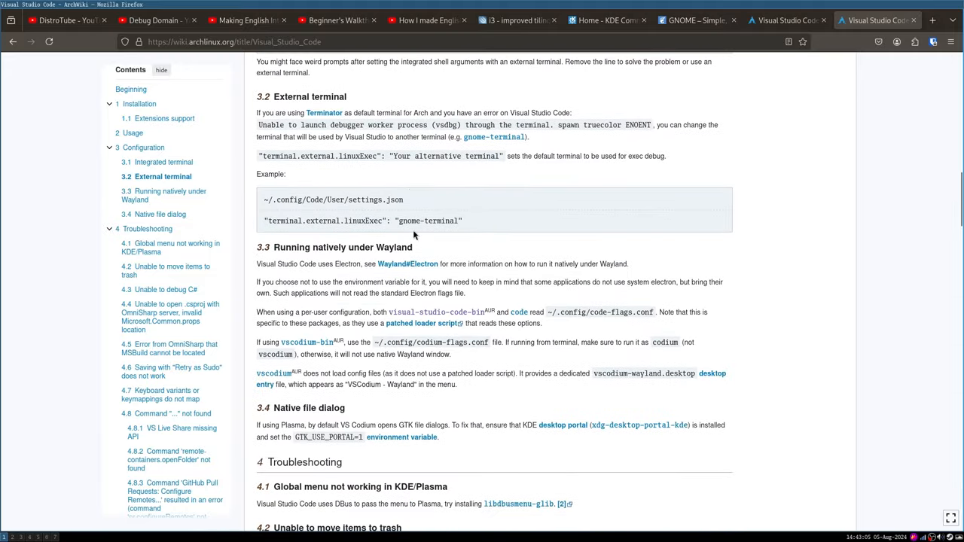
scroll("down", 3)
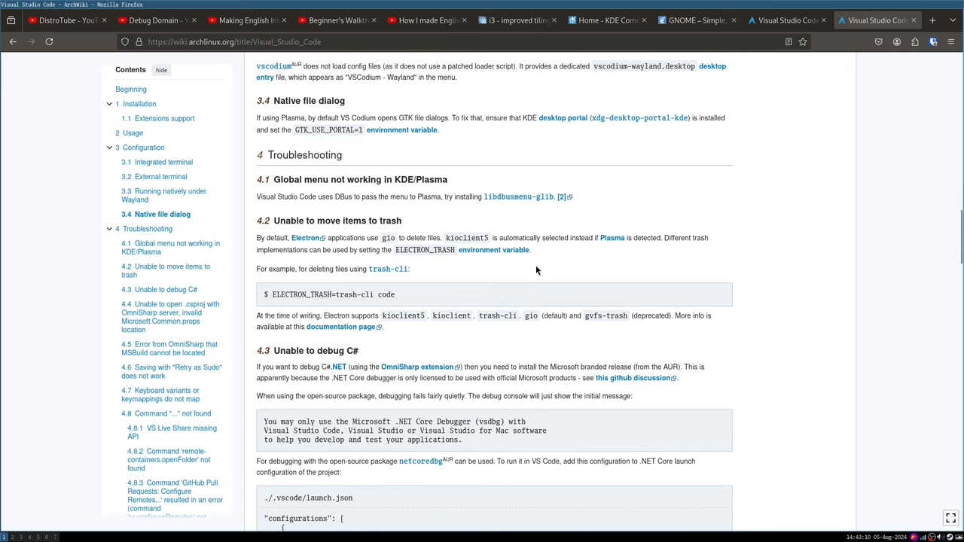
scroll("down", 3)
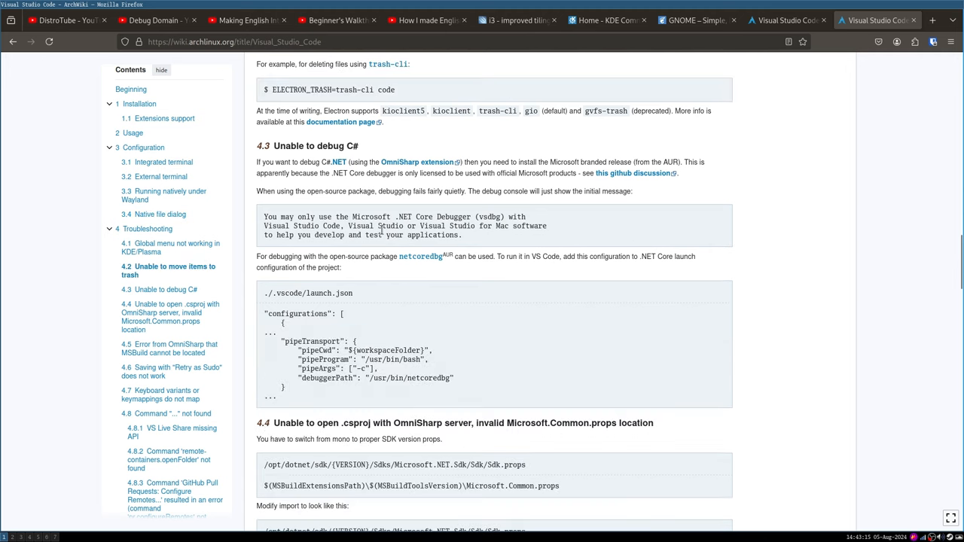
scroll("down", 3)
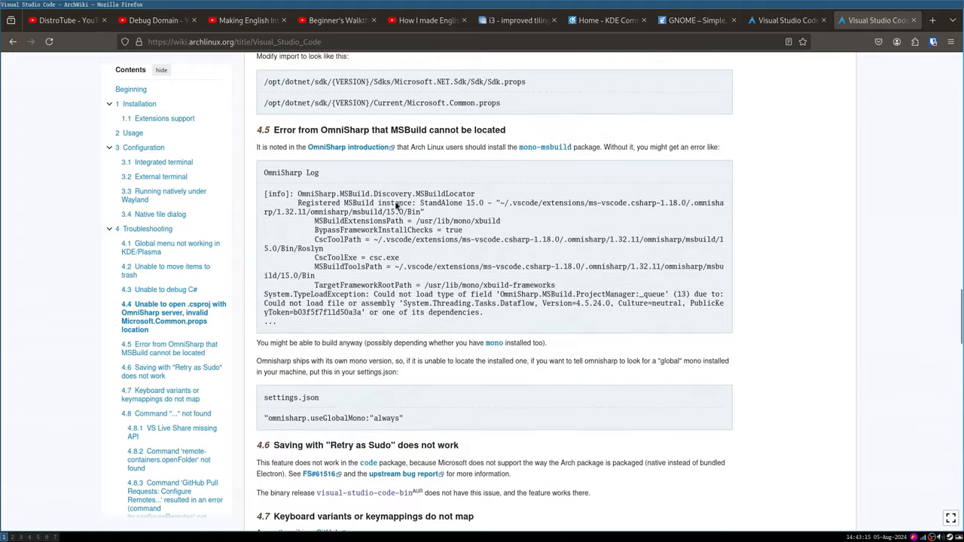
scroll("up", 3)
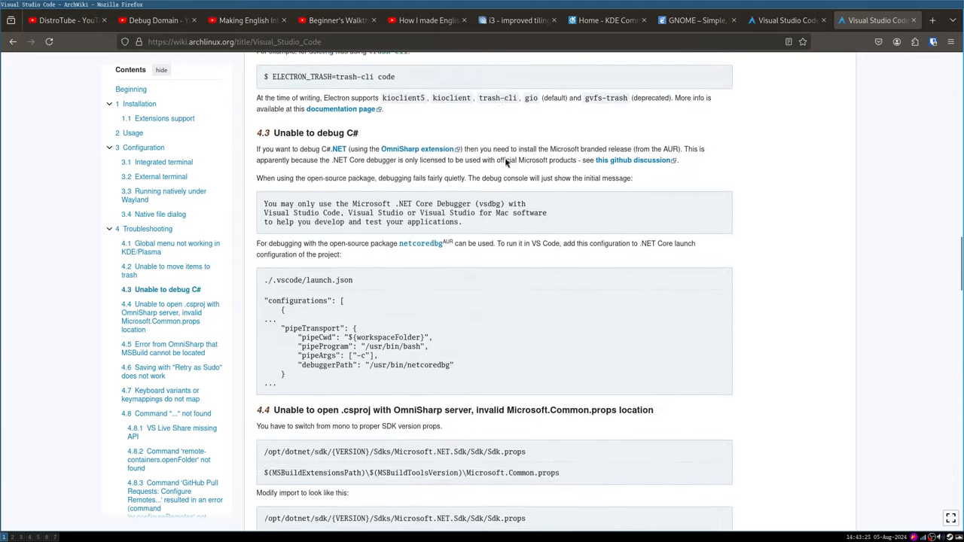
scroll("up", 3)
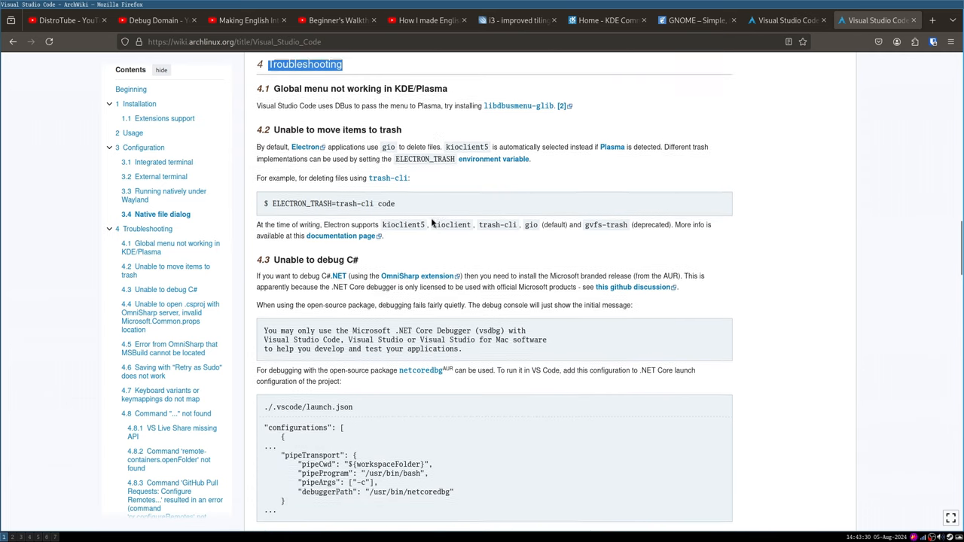
scroll("down", 3)
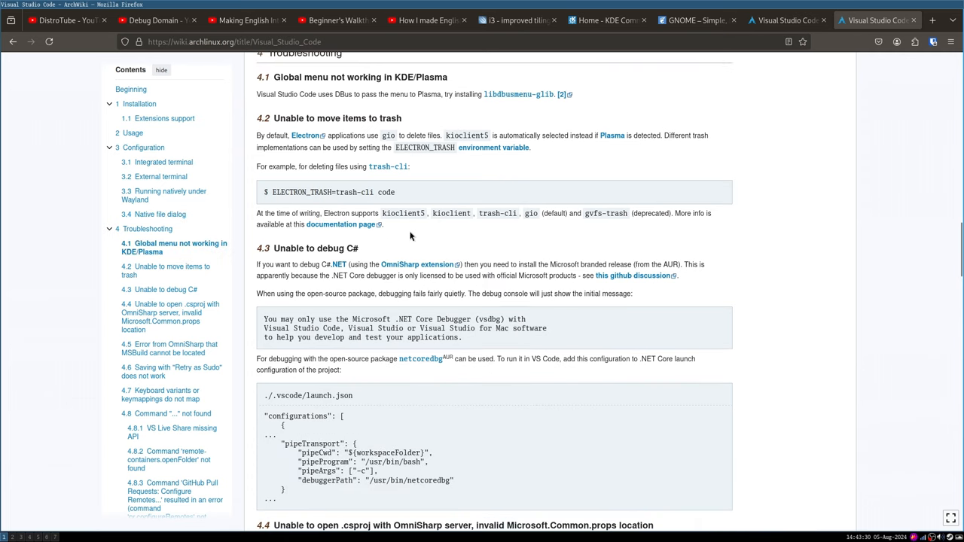
left_click(932, 20)
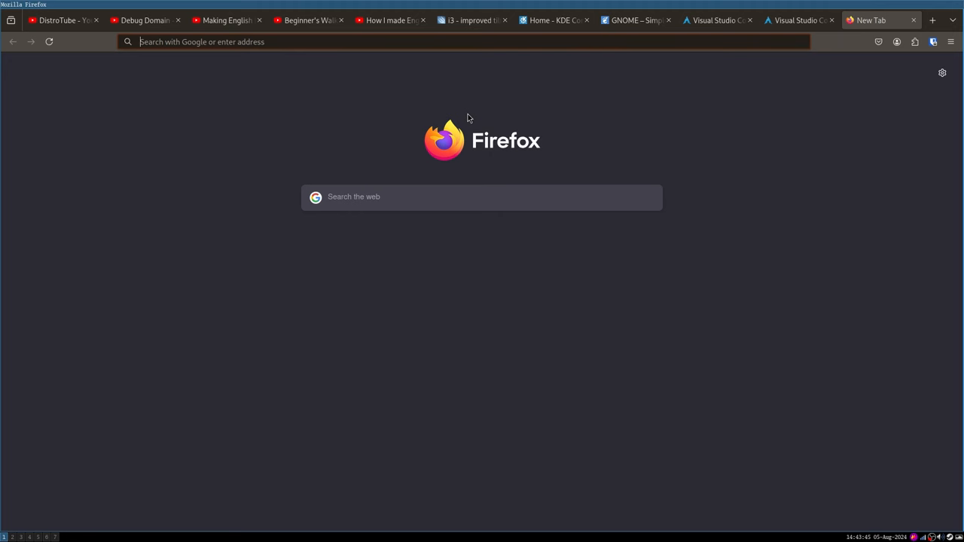
Search 'arch linux davinci resolve reddit' and scroll through the Google results.
type("arch linu")
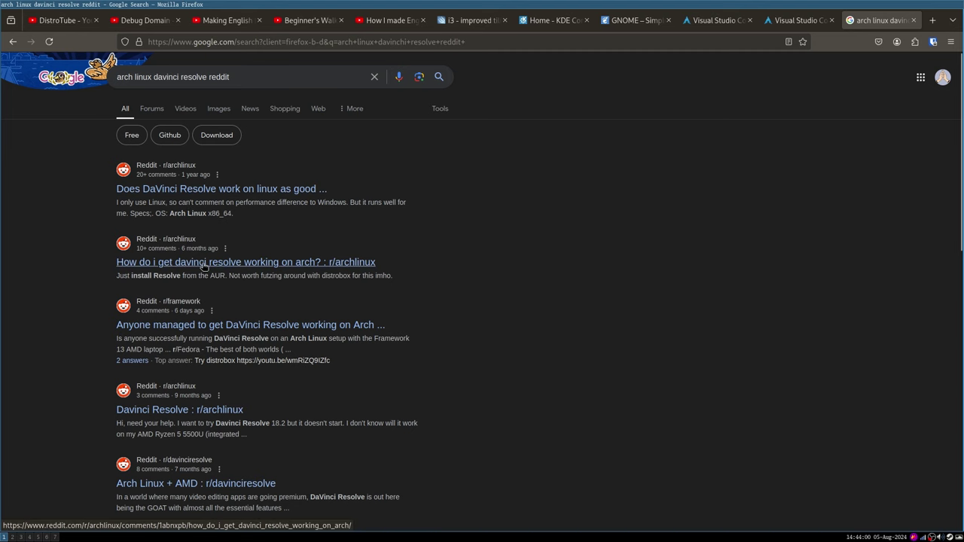
scroll("down", 3)
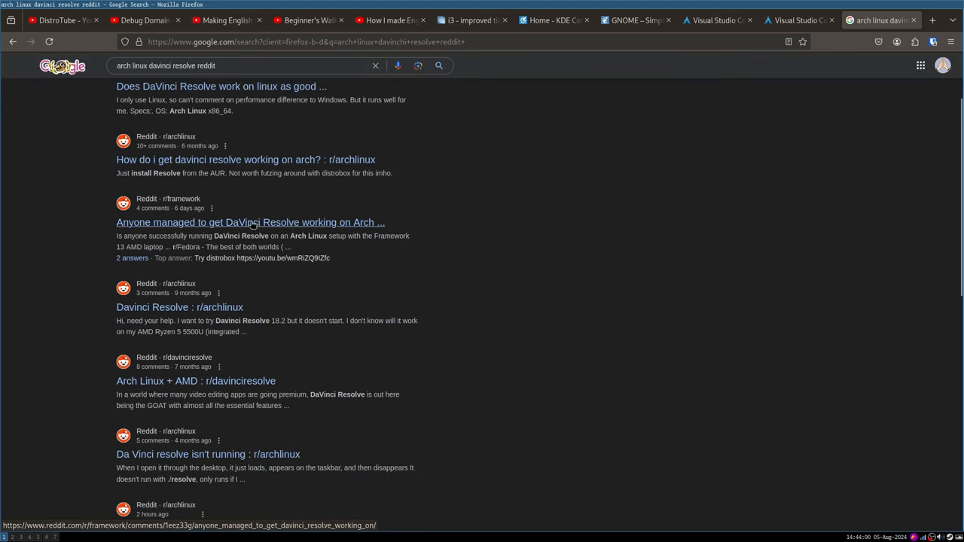
scroll("up", 3)
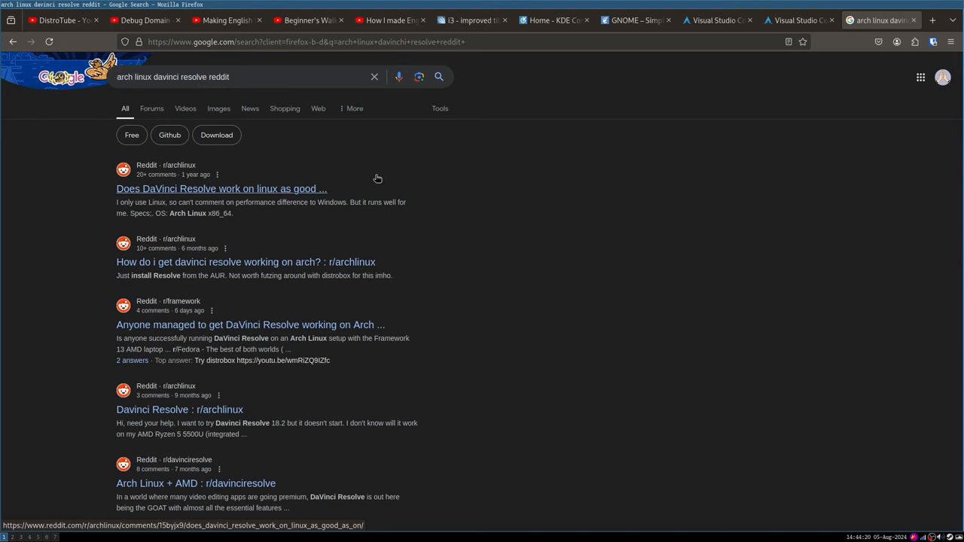
mouse_move(553, 96)
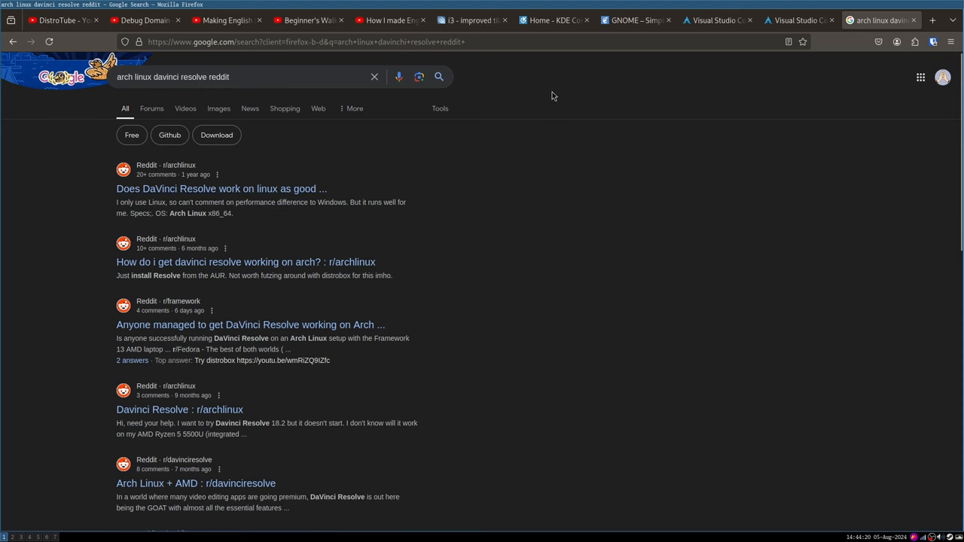
mouse_move(554, 107)
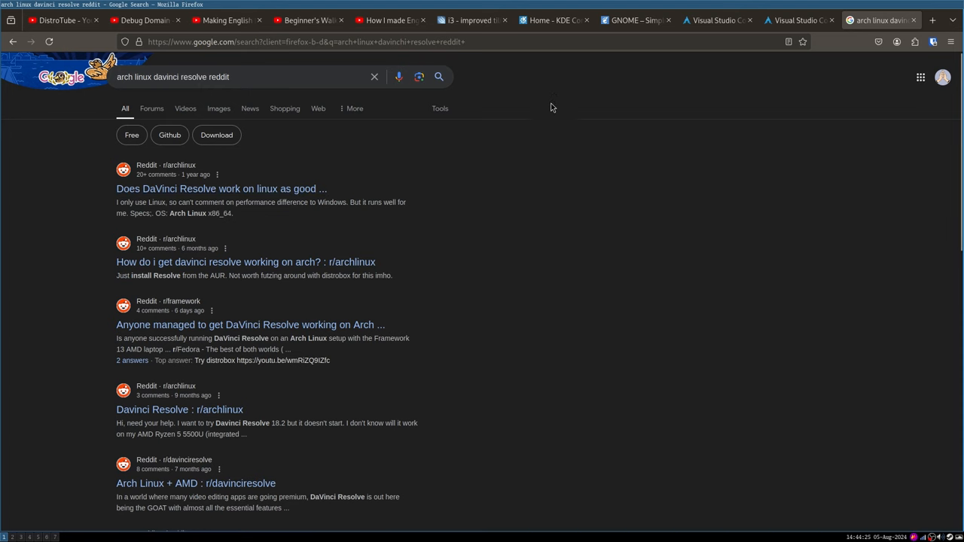
mouse_move(397, 152)
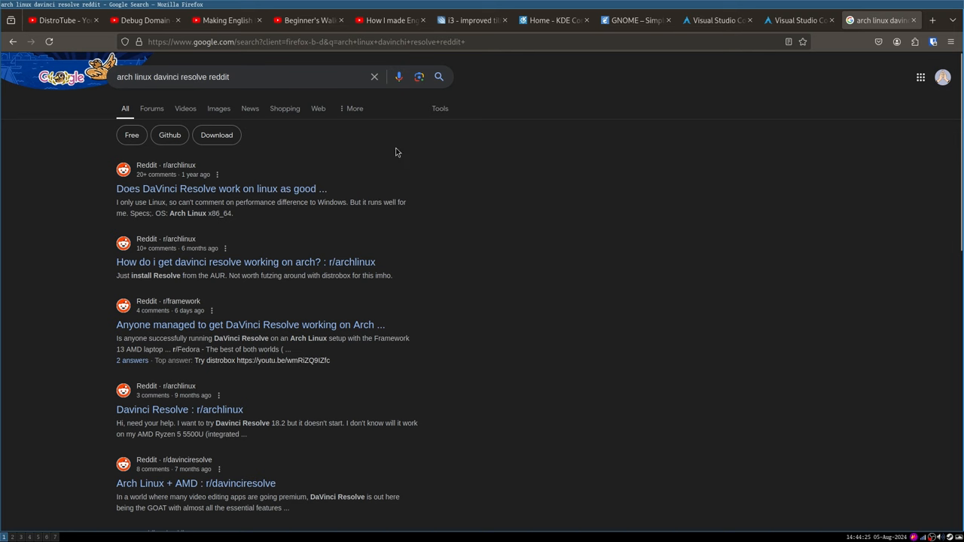
mouse_move(390, 114)
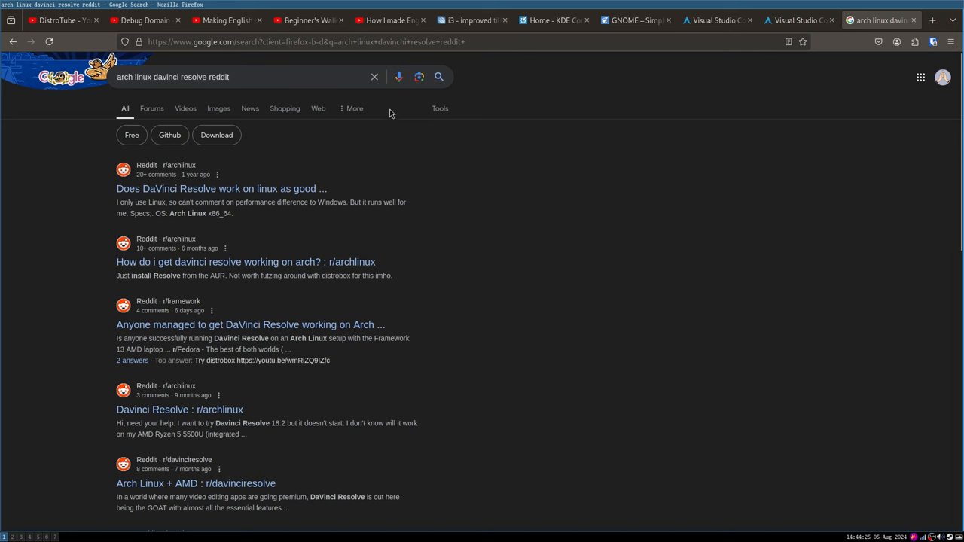
Bring up the ArchWiki NVIDIA article and scroll through its driver installation steps.
left_click(143, 21)
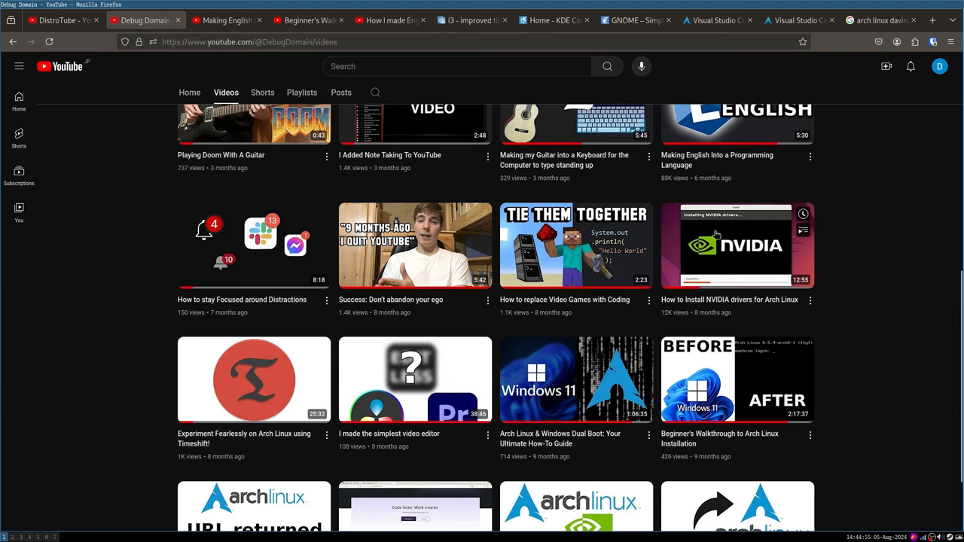
mouse_move(748, 252)
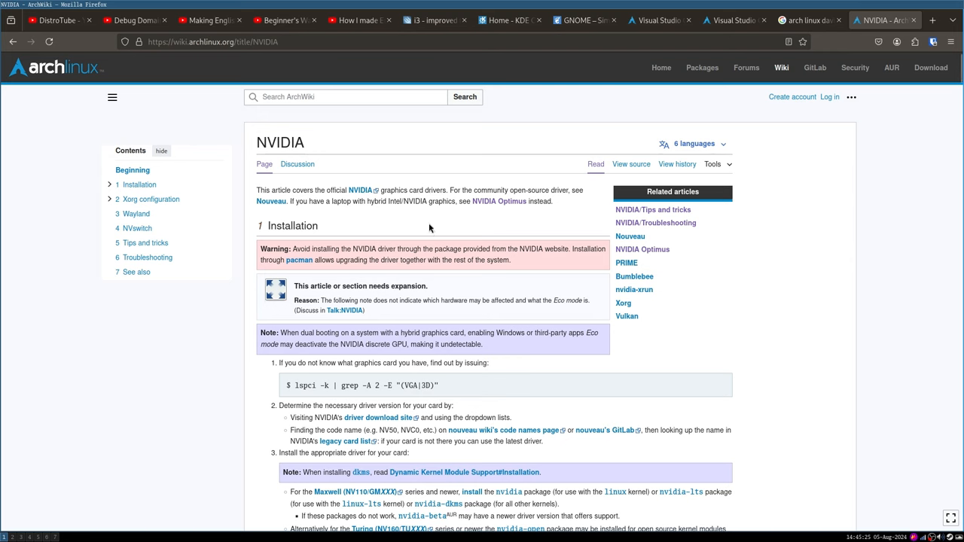
mouse_move(436, 215)
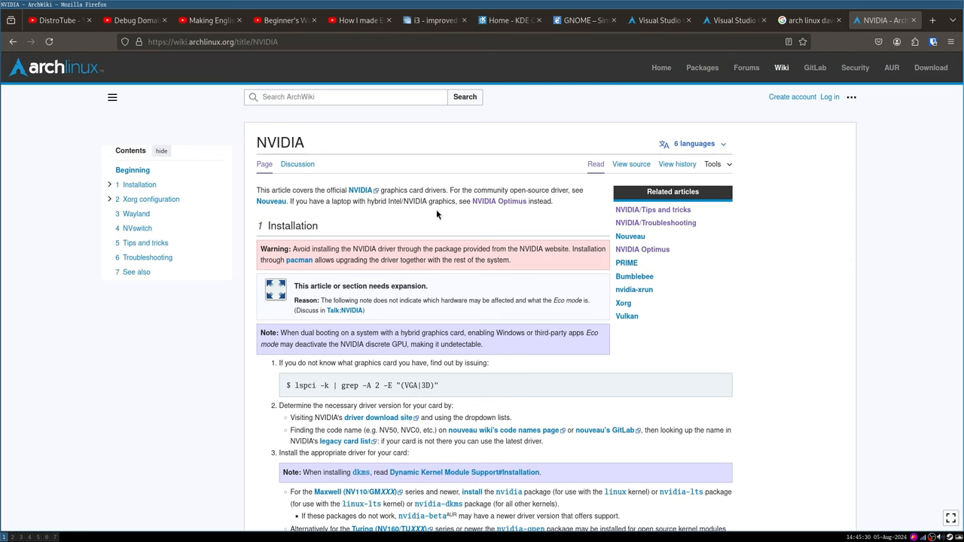
scroll("down", 3)
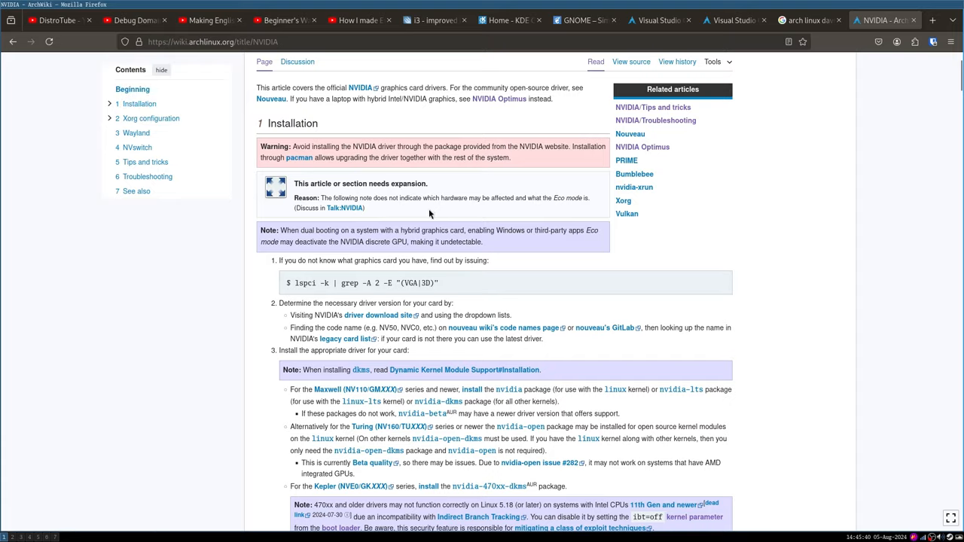
scroll("down", 3)
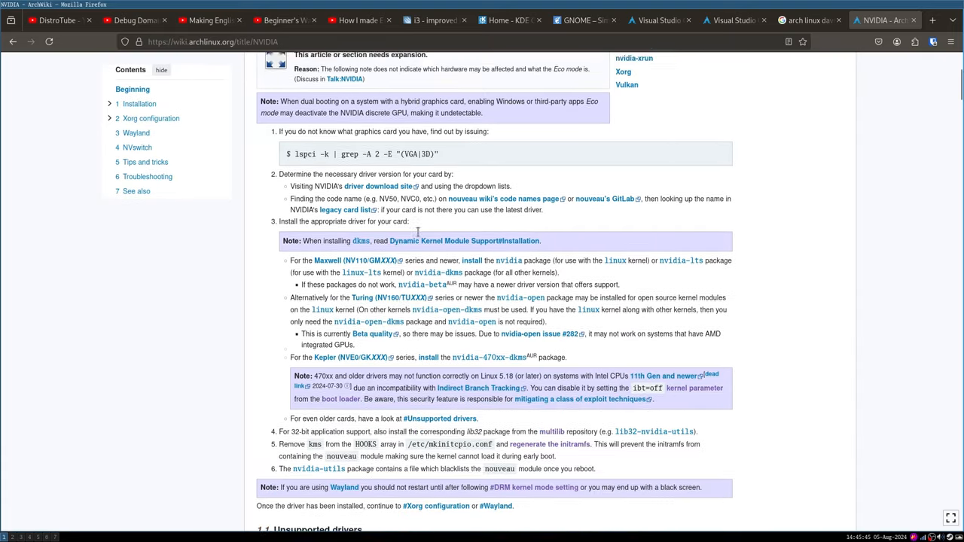
scroll("down", 3)
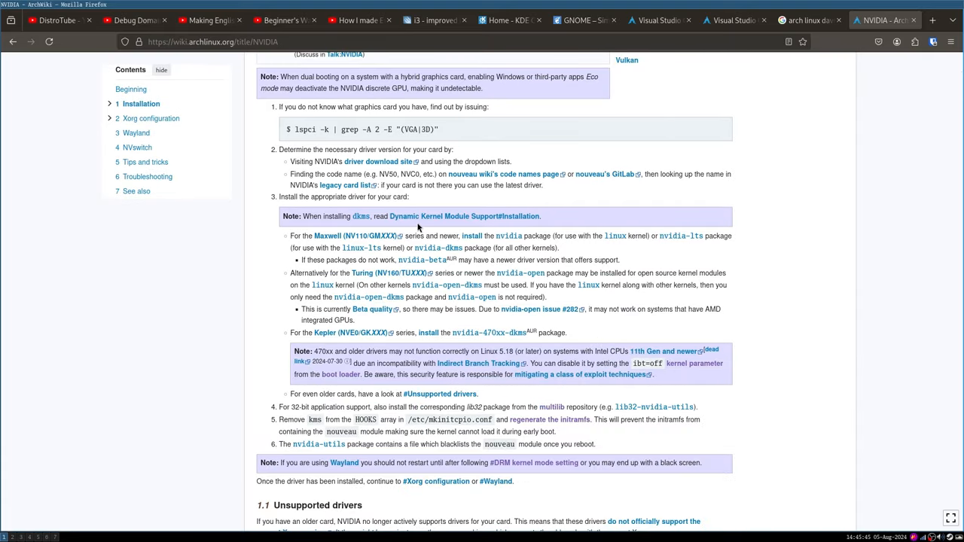
scroll("up", 3)
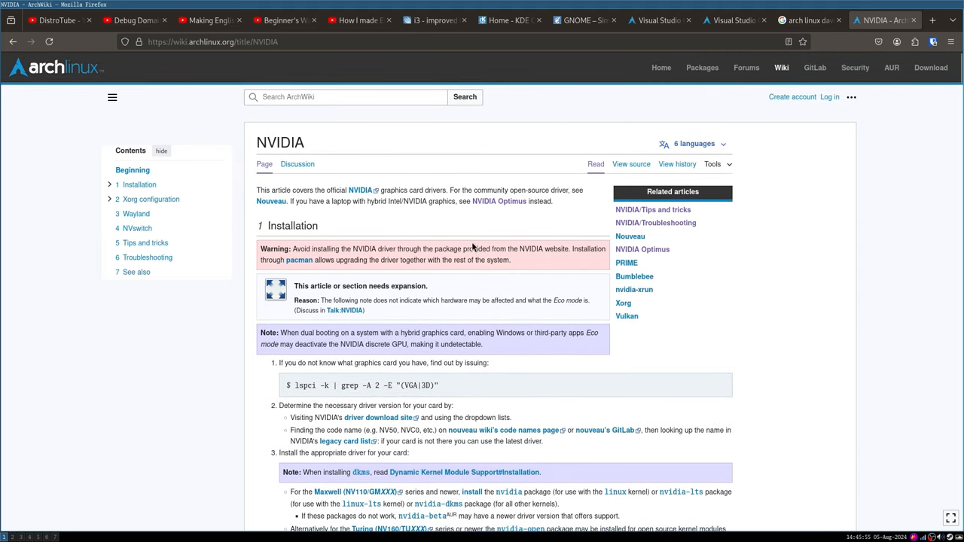
scroll("down", 3)
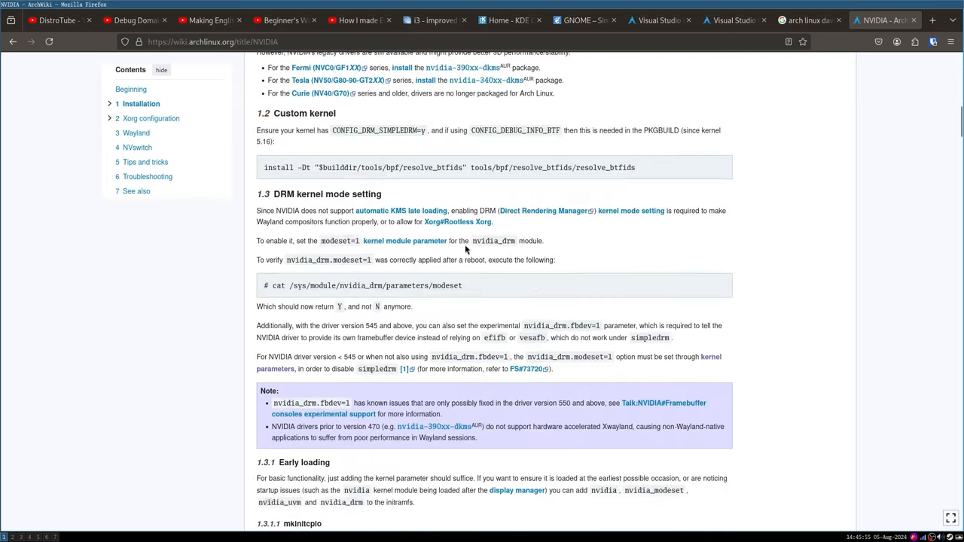
scroll("down", 3)
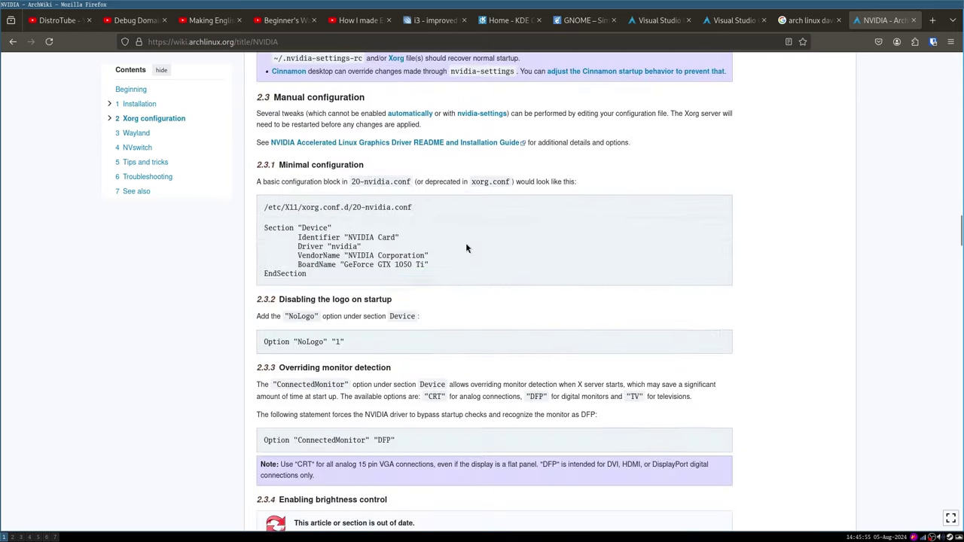
scroll("up", 3)
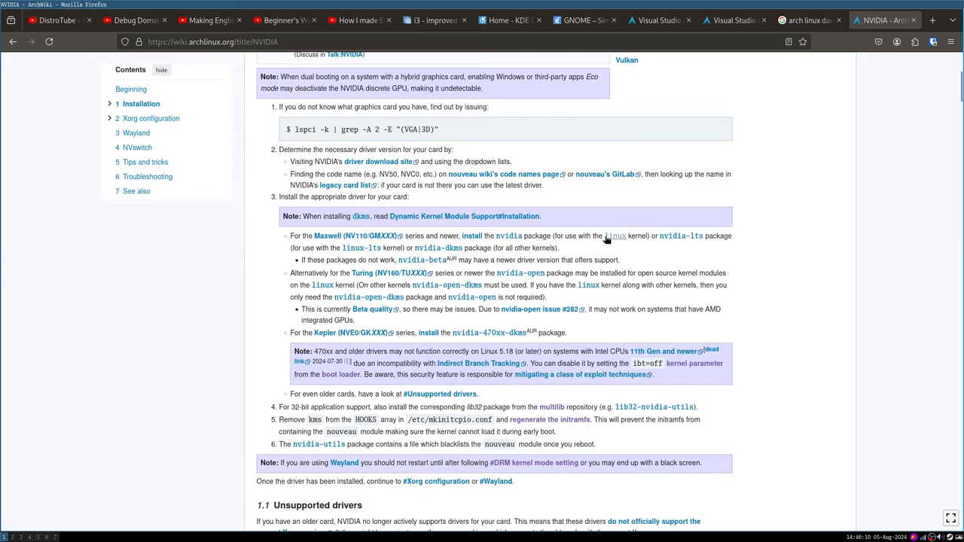
mouse_move(405, 234)
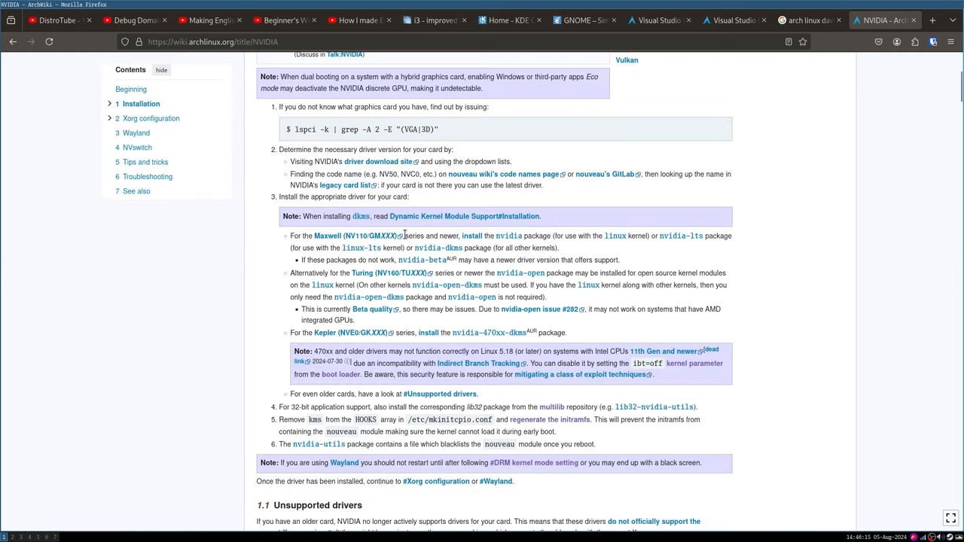
scroll("down", 3)
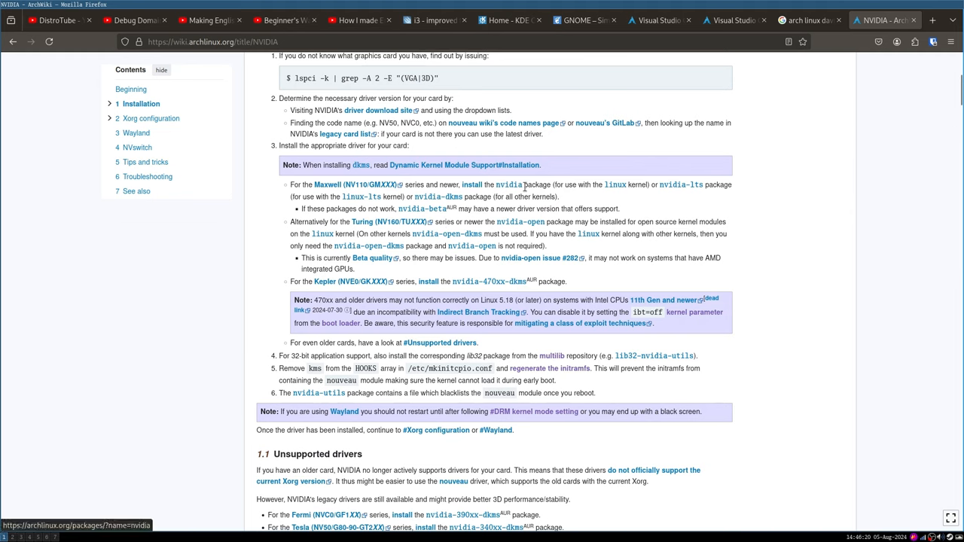
mouse_move(608, 209)
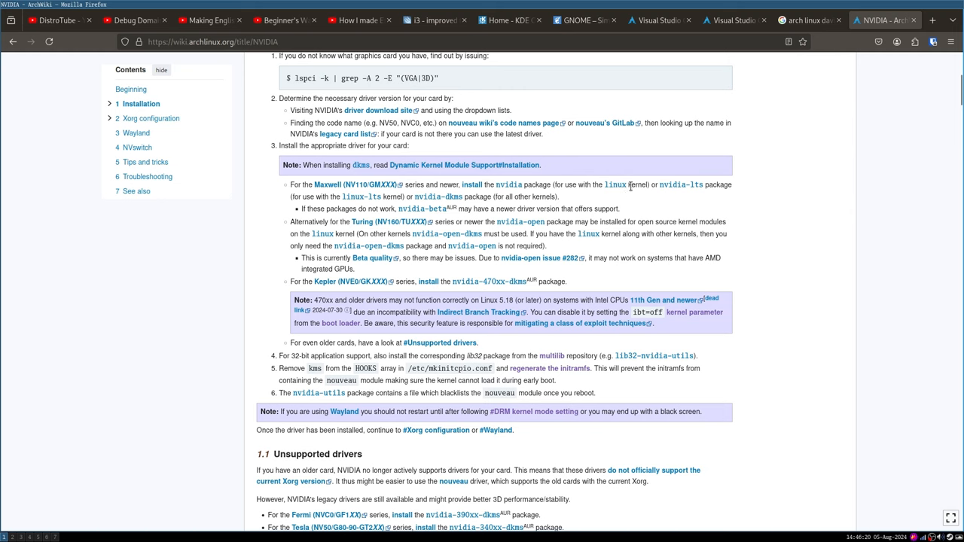
mouse_move(654, 186)
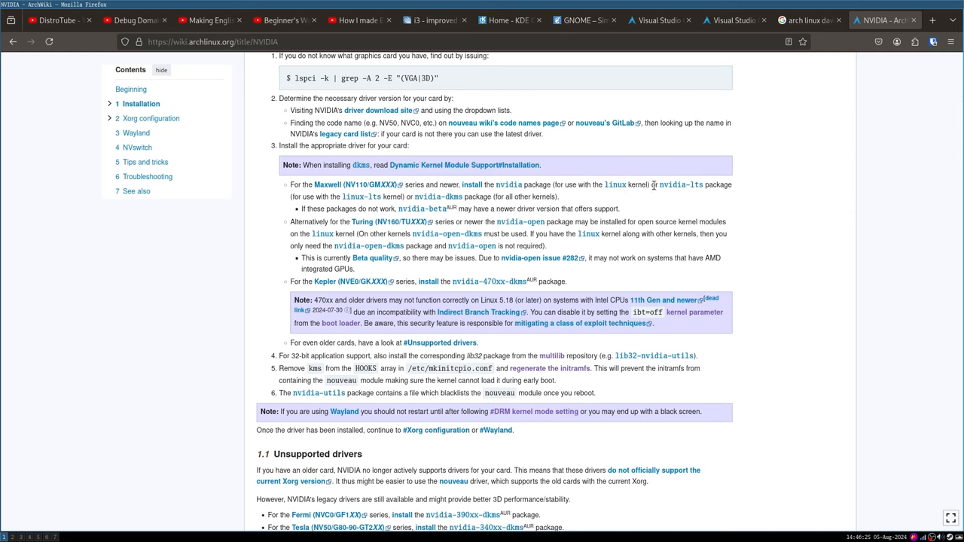
mouse_move(616, 185)
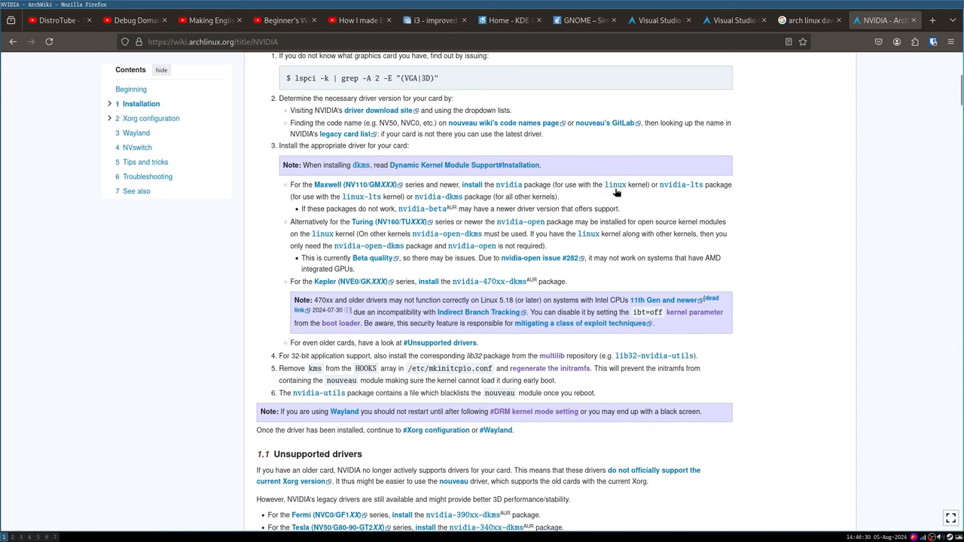
mouse_move(409, 234)
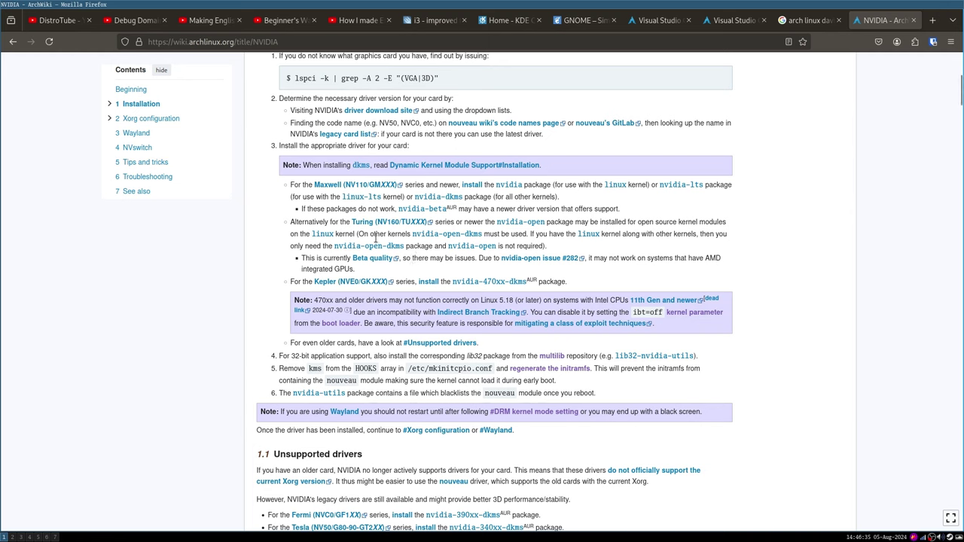
mouse_move(402, 257)
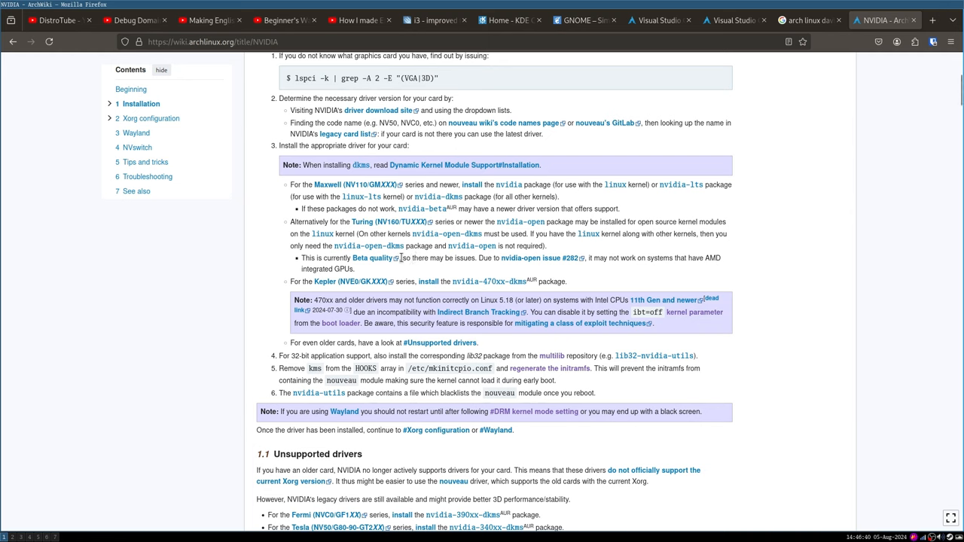
mouse_move(412, 256)
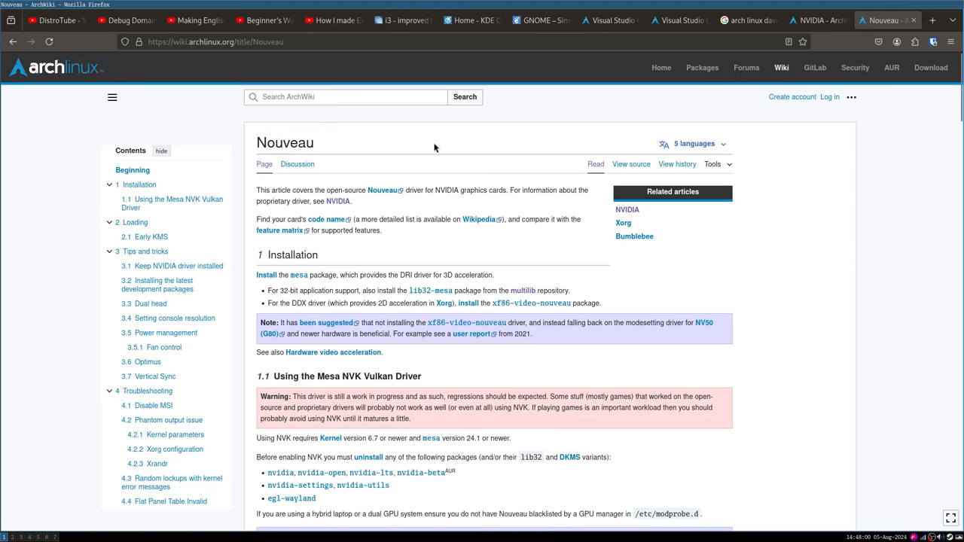
Double-click in the Nouveau article's open-source driver installation section.
double_click(285, 143)
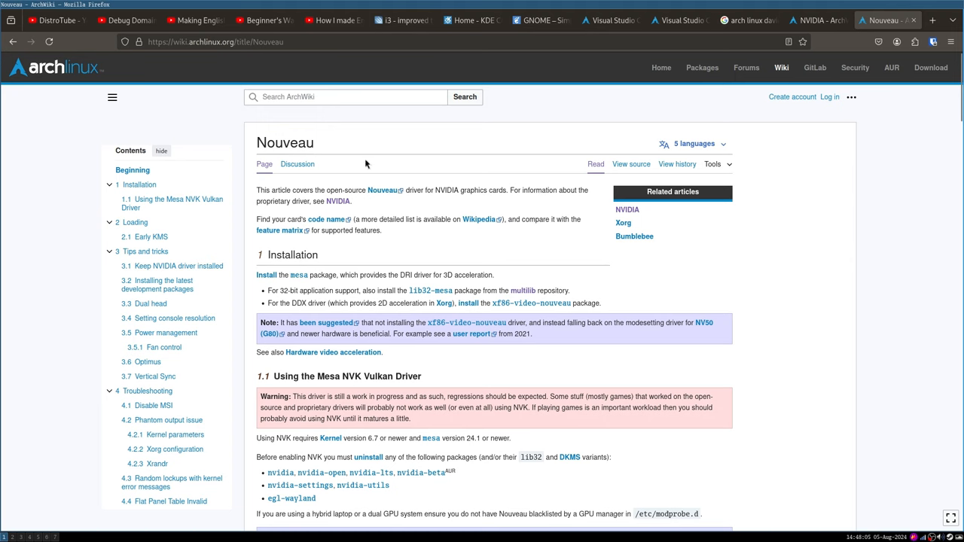
mouse_move(368, 187)
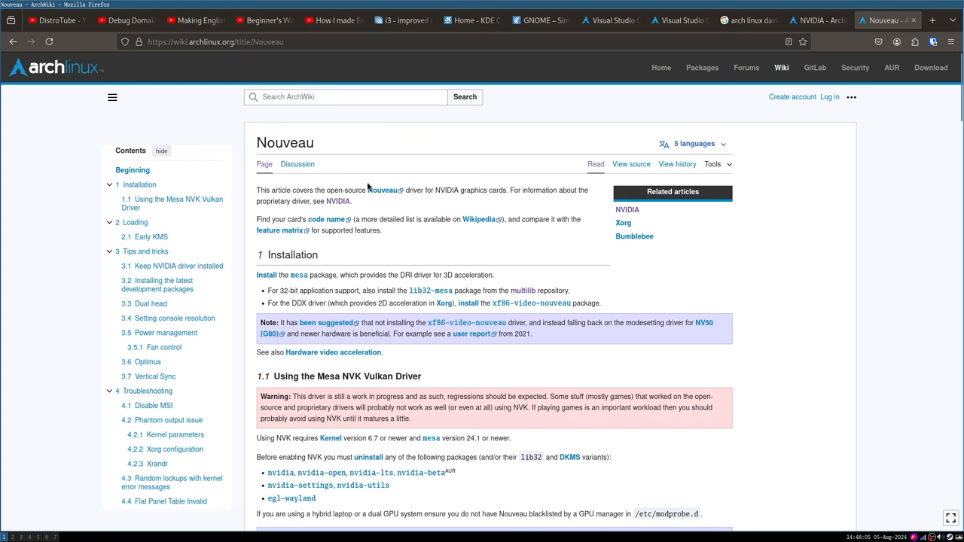
mouse_move(707, 41)
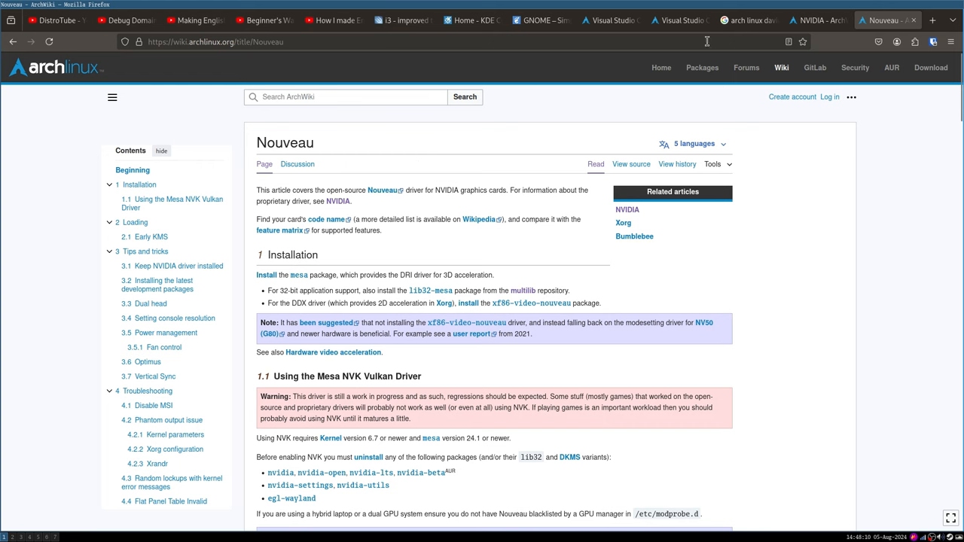
mouse_move(533, 244)
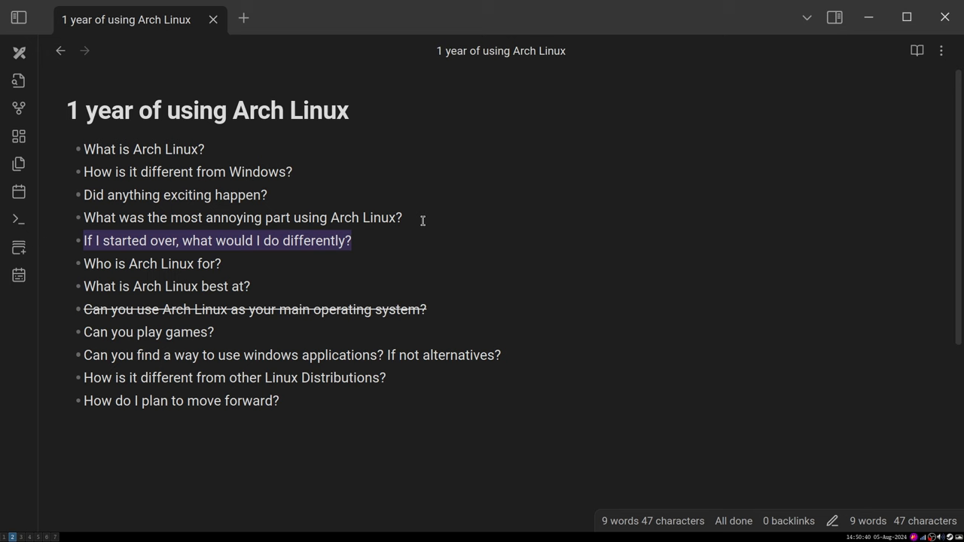
Click twice on the same spot in the Obsidian Arch Linux outline note.
left_click(351, 240)
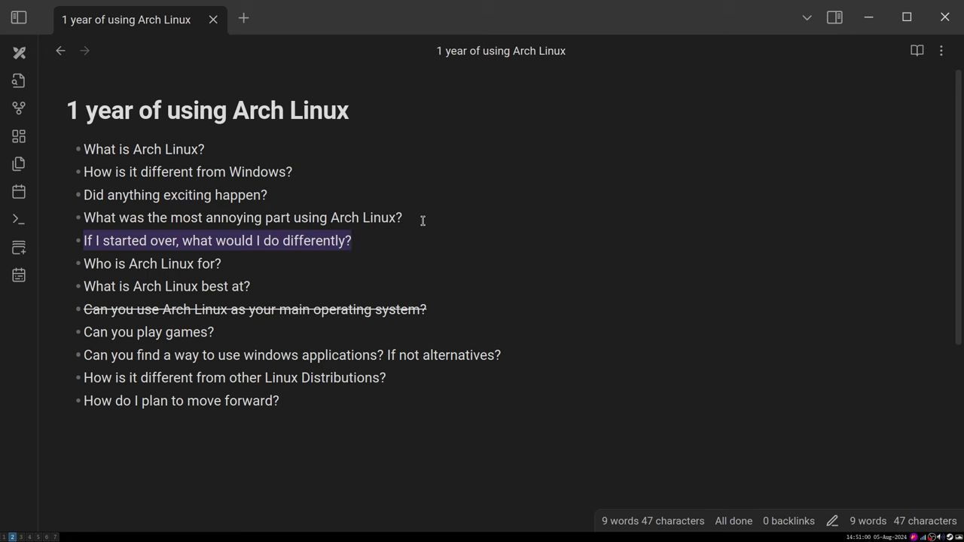
left_click(351, 240)
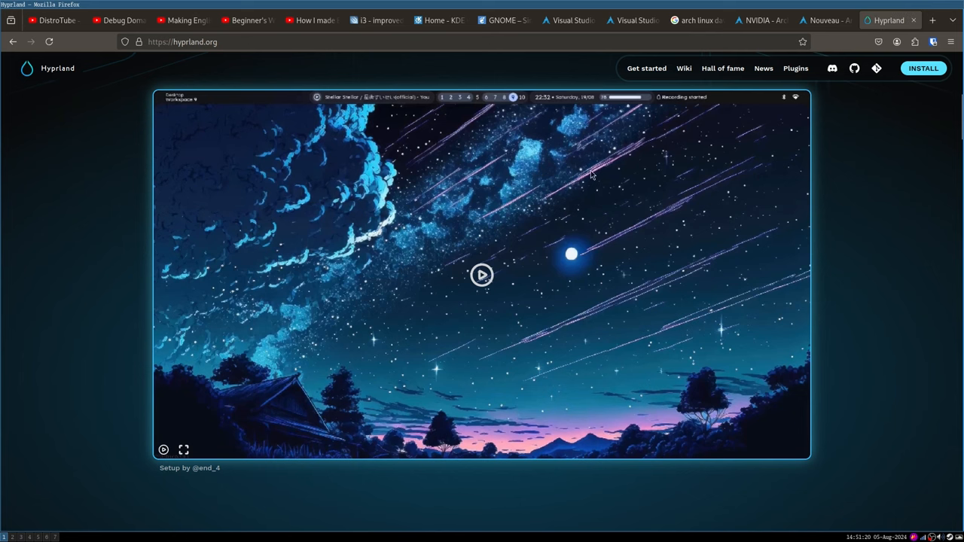
mouse_move(223, 98)
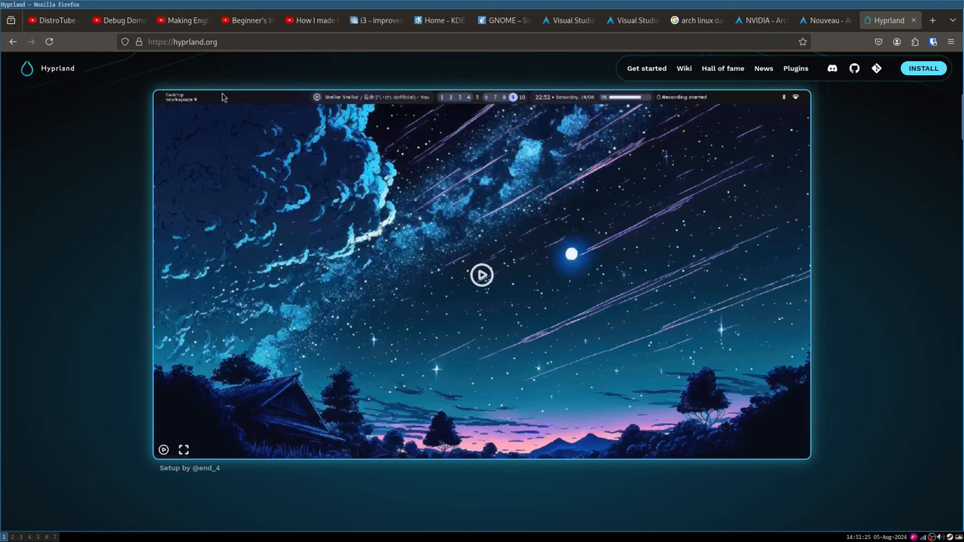
mouse_move(456, 258)
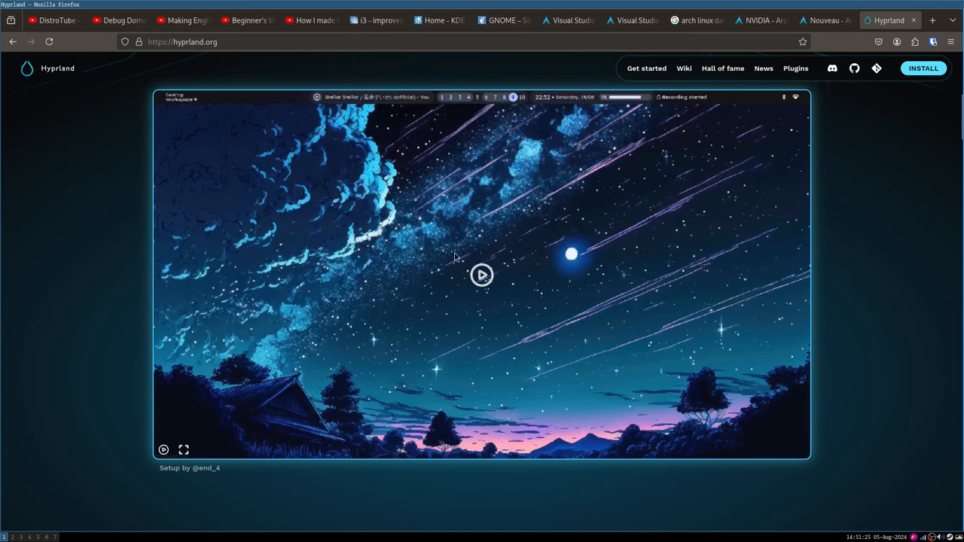
mouse_move(445, 232)
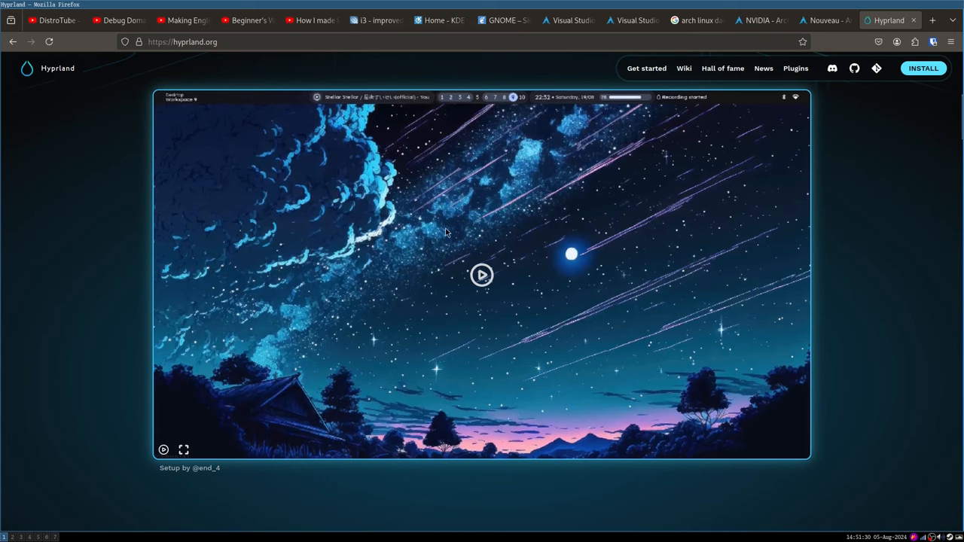
mouse_move(447, 217)
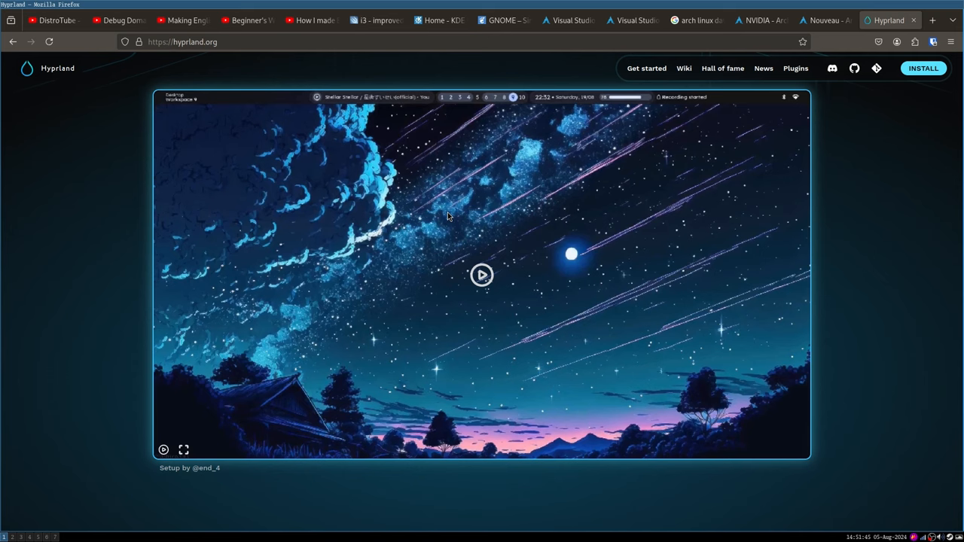
mouse_move(438, 231)
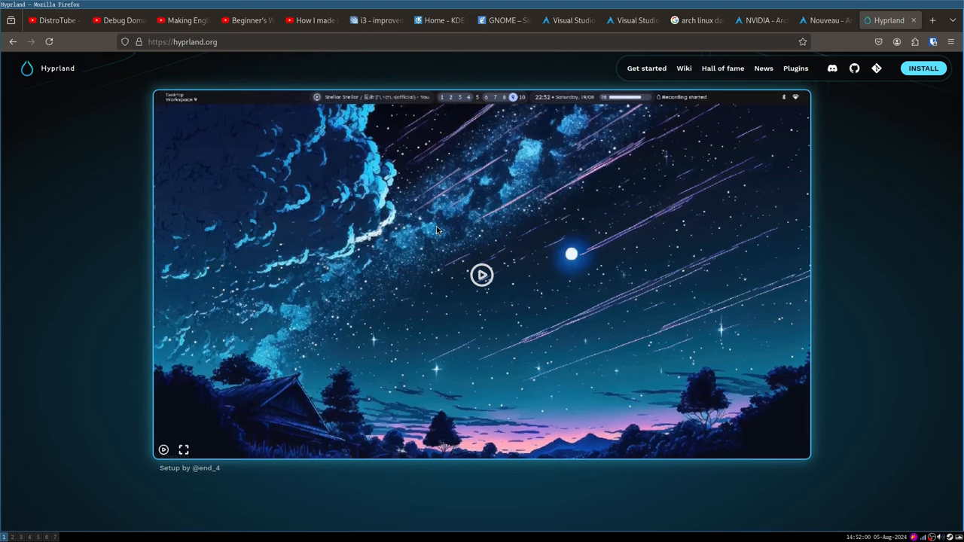
mouse_move(457, 209)
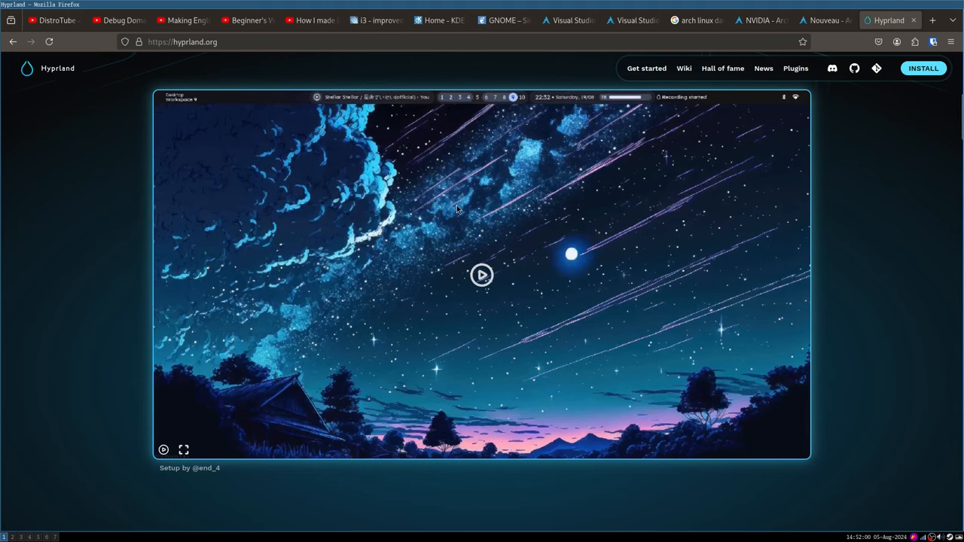
mouse_move(449, 203)
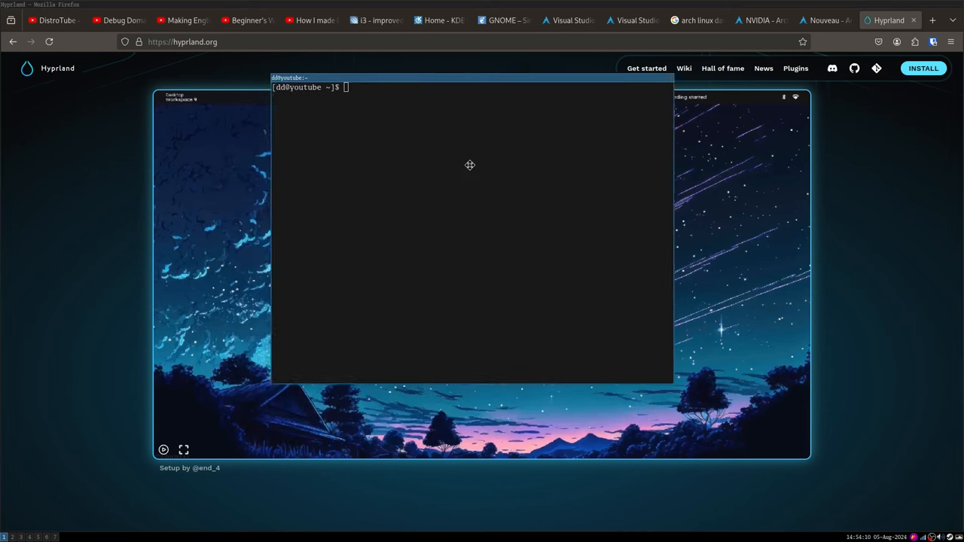
View the KDE Plasma homepage tab, then the GNOME homepage tab.
left_click(439, 20)
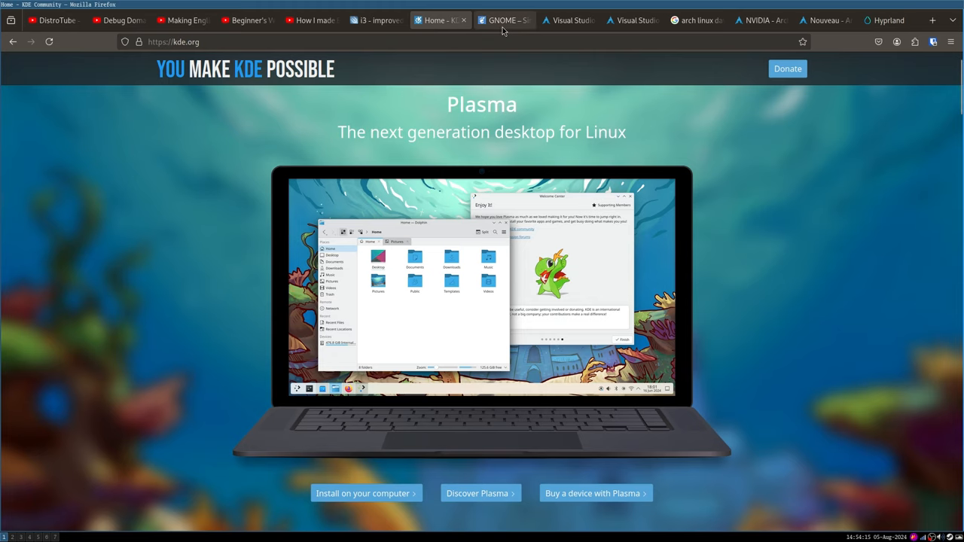
left_click(502, 21)
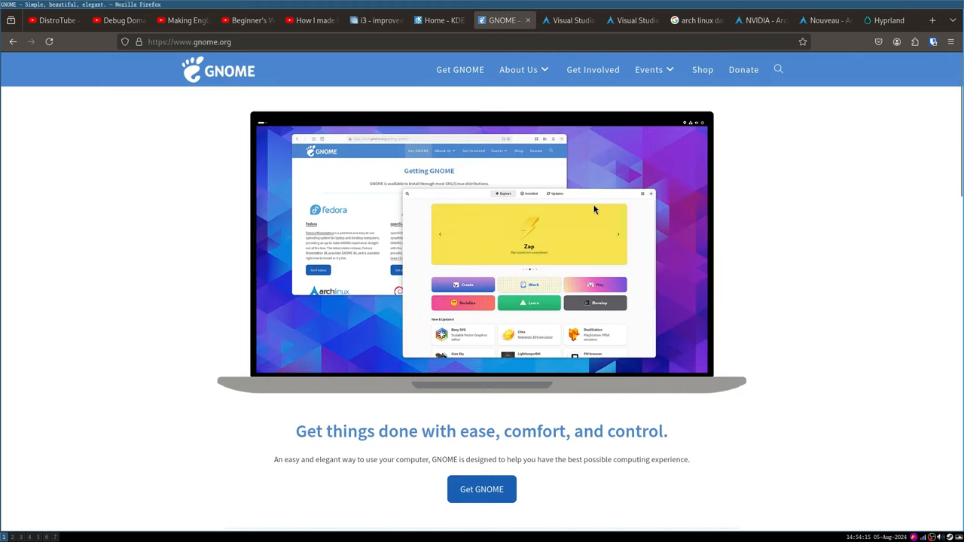
mouse_move(573, 203)
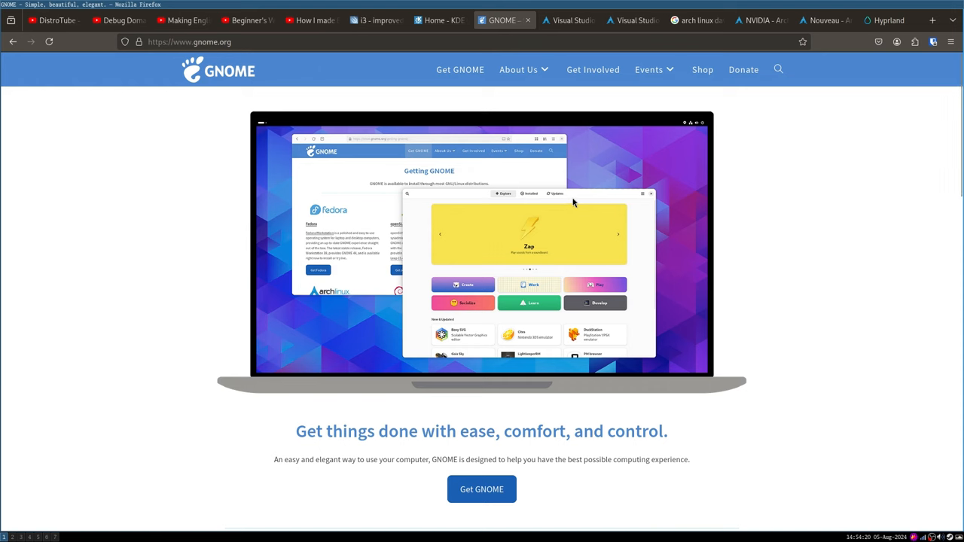
mouse_move(760, 20)
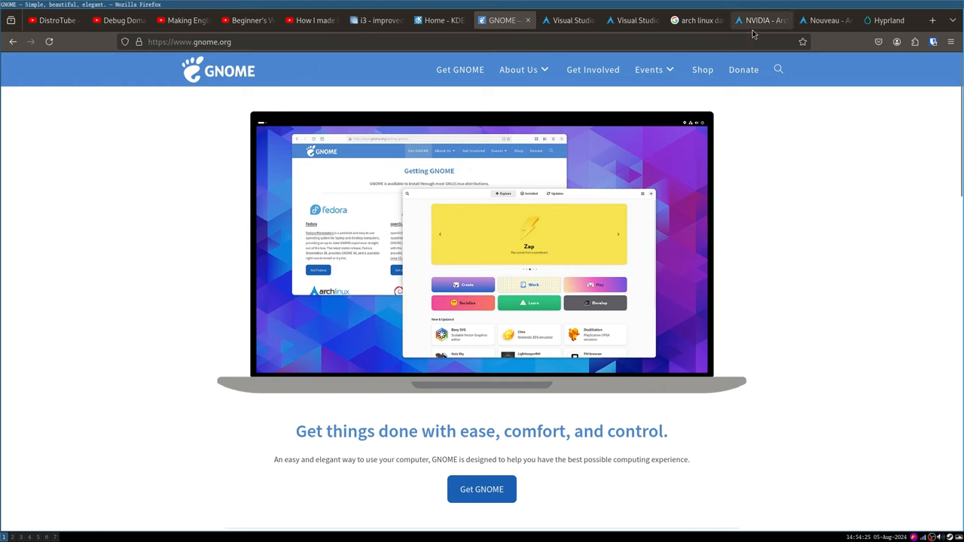
mouse_move(692, 183)
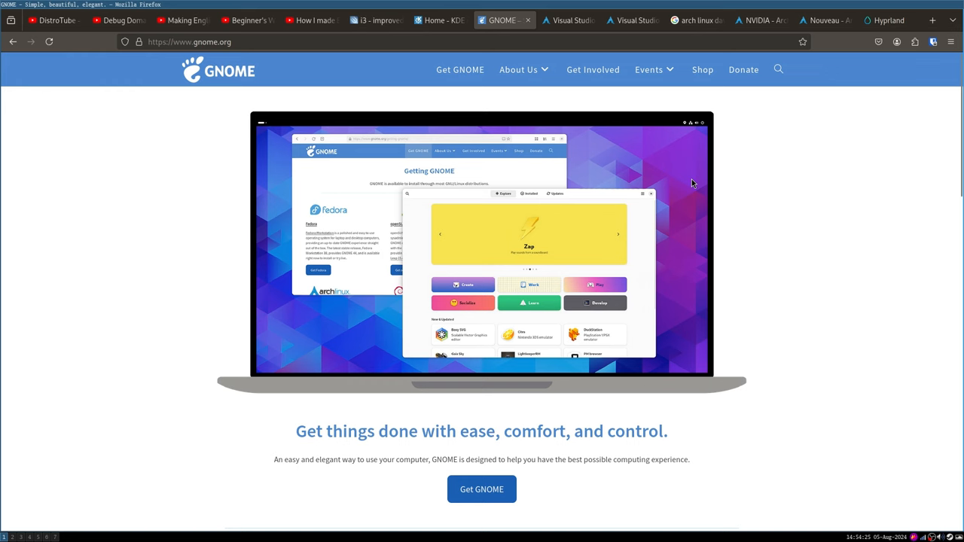
mouse_move(716, 217)
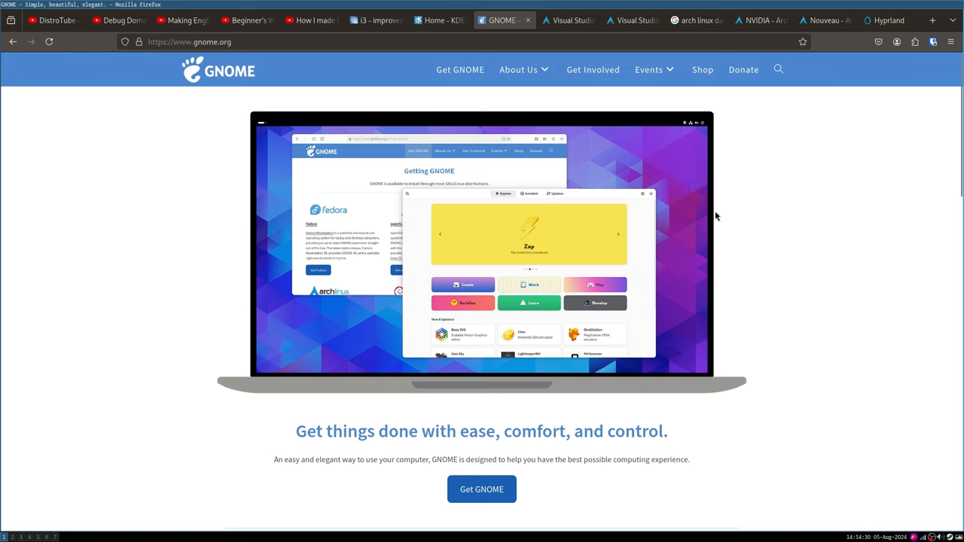
mouse_move(751, 153)
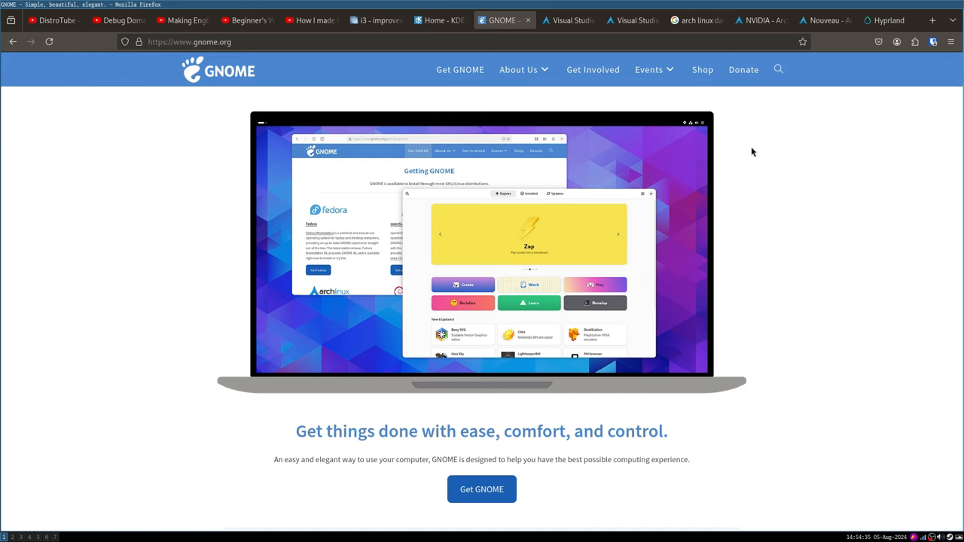
mouse_move(574, 197)
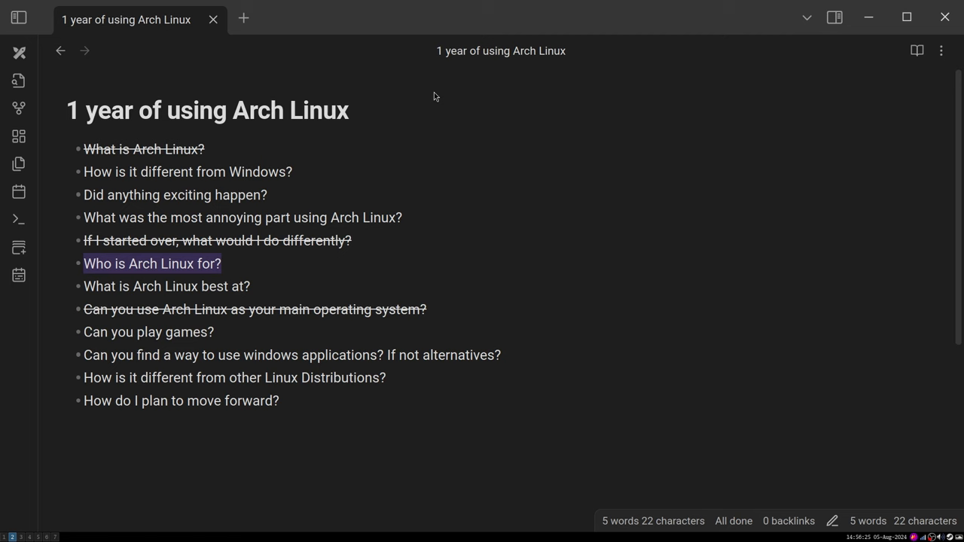
left_click(220, 263)
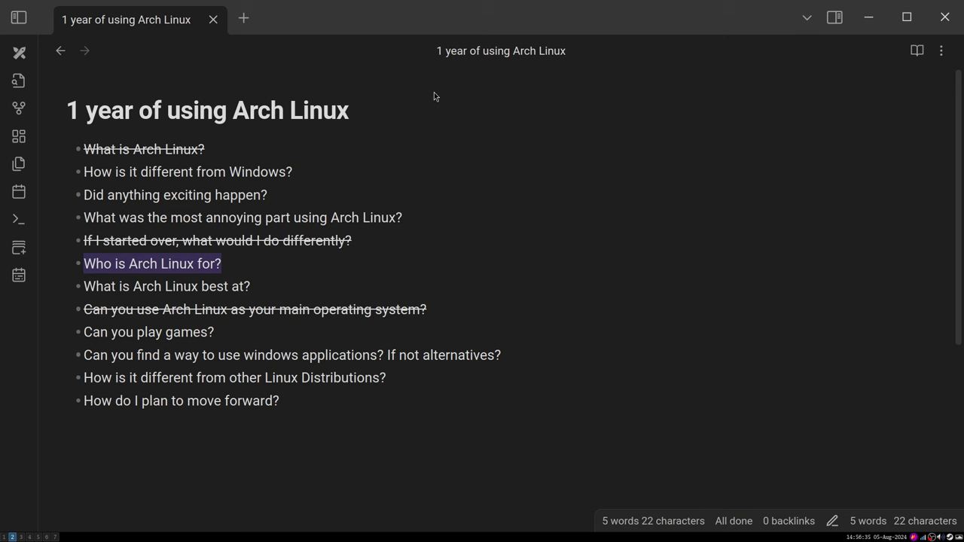
left_click(219, 263)
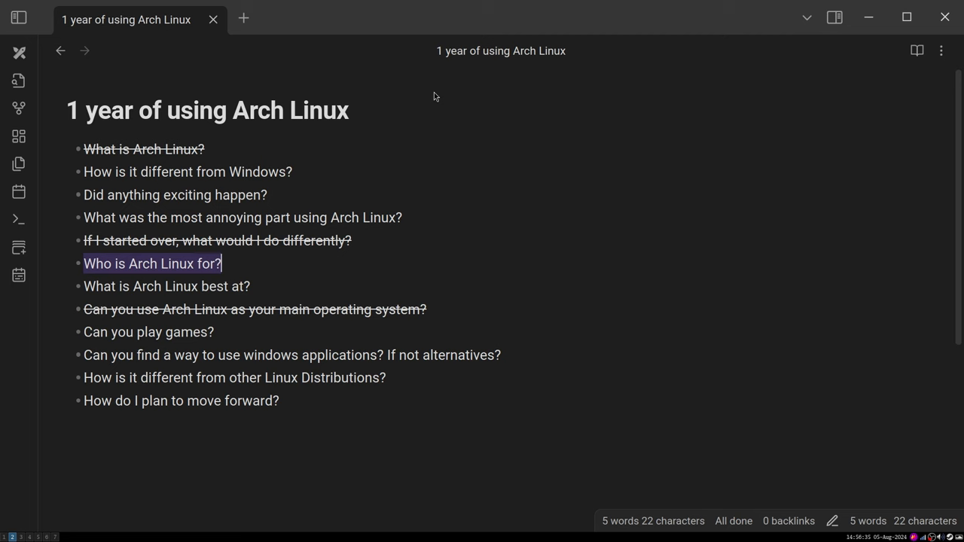
mouse_move(420, 235)
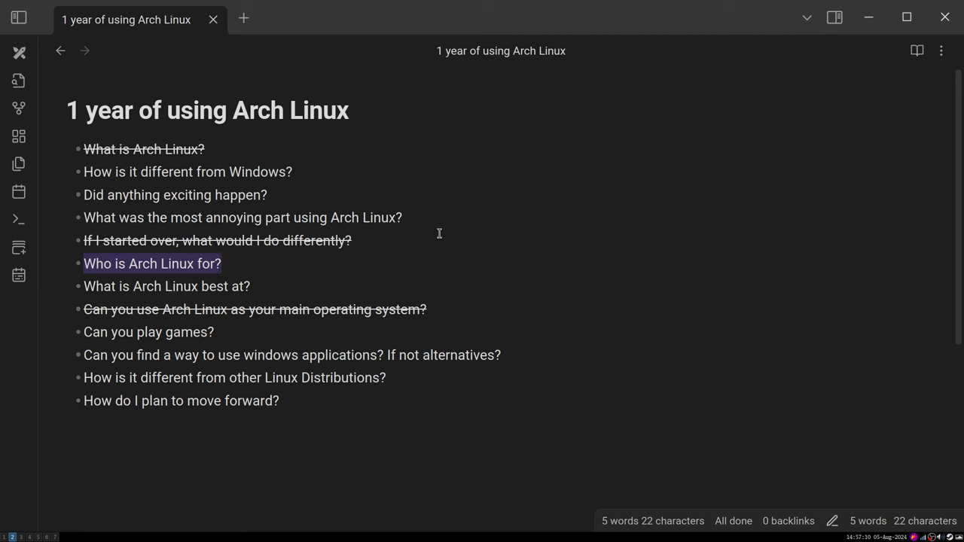
left_click(221, 263)
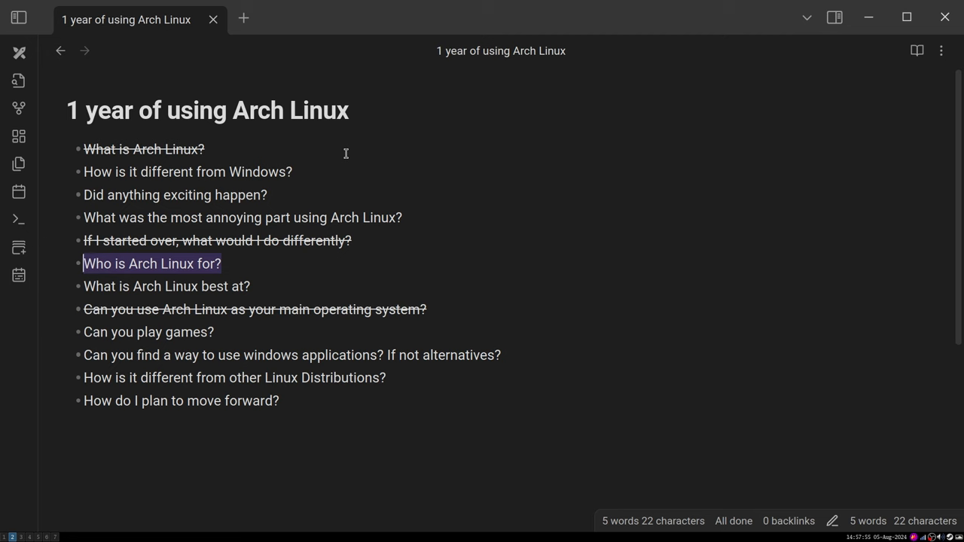
mouse_move(221, 242)
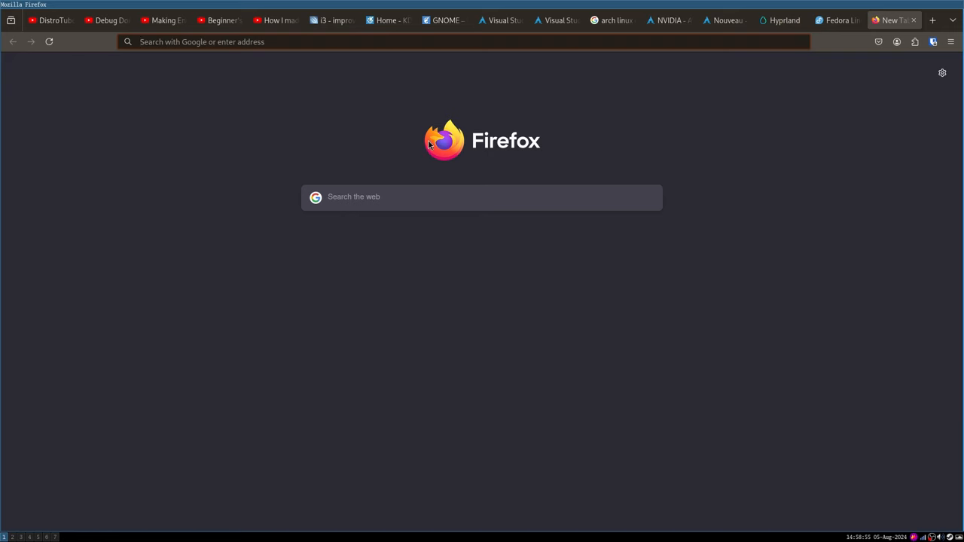
mouse_move(428, 149)
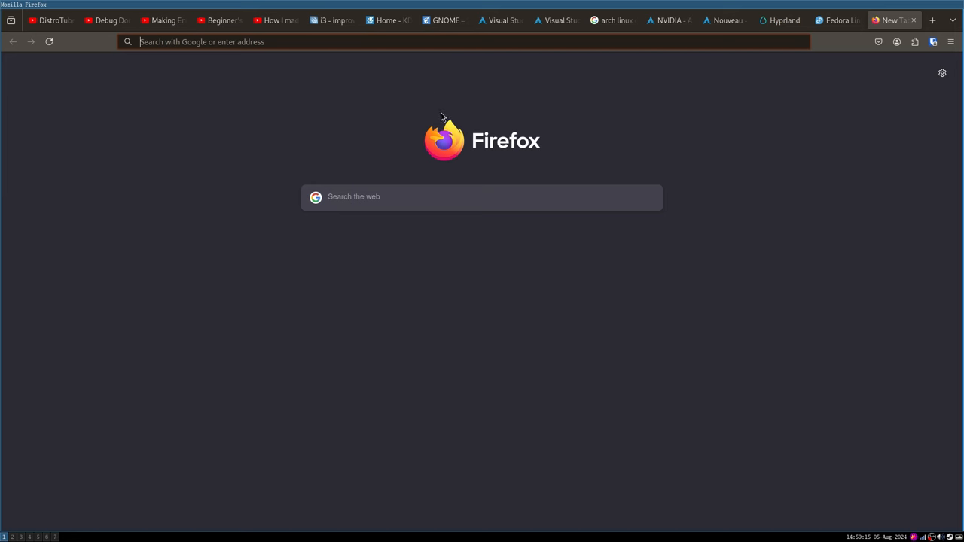
mouse_move(495, 110)
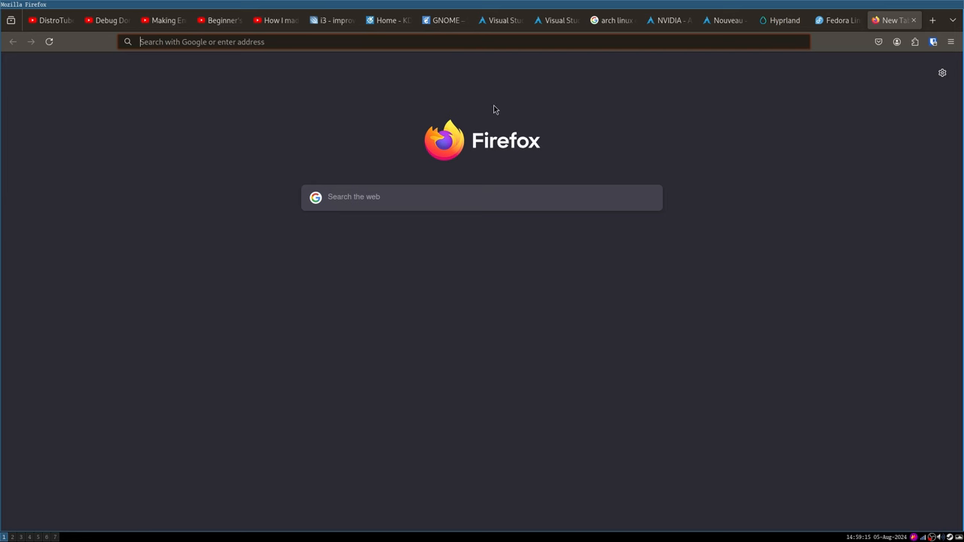
mouse_move(63, 53)
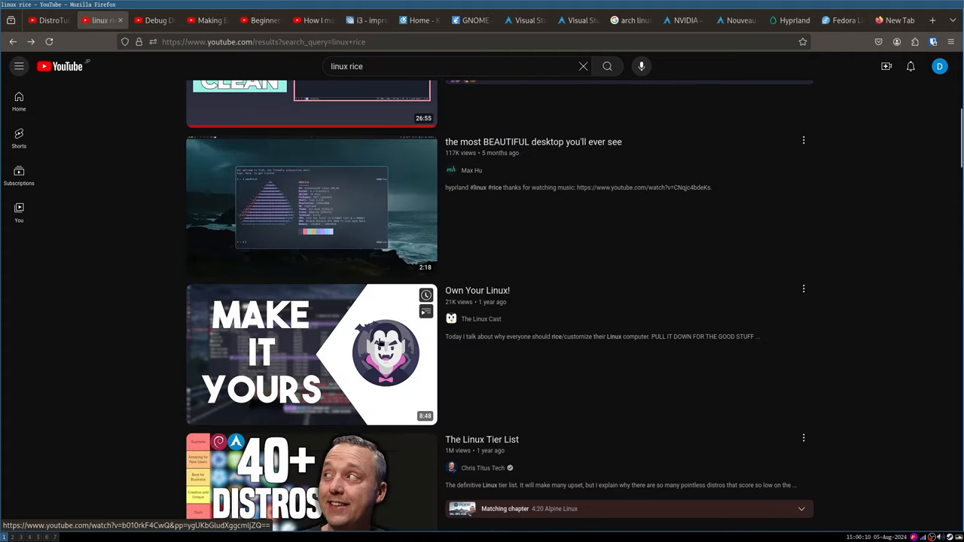
mouse_move(244, 301)
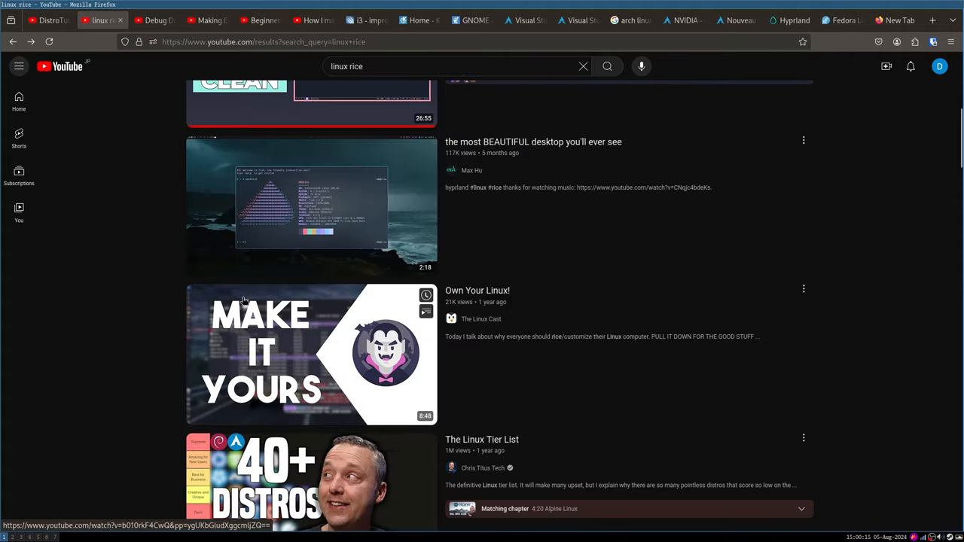
mouse_move(299, 362)
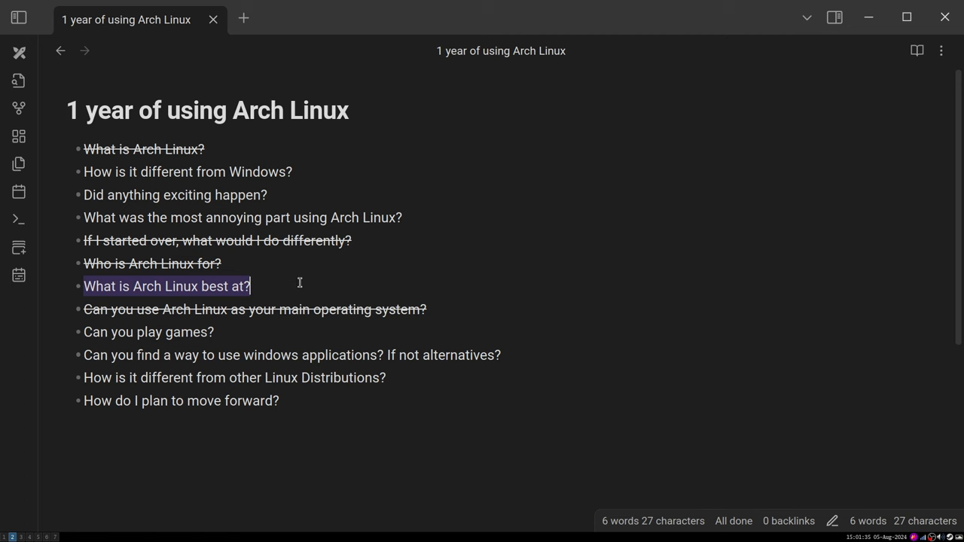
mouse_move(272, 291)
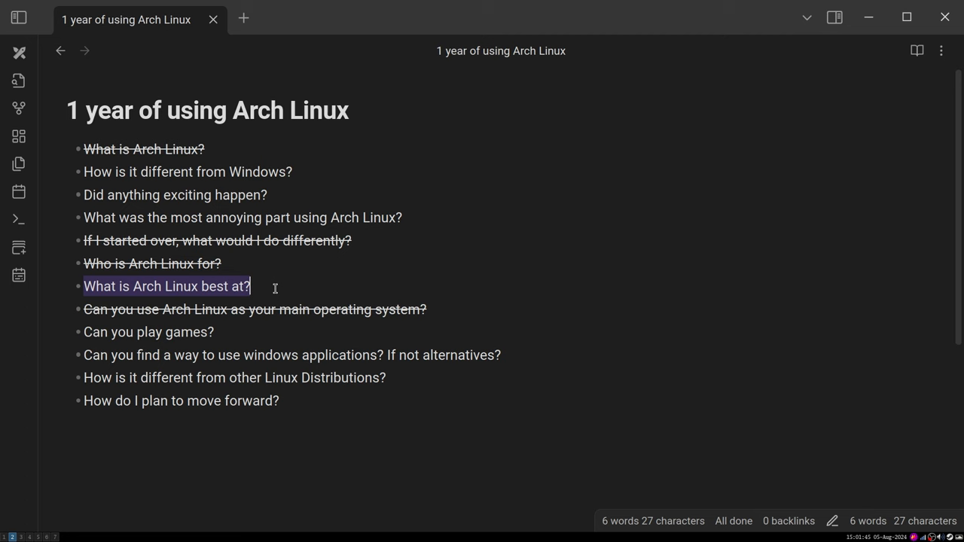
mouse_move(434, 211)
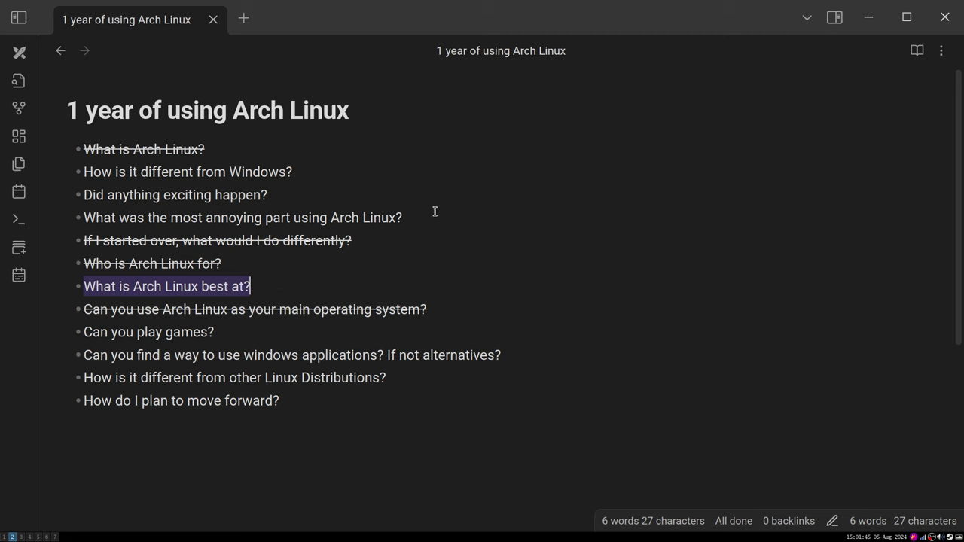
Click on the 'Who is Arch Linux for?' line in the outline note.
left_click(362, 179)
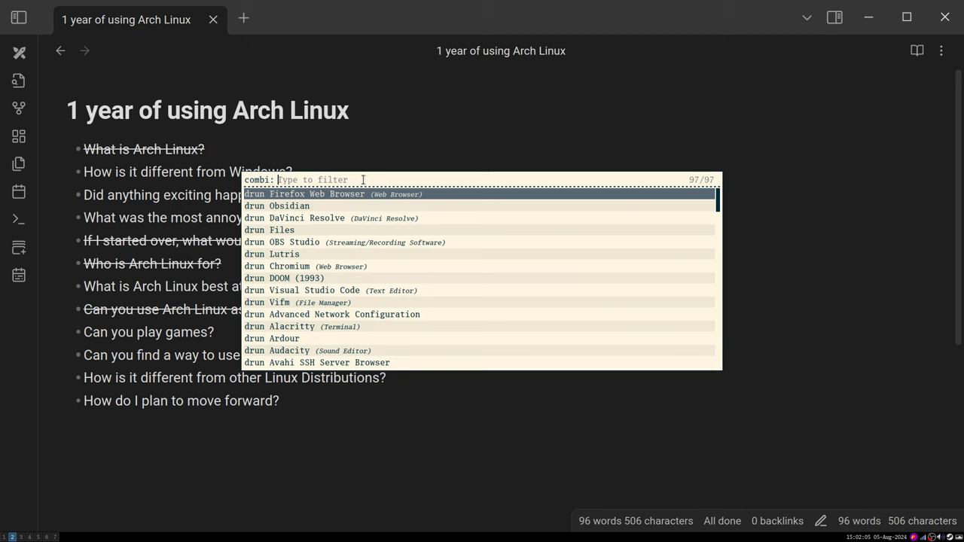
type("ob")
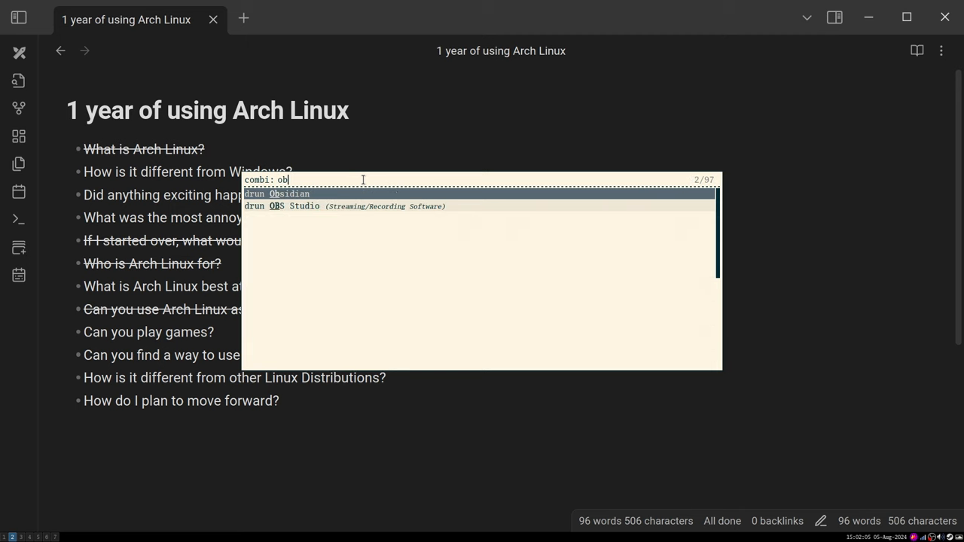
key("Escape")
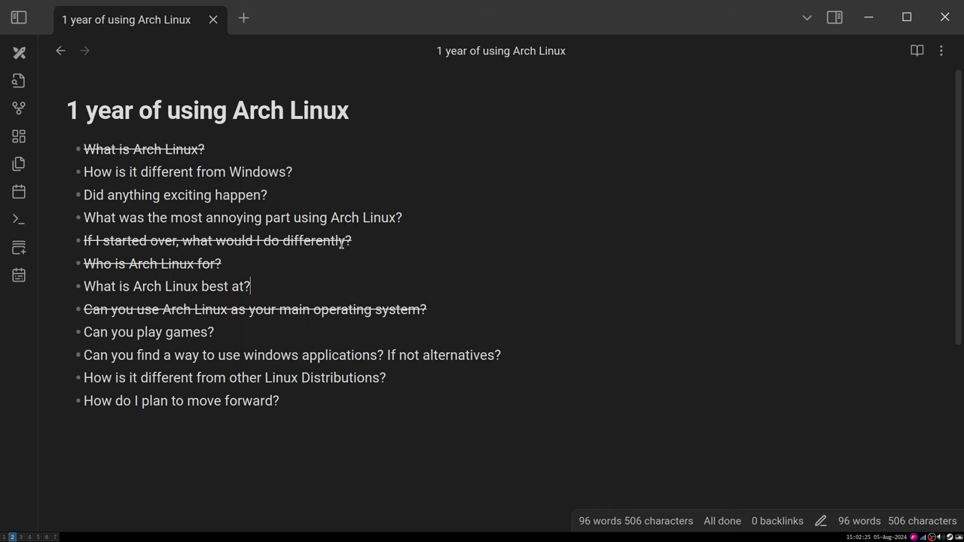
mouse_move(310, 249)
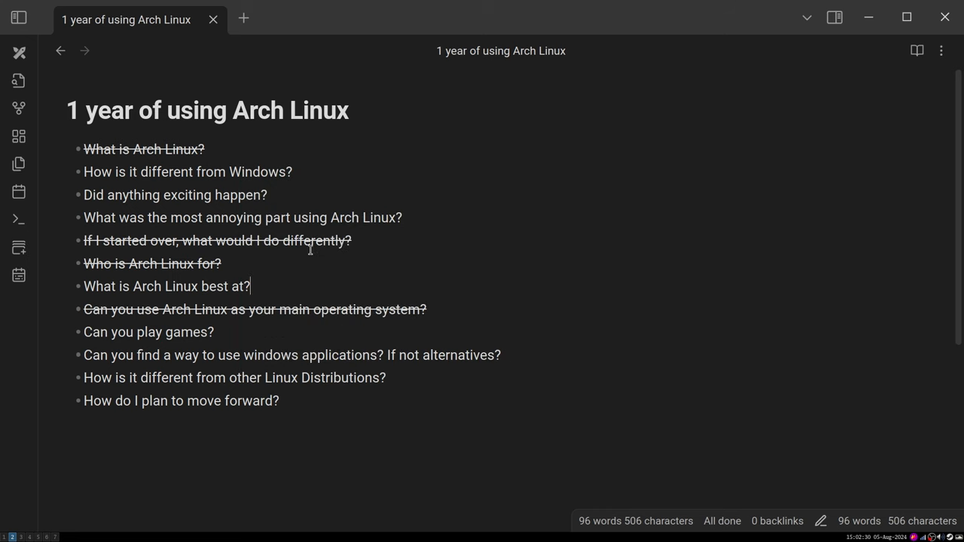
mouse_move(290, 284)
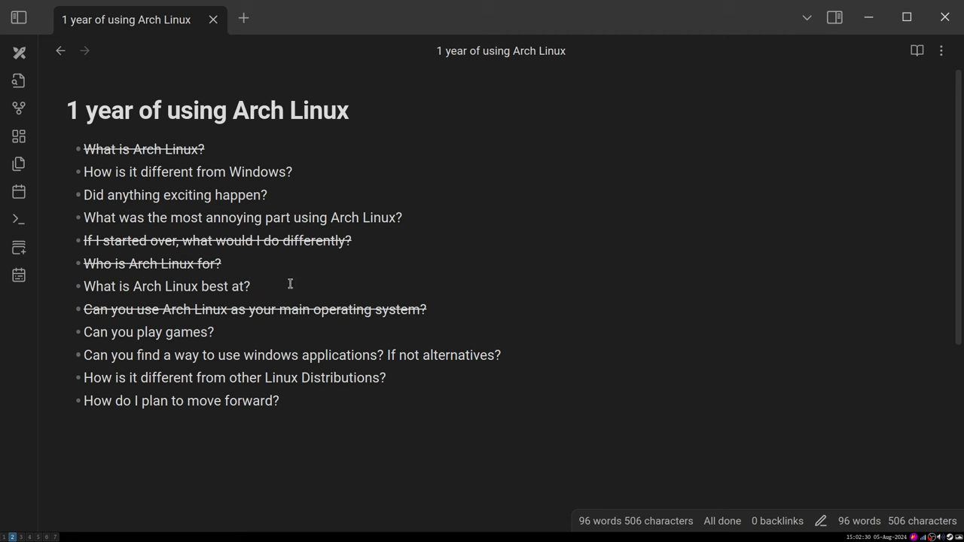
Apply strikethrough to 'What is Arch Linux best at?' through the right-click Format menu.
left_click(250, 286)
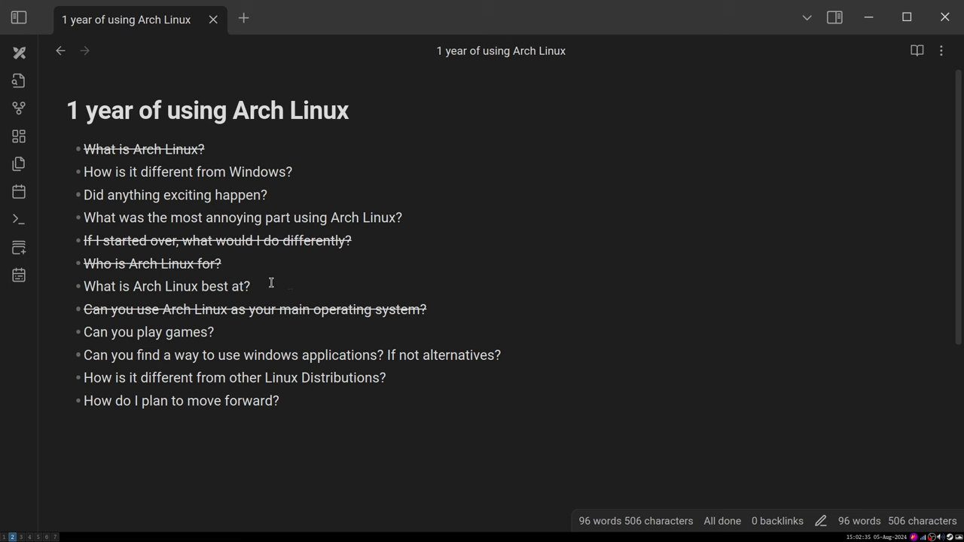
mouse_move(285, 259)
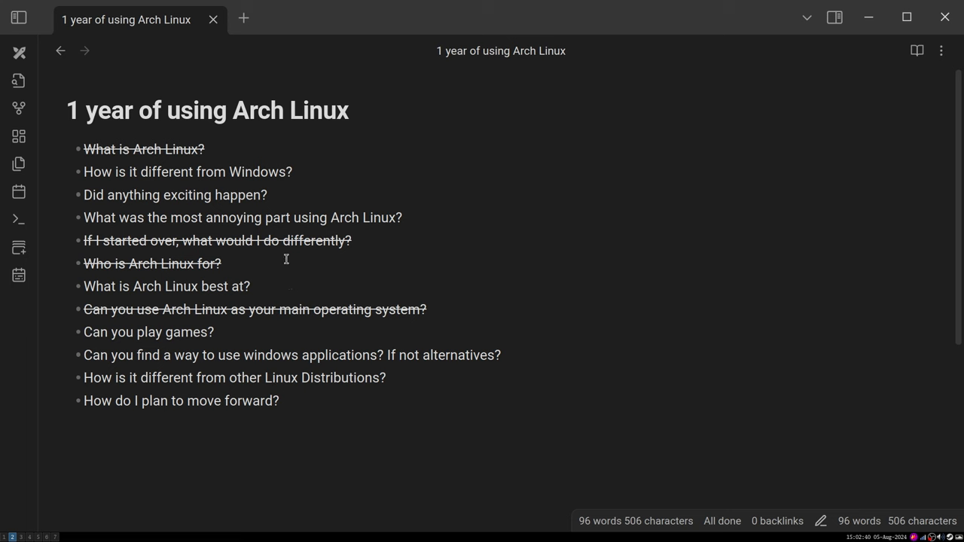
left_click(250, 286)
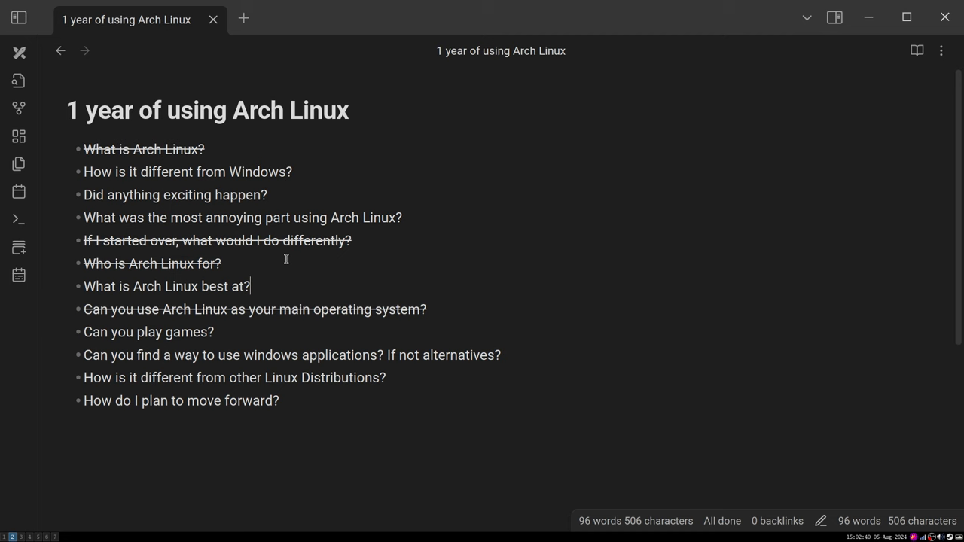
mouse_move(269, 158)
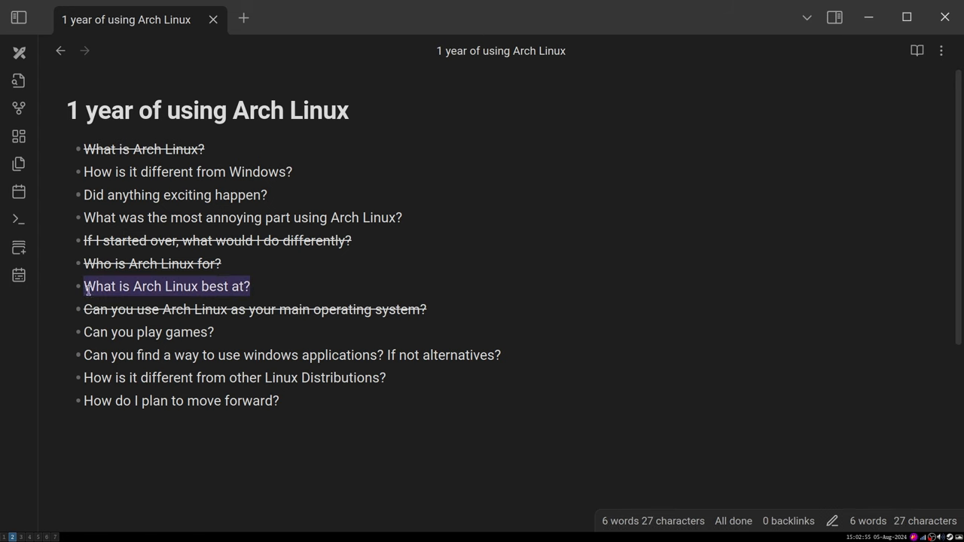
right_click(166, 287)
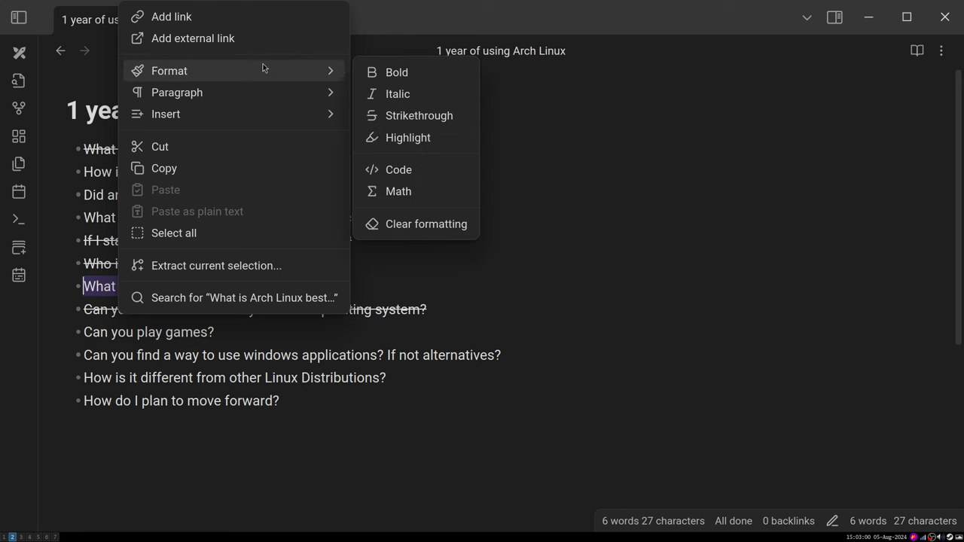
left_click(418, 116)
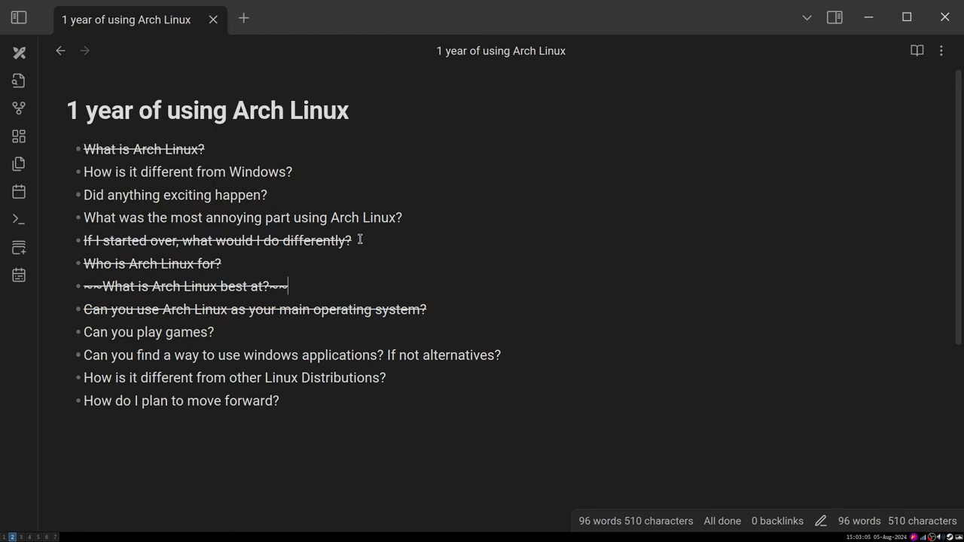
mouse_move(351, 275)
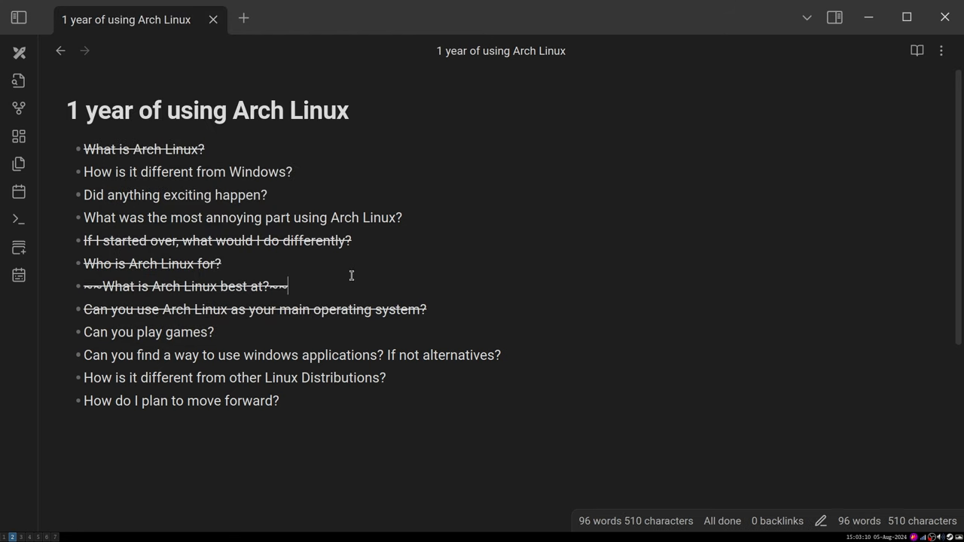
mouse_move(350, 275)
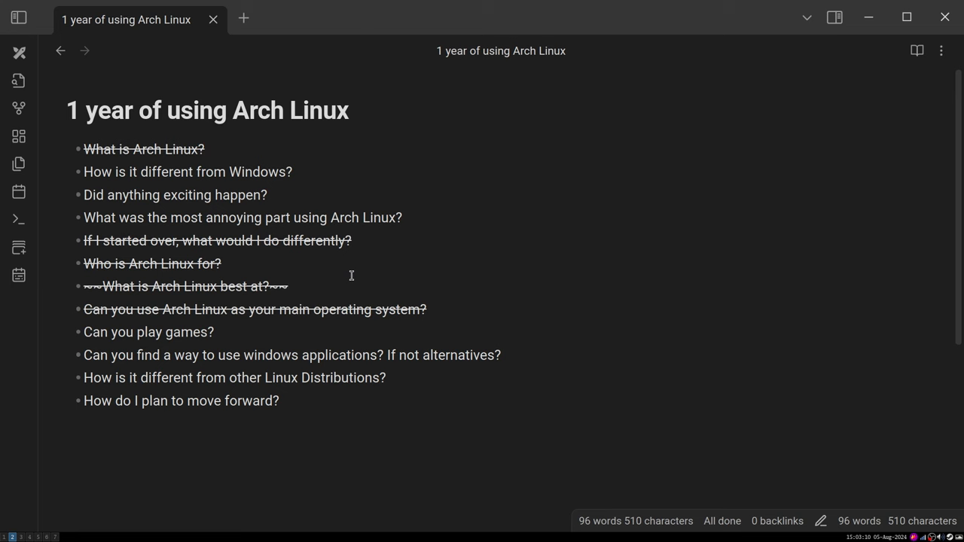
mouse_move(372, 261)
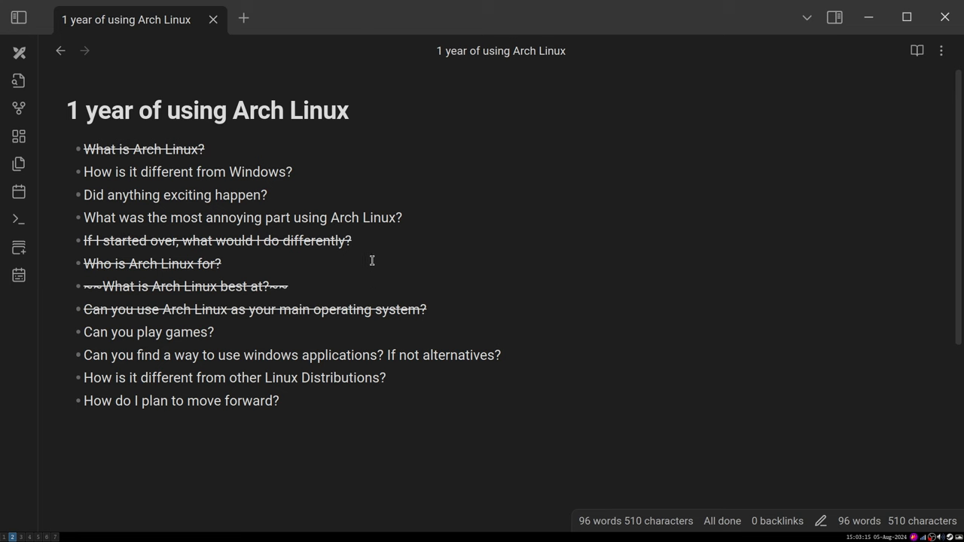
left_click(288, 286)
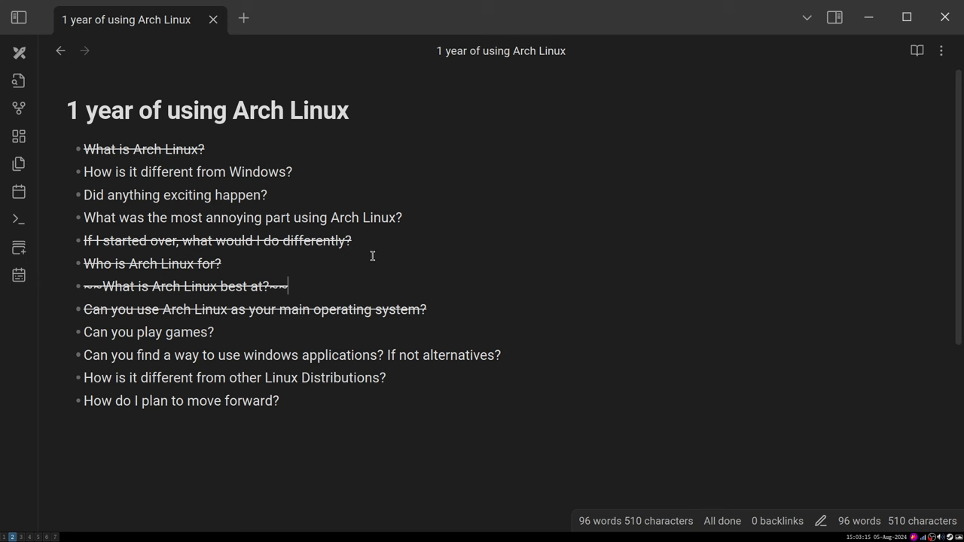
mouse_move(329, 284)
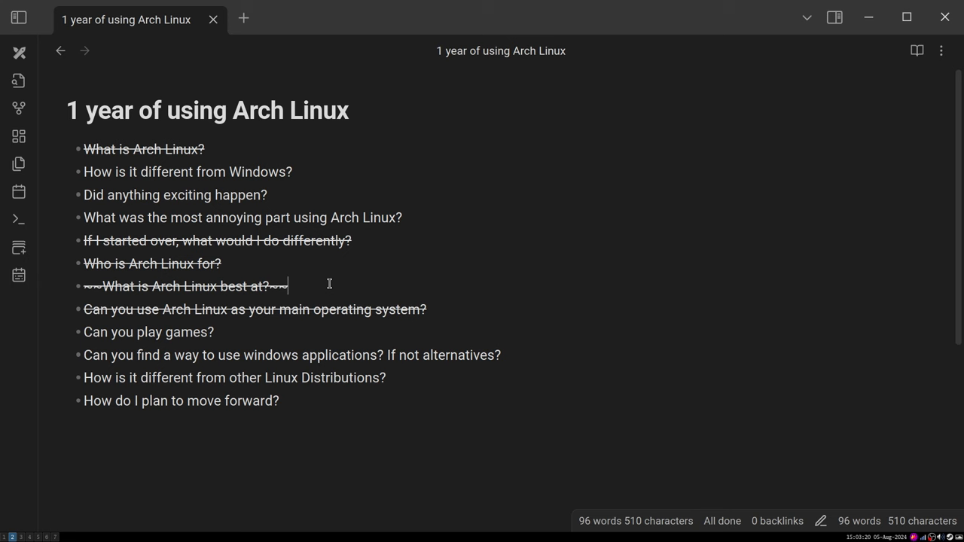
mouse_move(441, 197)
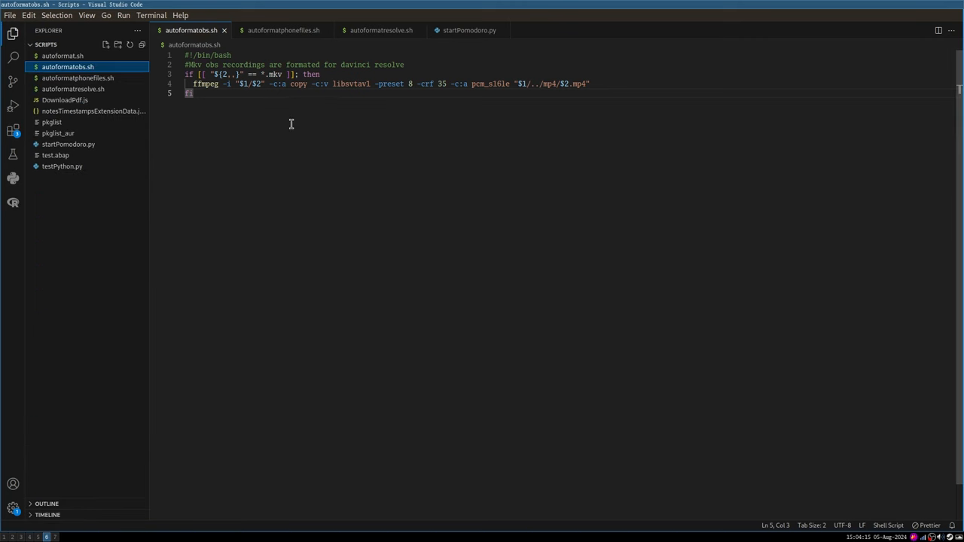
mouse_move(345, 111)
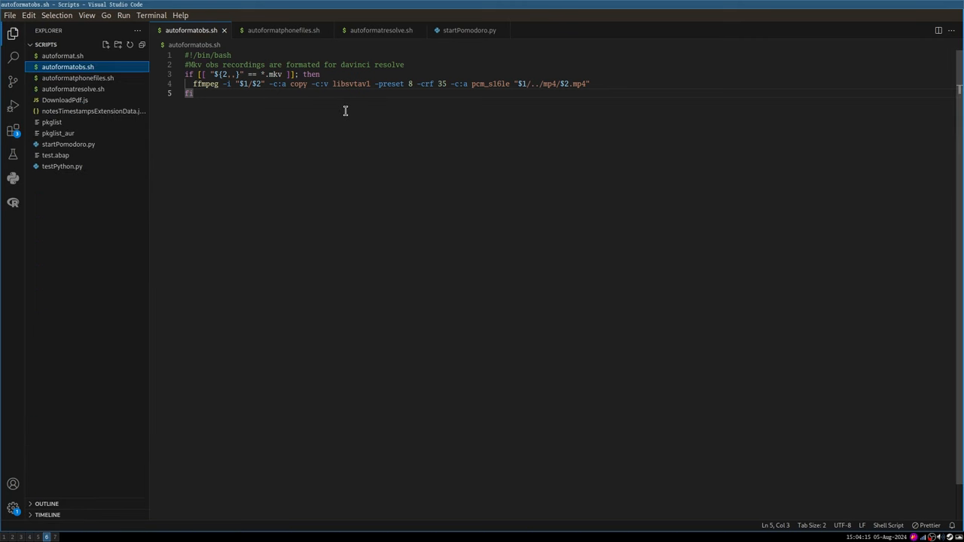
mouse_move(346, 92)
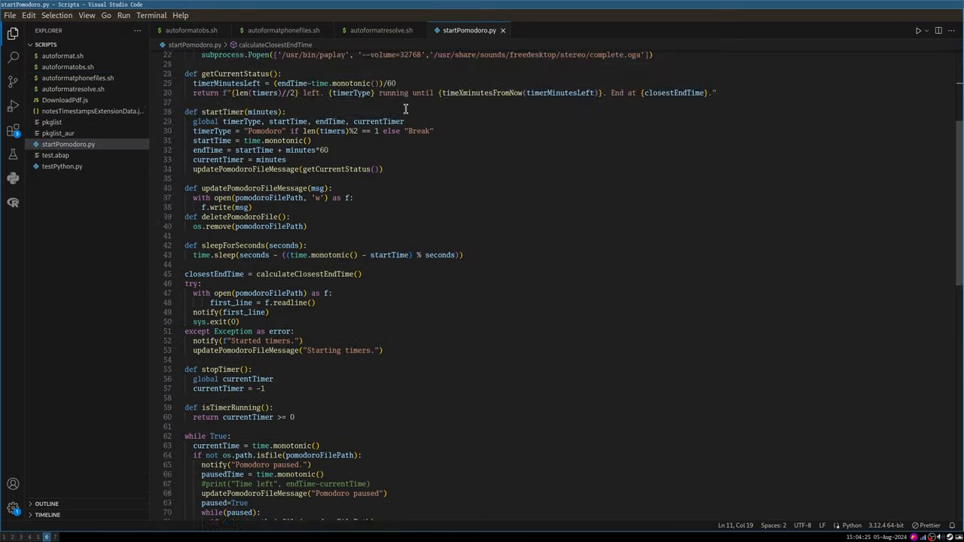
Scroll down and back up through the startPomodoro.py timer script.
scroll("down", 3)
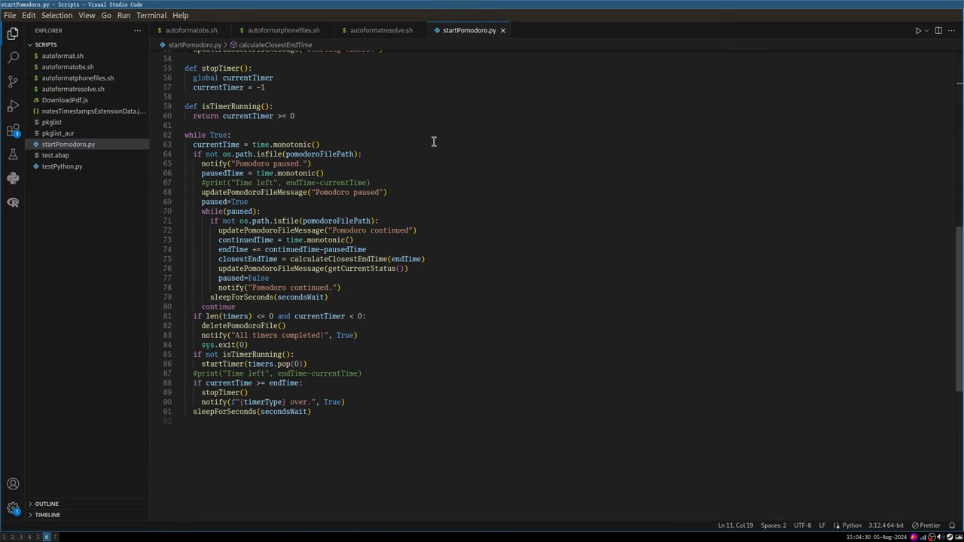
scroll("up", 3)
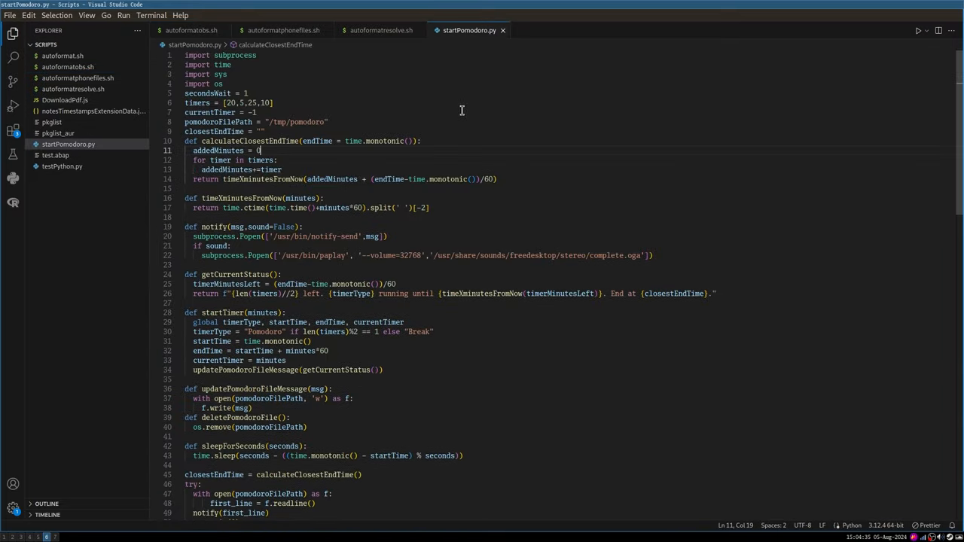
mouse_move(483, 145)
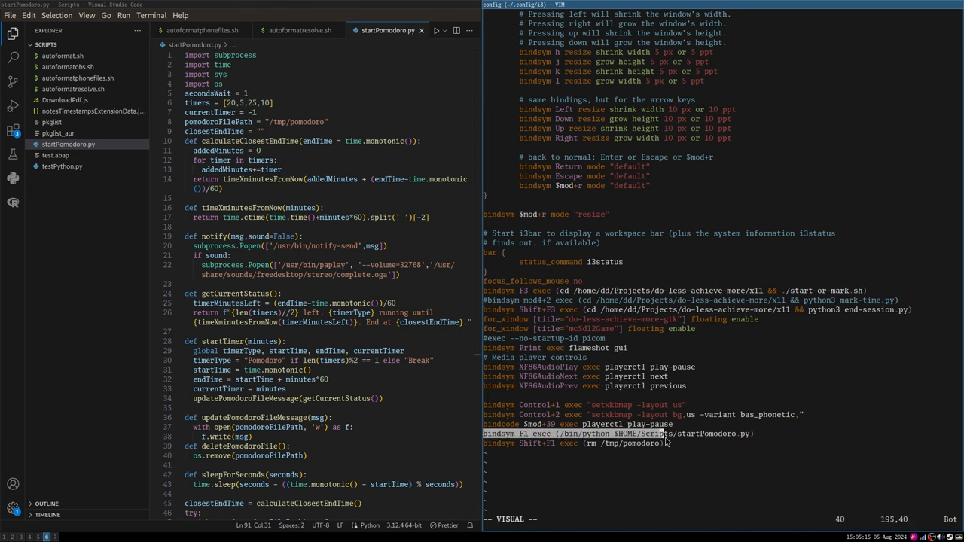
Launch the Pomodoro timer script and mark the 25-minute value in the timers list.
key("End")
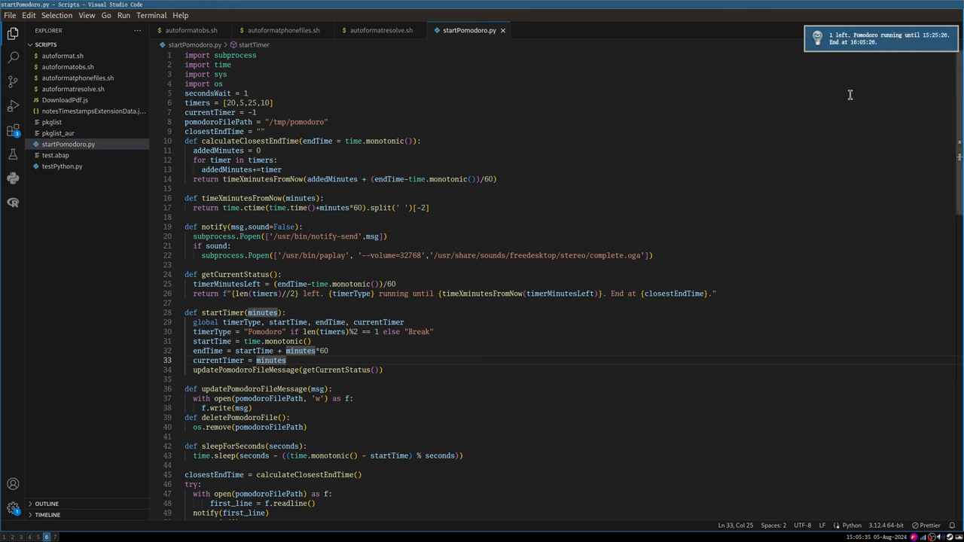
mouse_move(837, 50)
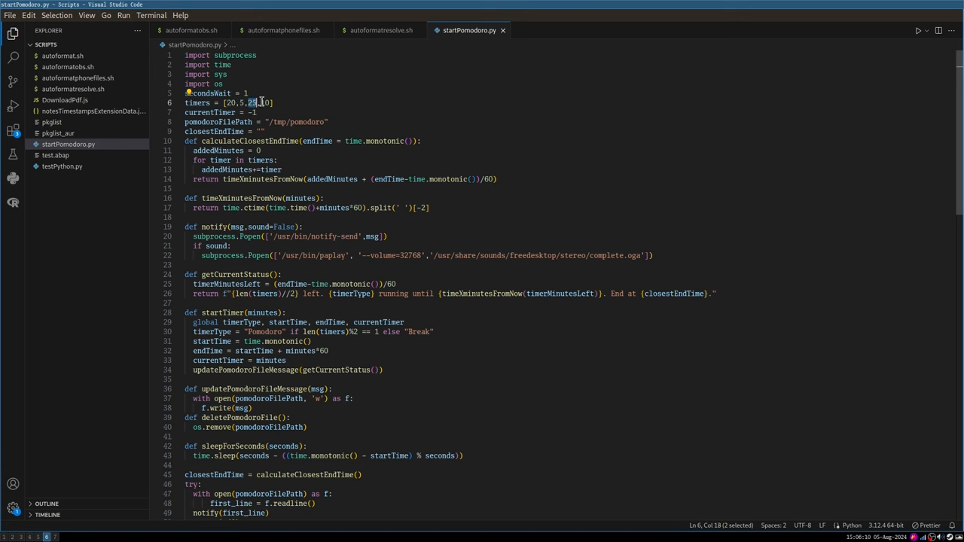
left_click(484, 198)
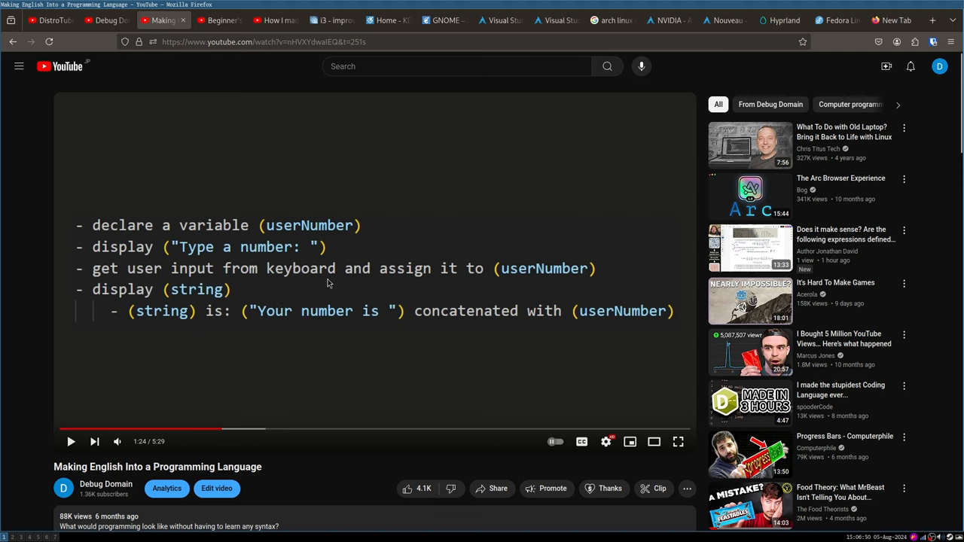
mouse_move(338, 306)
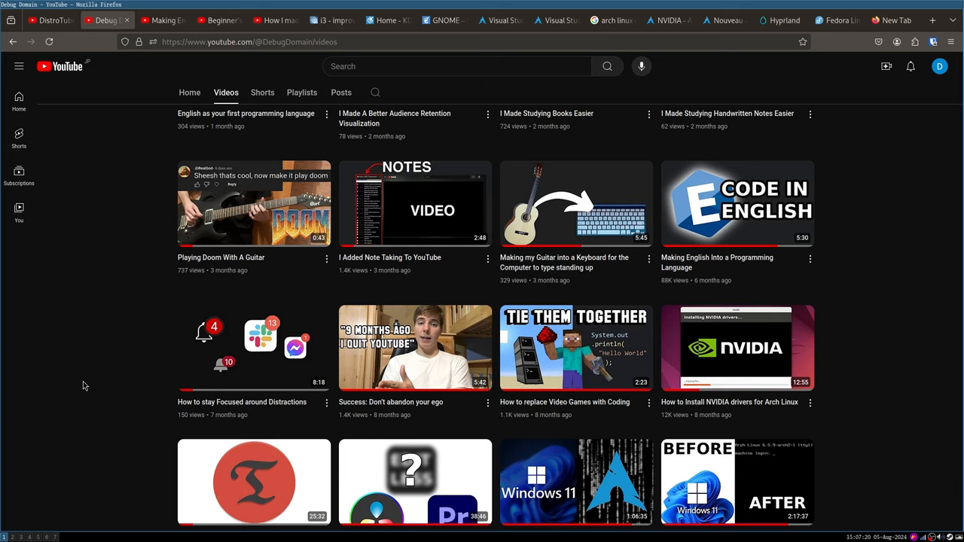
mouse_move(567, 233)
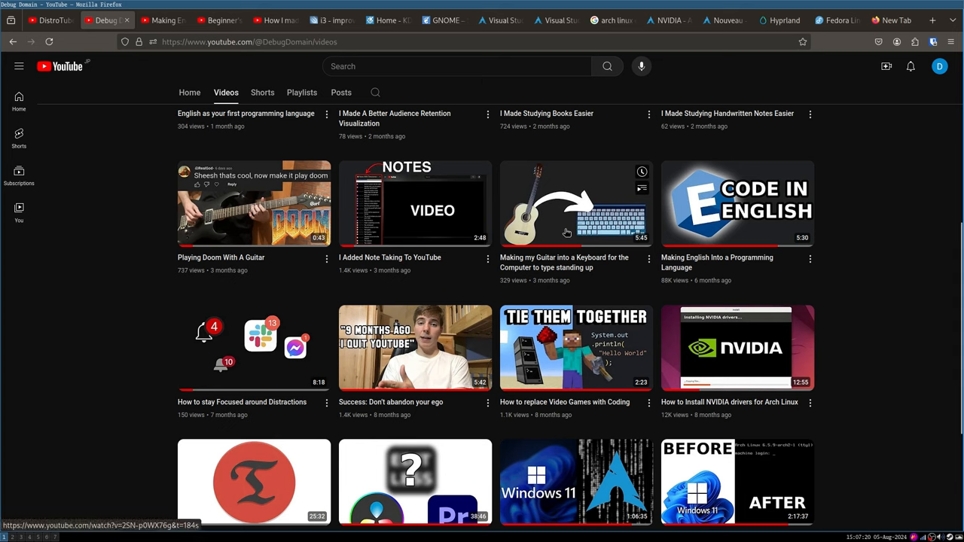
mouse_move(379, 200)
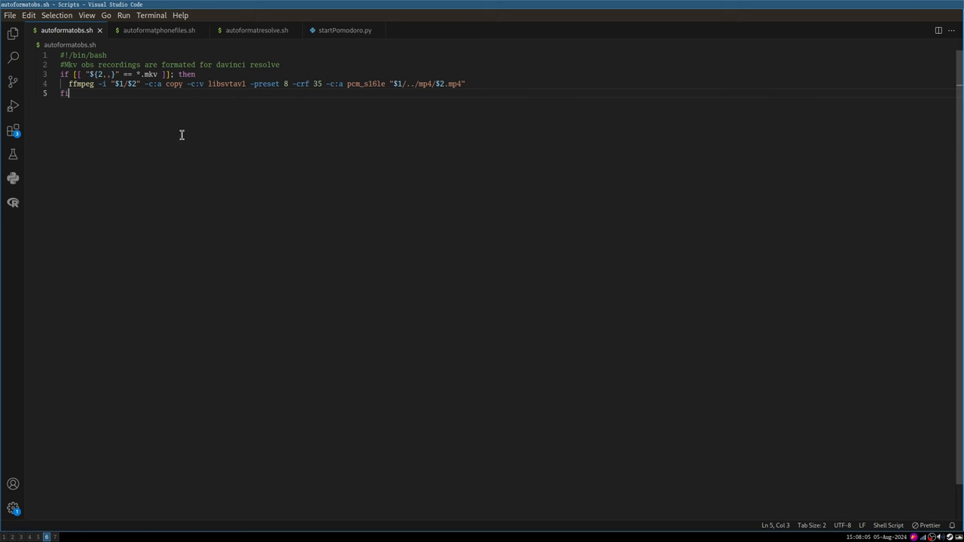
mouse_move(261, 114)
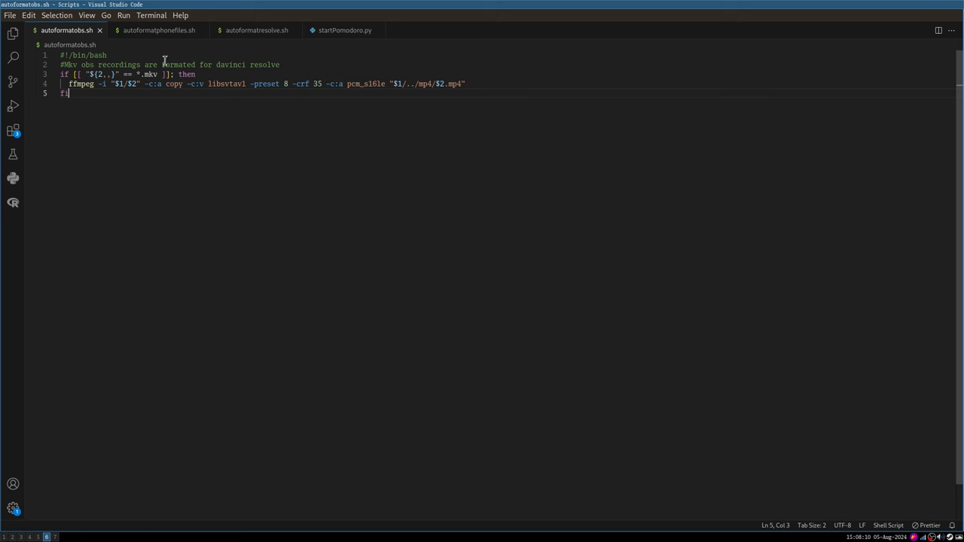
mouse_move(139, 91)
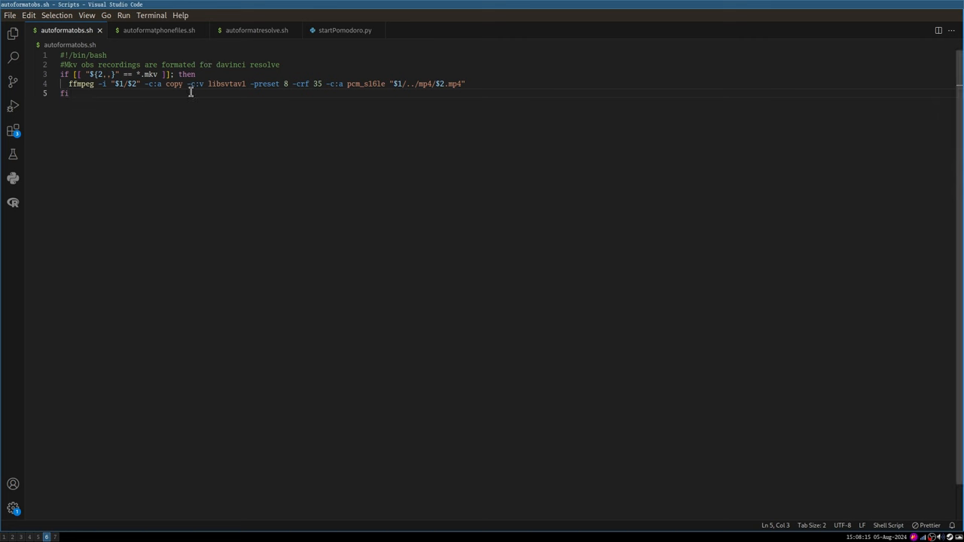
mouse_move(246, 98)
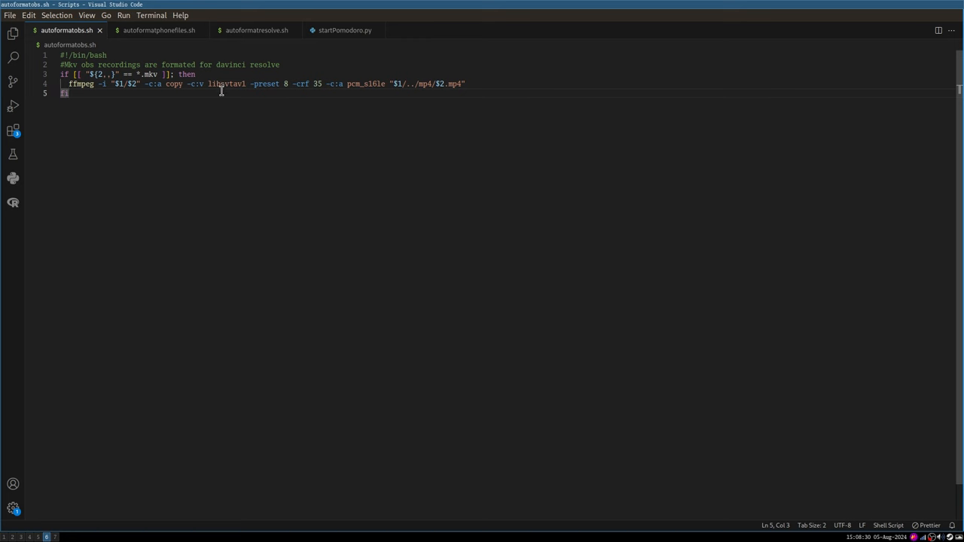
mouse_move(256, 69)
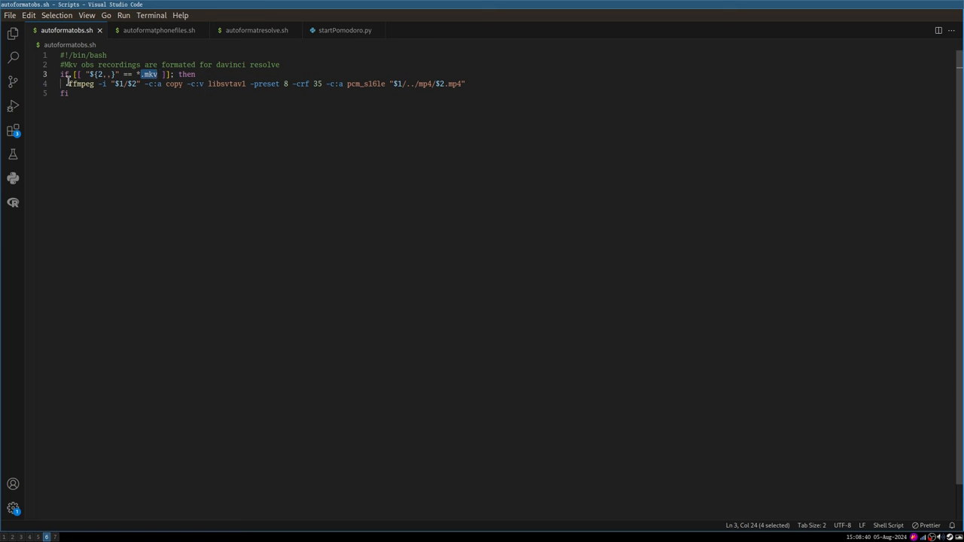
Select the ffmpeg conversion command on line 4 of autoformatobs.sh.
left_click(469, 84)
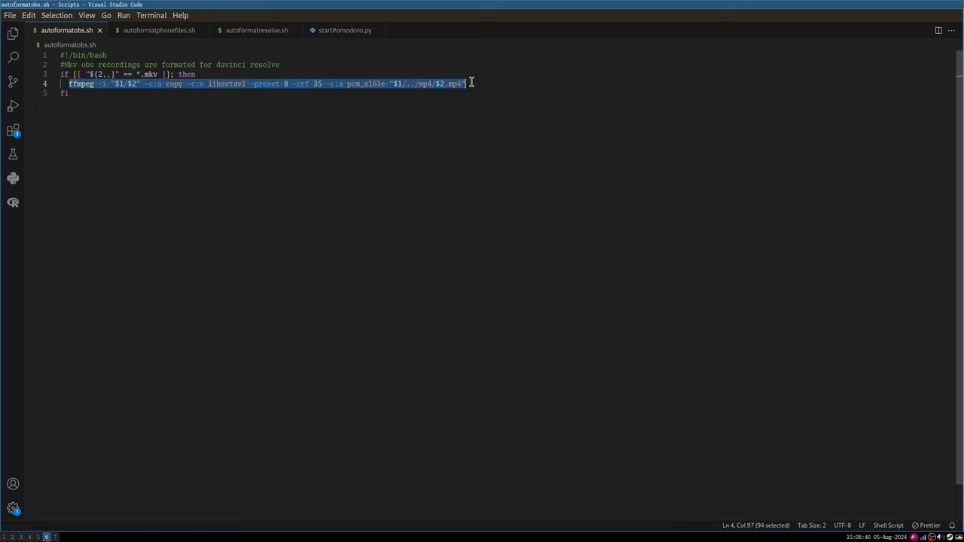
mouse_move(151, 88)
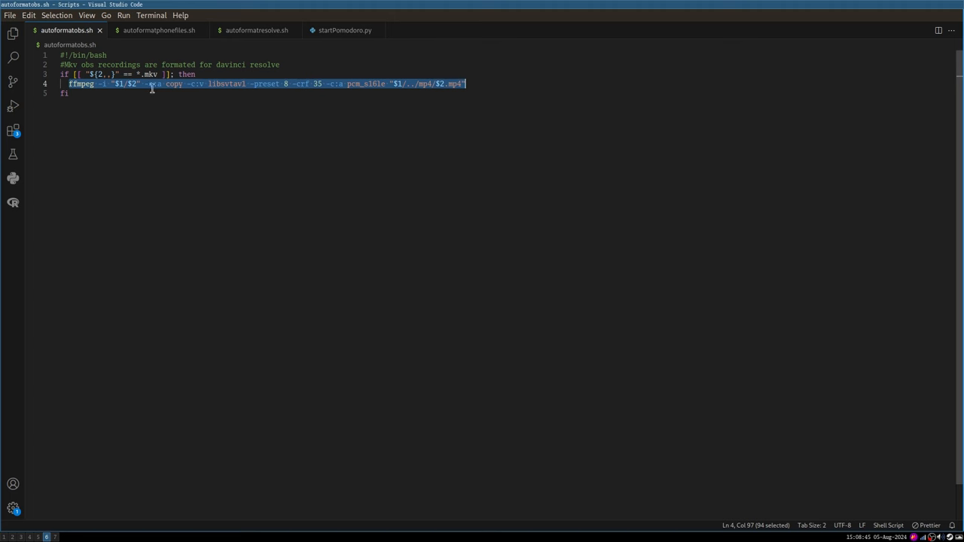
View autoformatresolve.sh, then switch to the autoformatphonefiles.sh script.
left_click(255, 30)
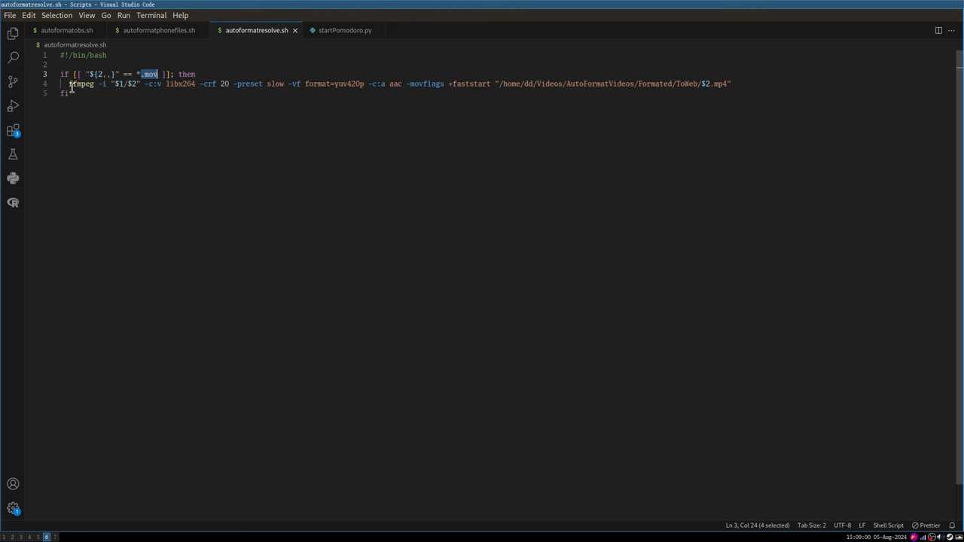
left_click(158, 30)
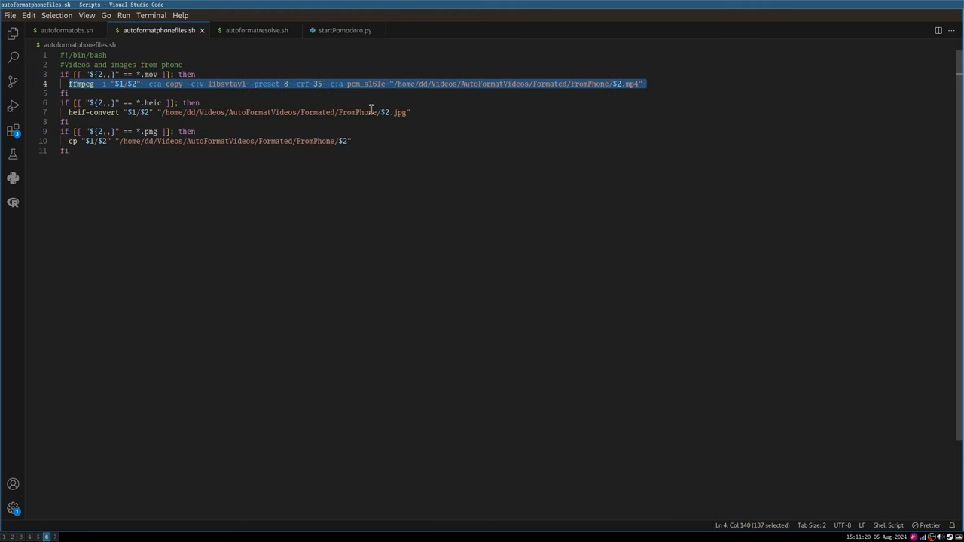
mouse_move(336, 45)
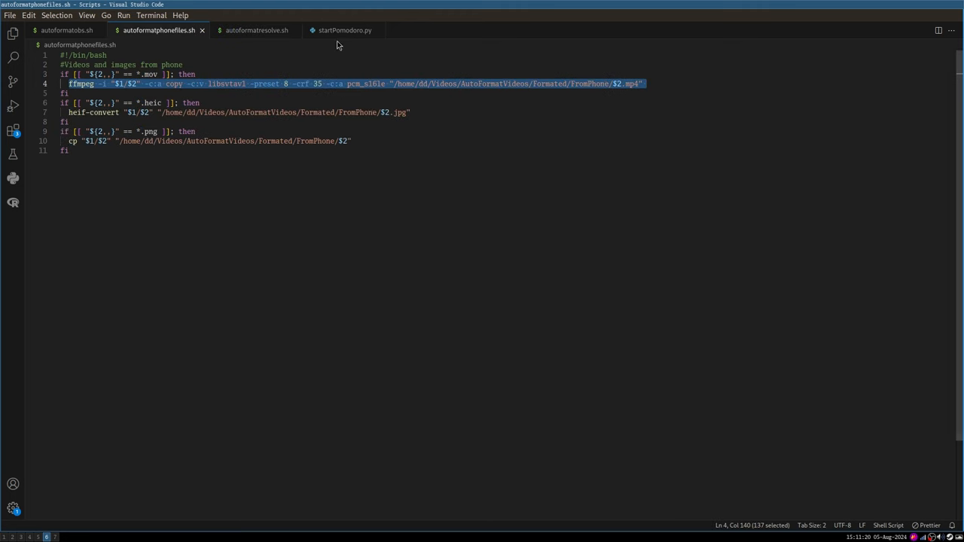
Reopen the startPomodoro.py tab and scroll through the script to its end.
left_click(344, 31)
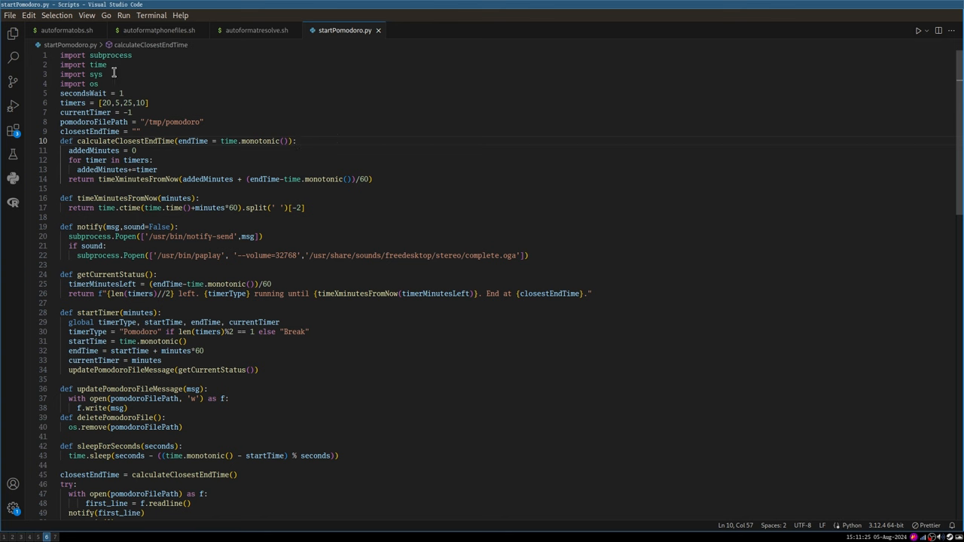
scroll("down", 3)
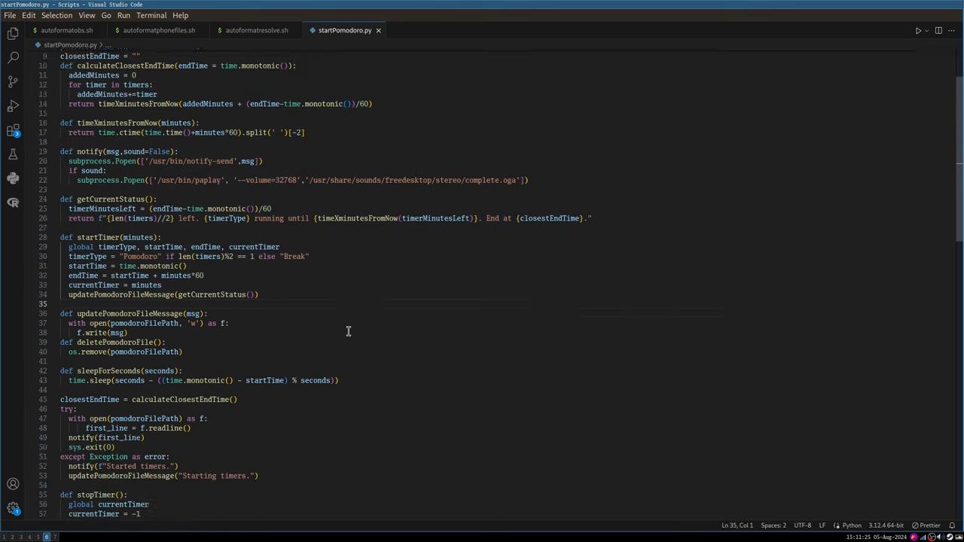
scroll("down", 3)
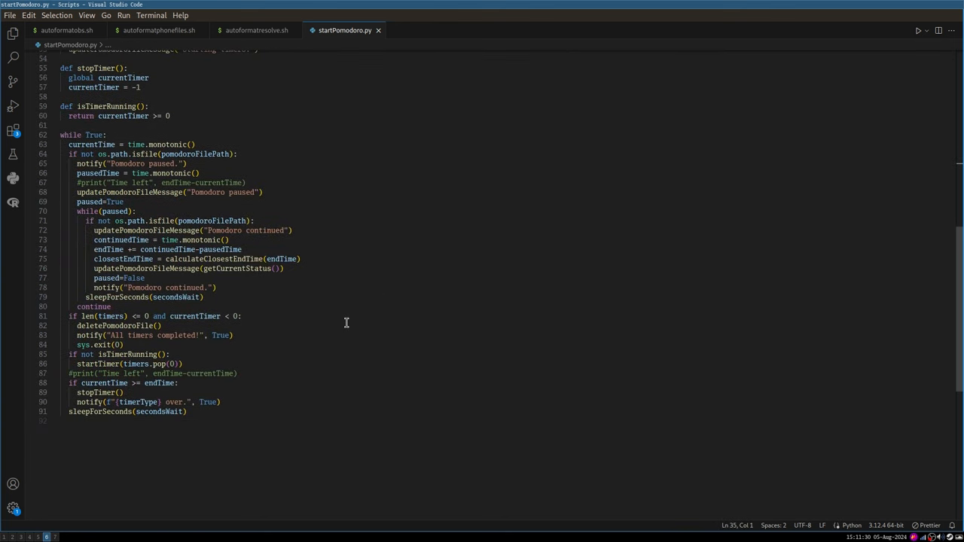
scroll("up", 3)
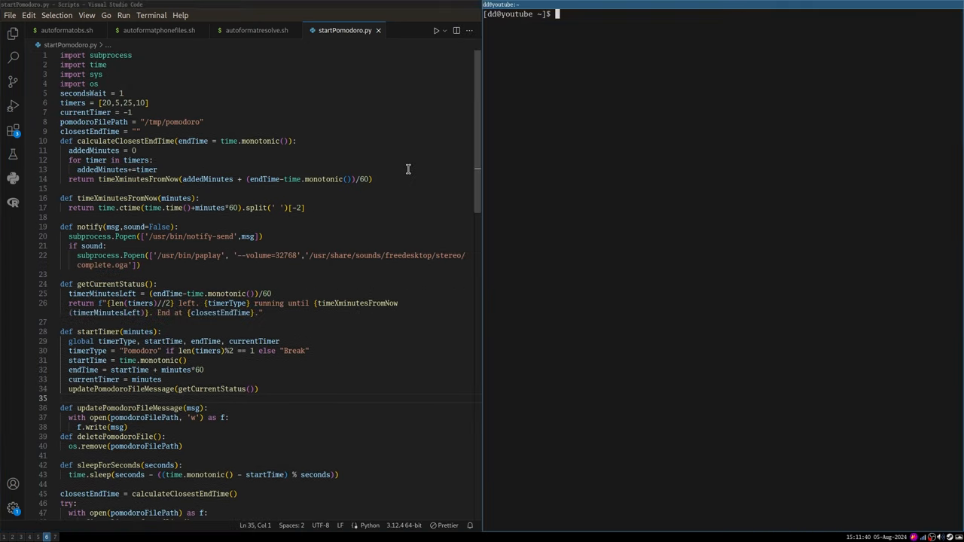
mouse_move(595, 95)
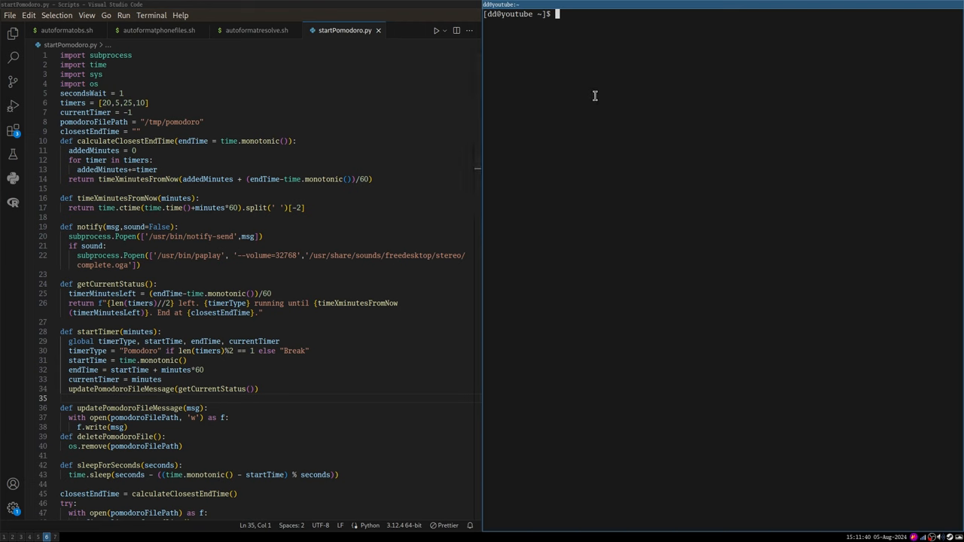
Run ls to list the home folder, then launch vim.
type("ls")
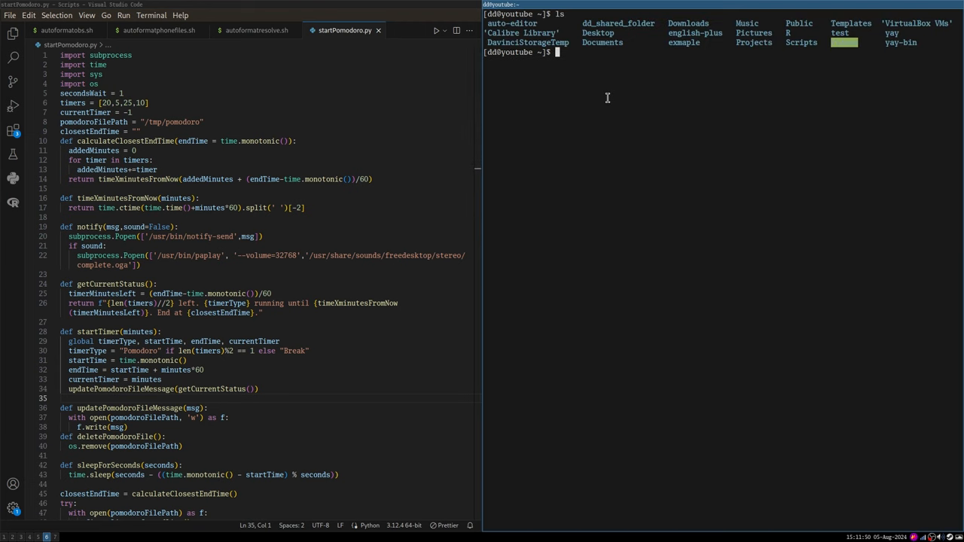
type("v")
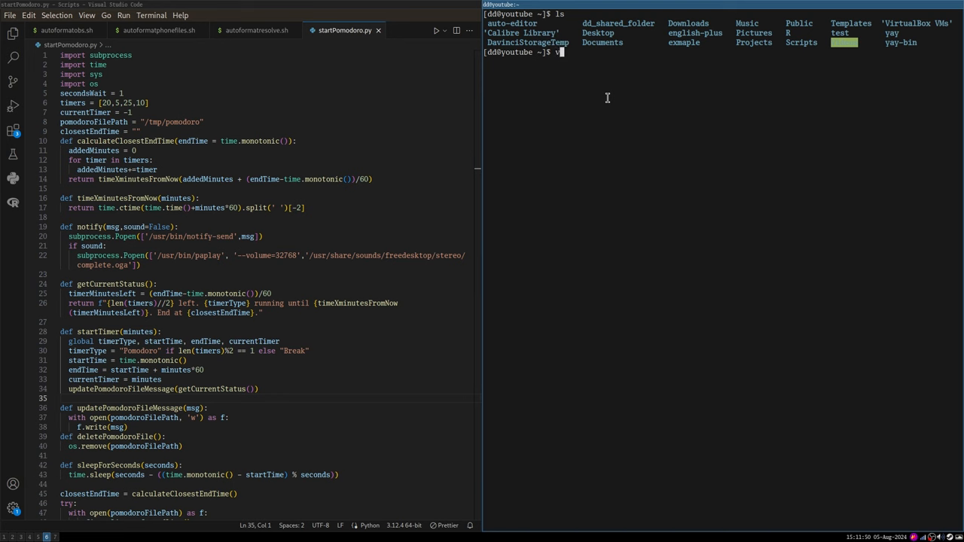
type("im")
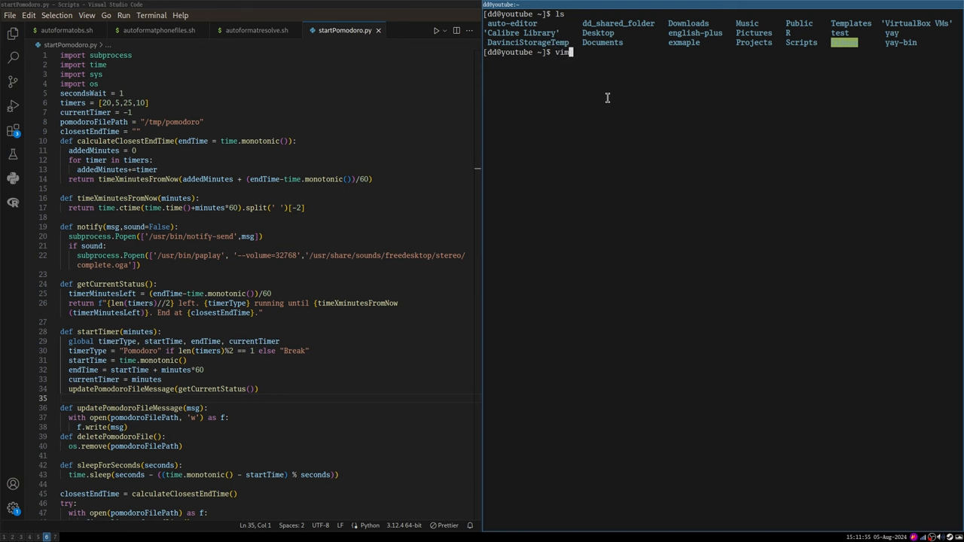
key("Return")
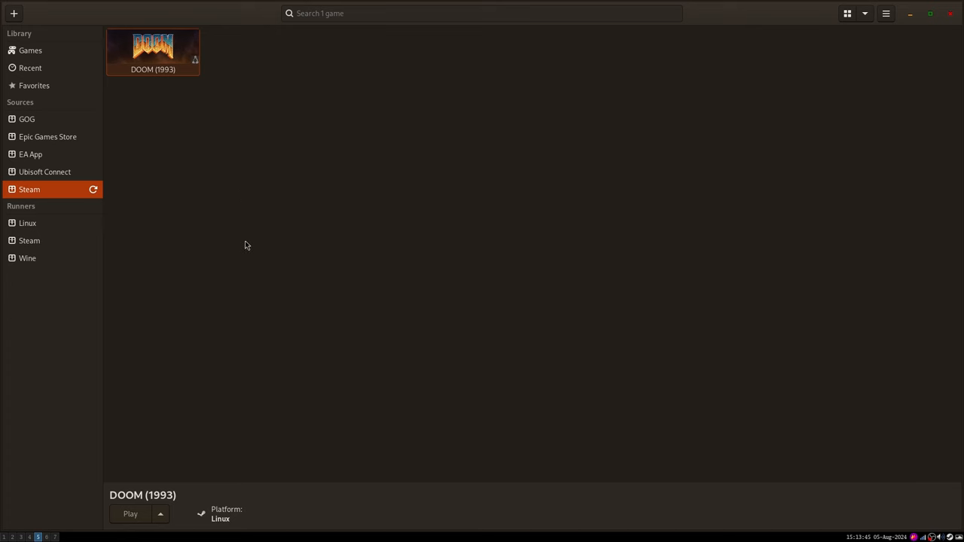
mouse_move(261, 228)
type("lutris")
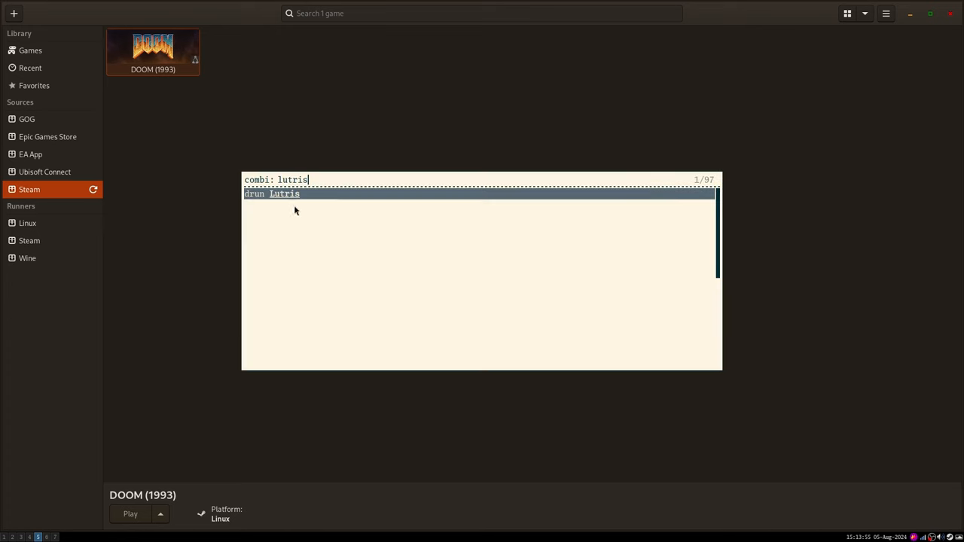
mouse_move(286, 127)
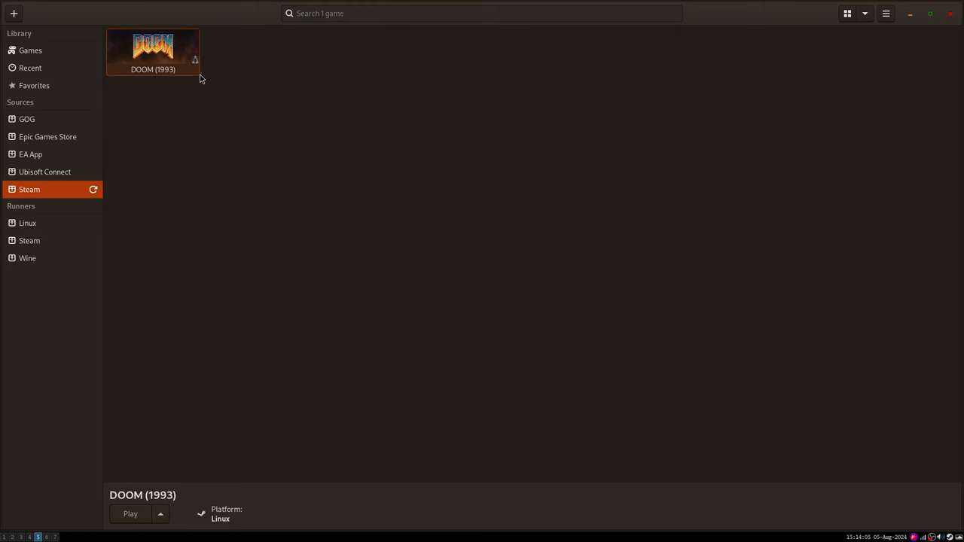
mouse_move(202, 103)
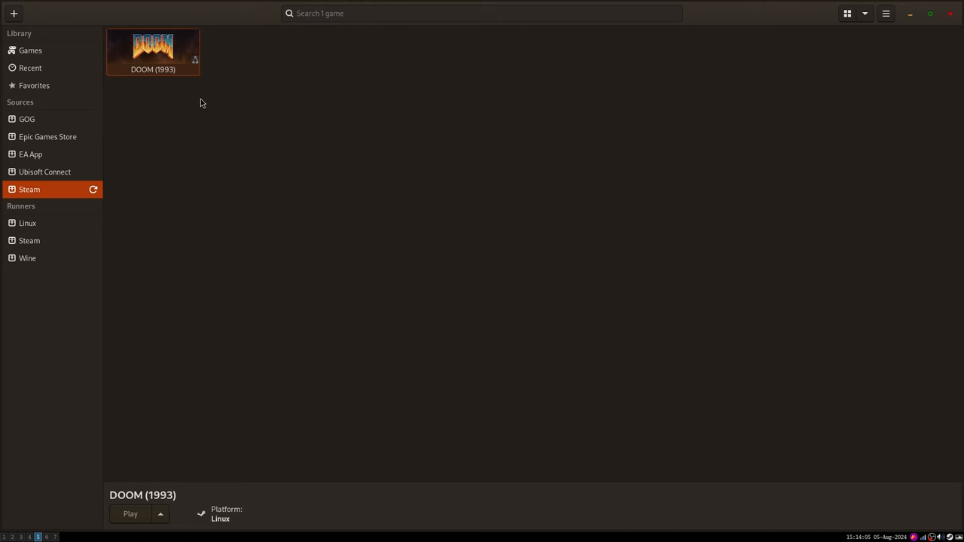
mouse_move(198, 112)
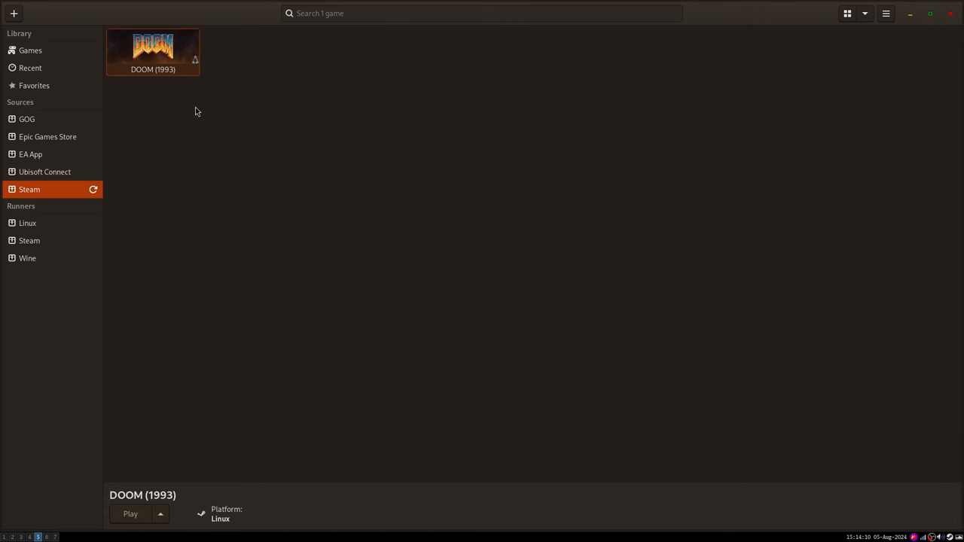
right_click(153, 51)
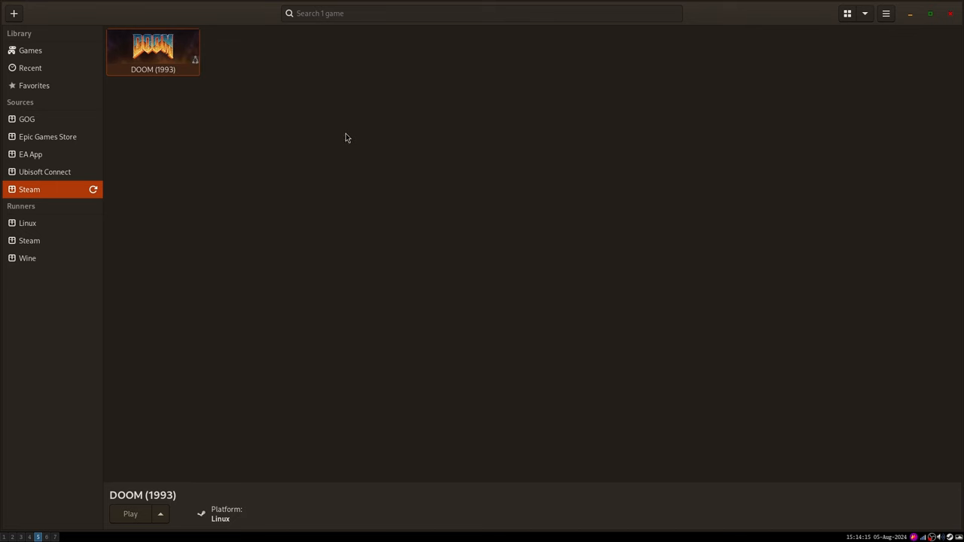
mouse_move(351, 175)
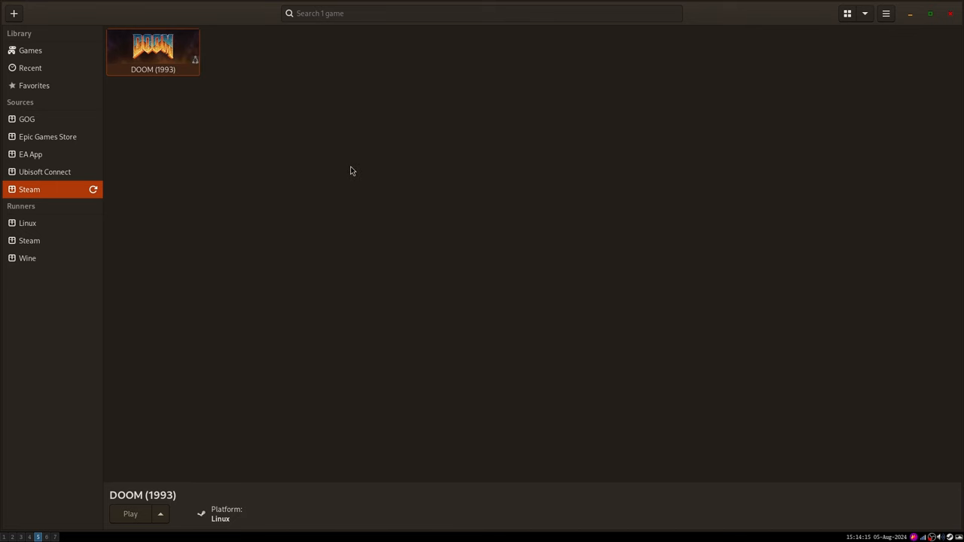
mouse_move(333, 169)
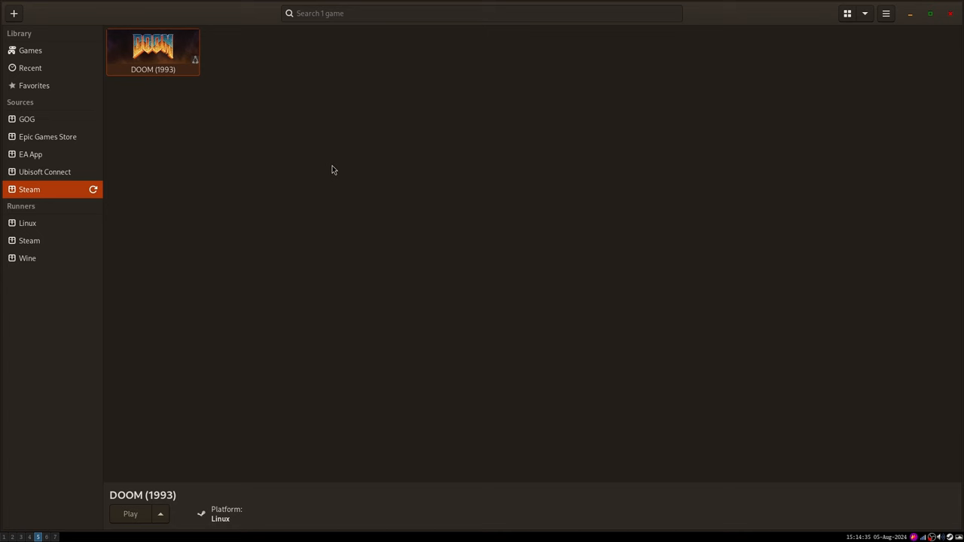
mouse_move(272, 295)
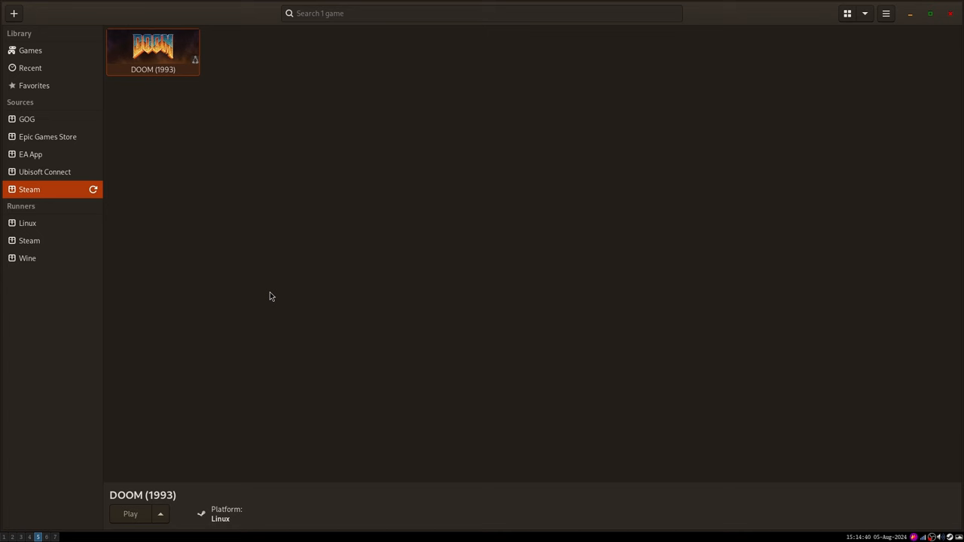
mouse_move(88, 530)
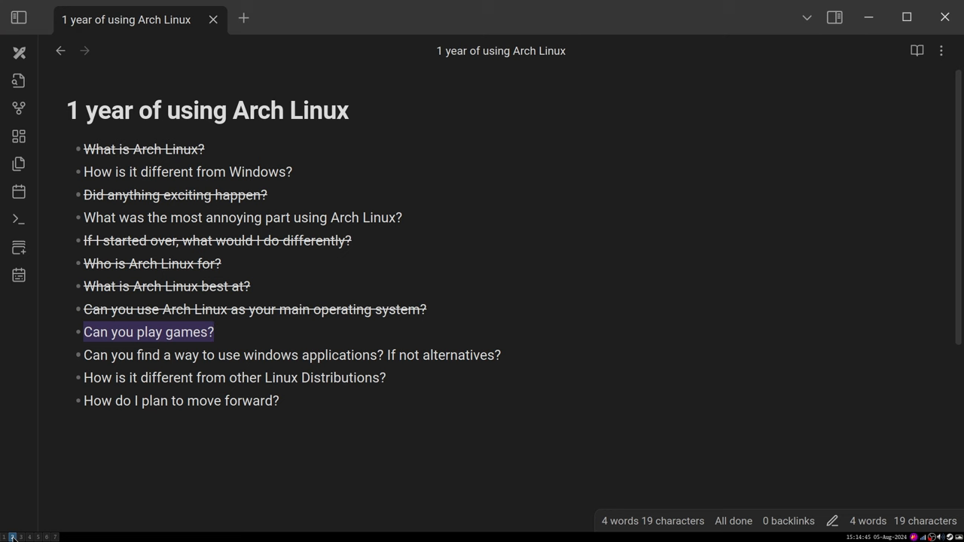
mouse_move(329, 211)
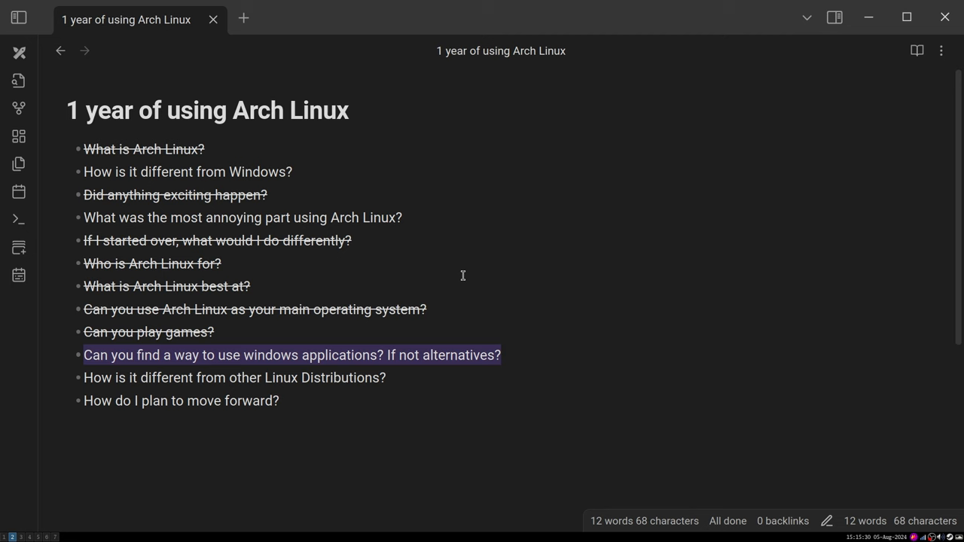
Strike through the 'Can you play games?' line in the outline.
left_click(501, 354)
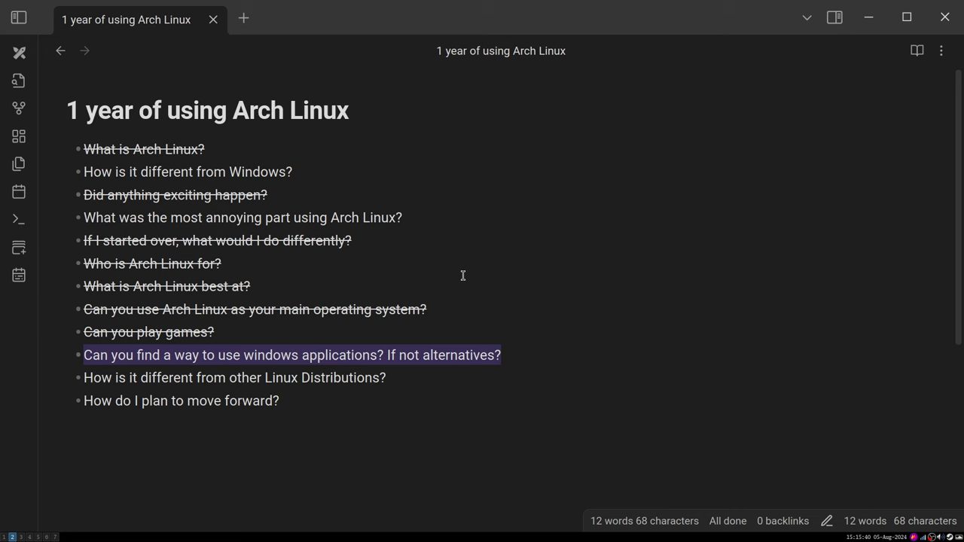
left_click(500, 354)
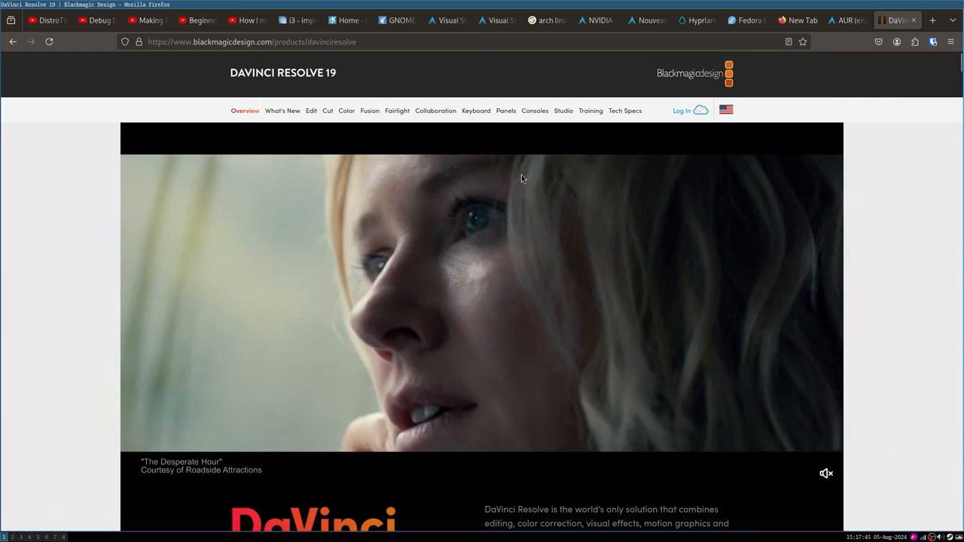
Switch to the AUR davinci-resolve tab and select the package name in its heading.
scroll("down", 3)
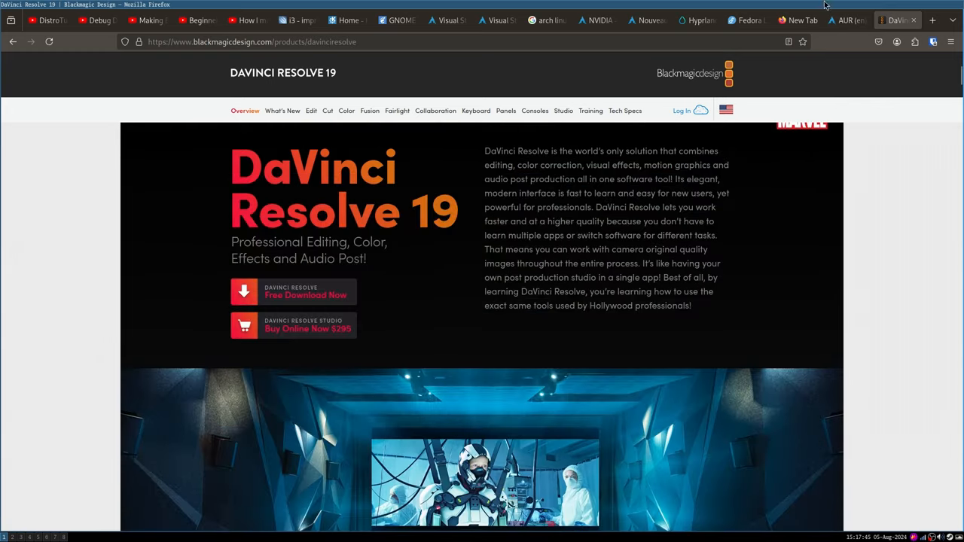
left_click(843, 20)
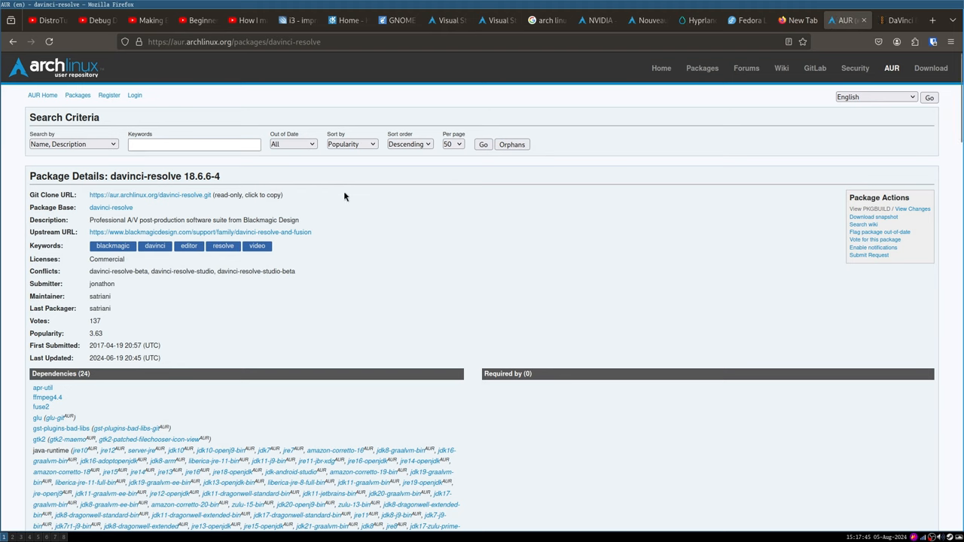
mouse_move(231, 128)
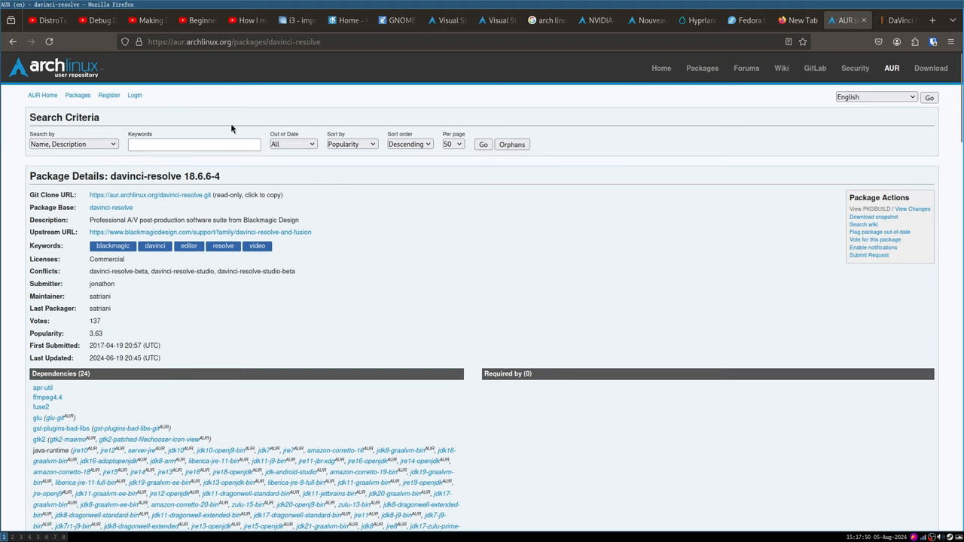
double_click(67, 176)
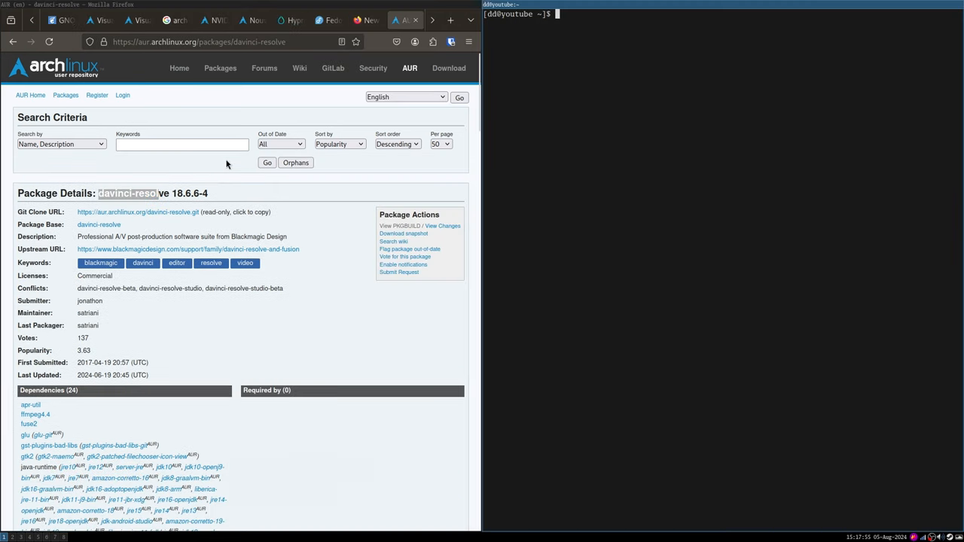
Enter 'yay -S davinci-resolve' in the terminal, then discard it unrun.
type("yay -S")
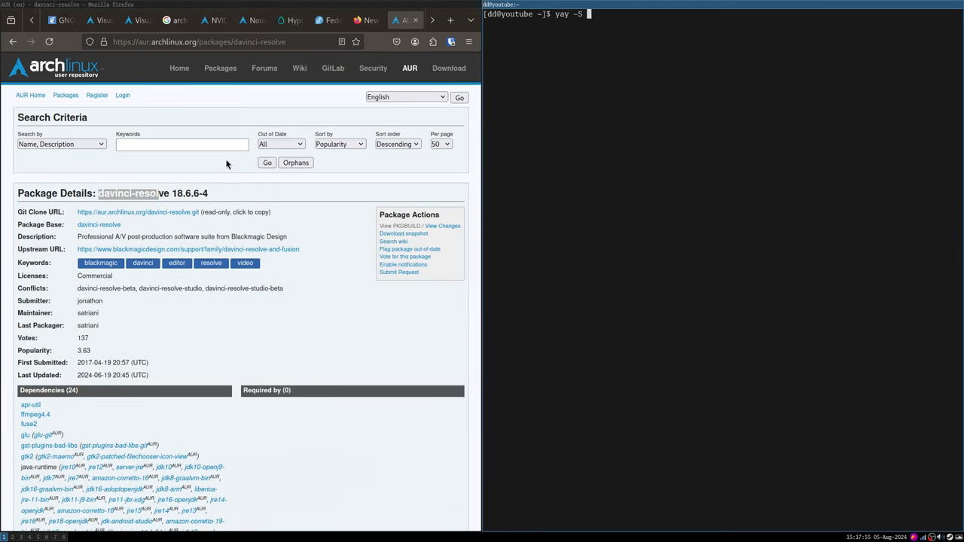
type("davinci-resolve")
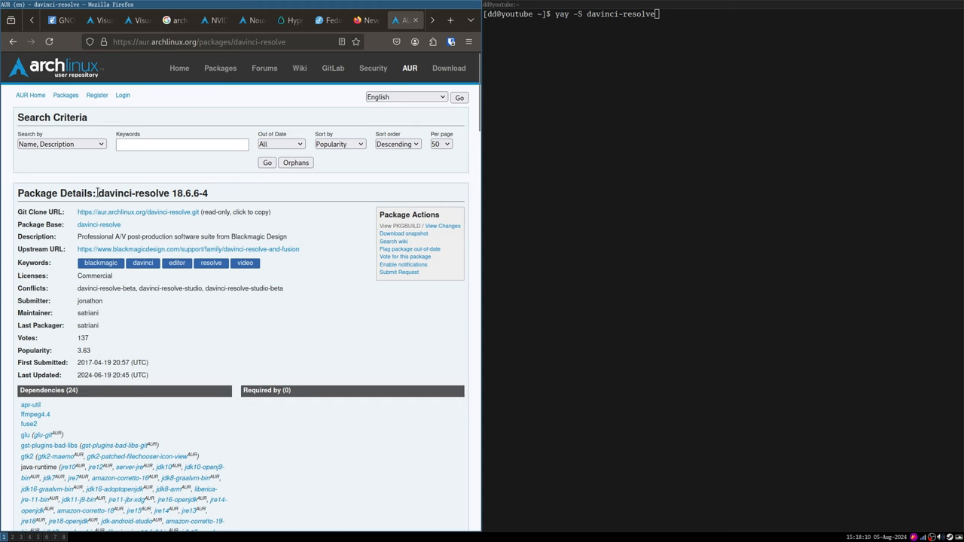
key("Return")
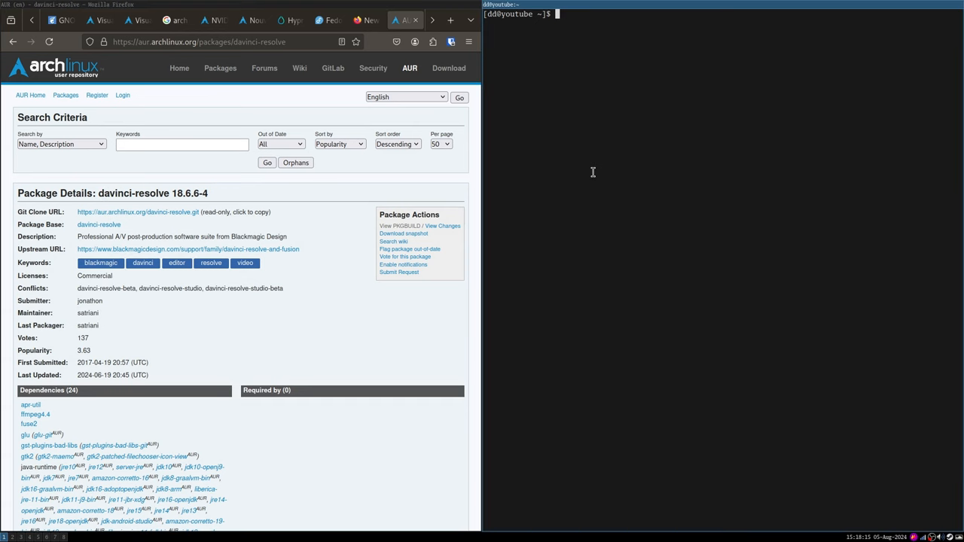
mouse_move(341, 306)
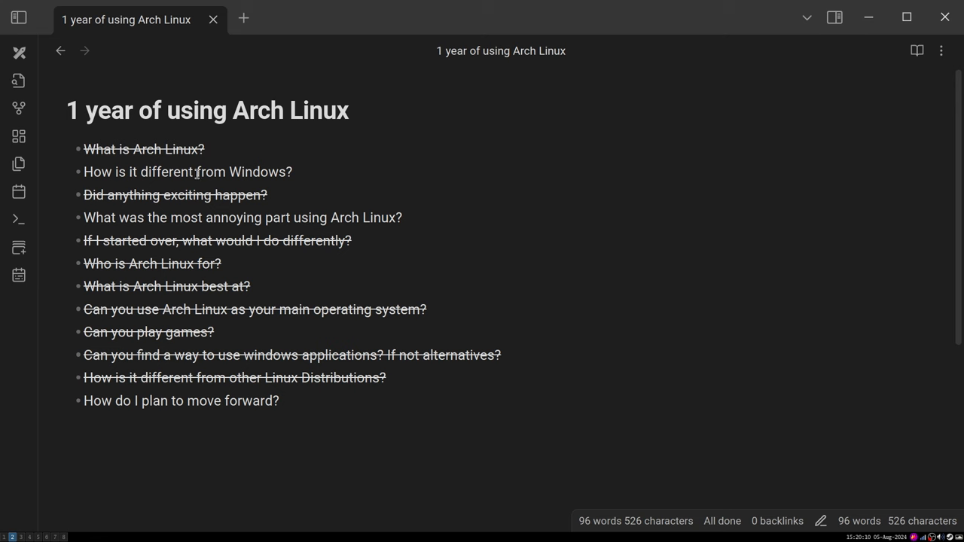
Strike through the Windows, other-distributions and most-annoying-part questions in the outline.
triple_click(188, 172)
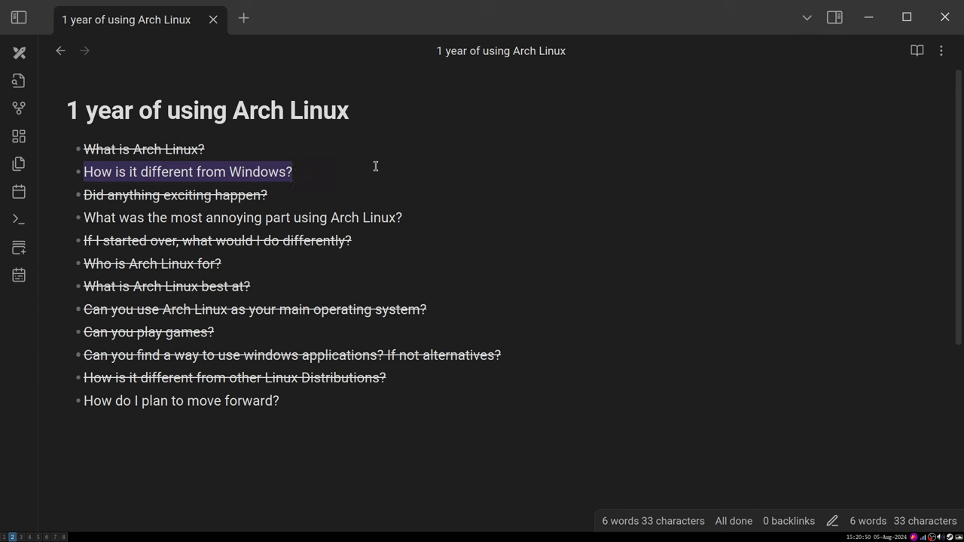
left_click(292, 172)
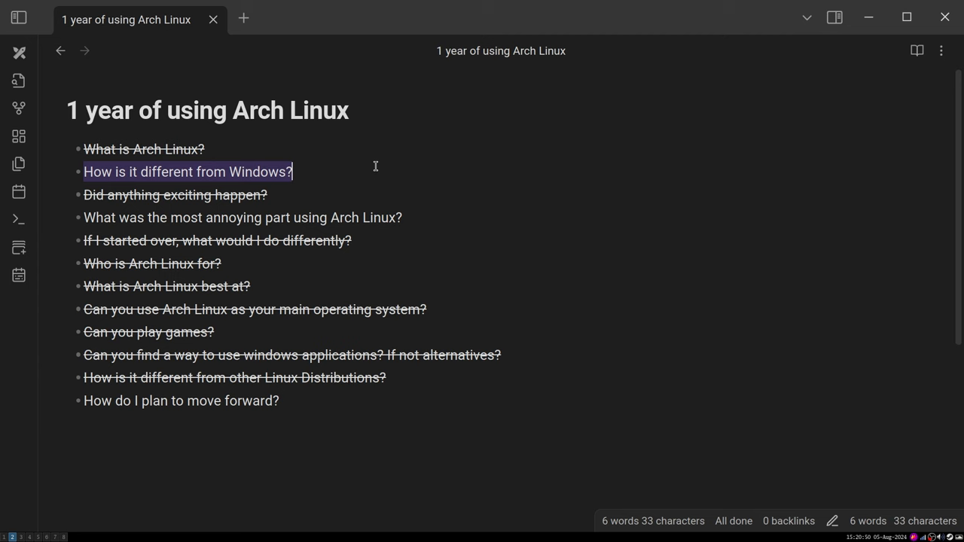
mouse_move(368, 162)
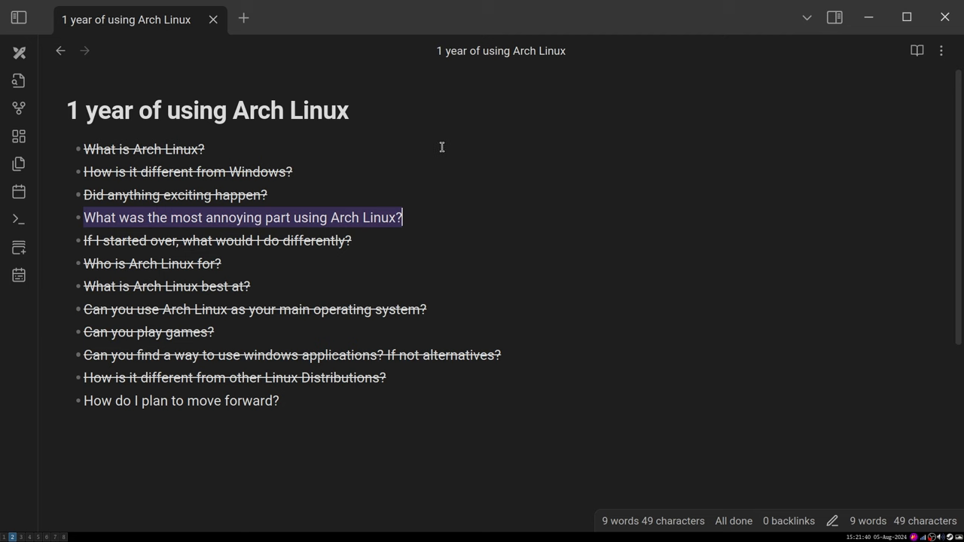
mouse_move(443, 134)
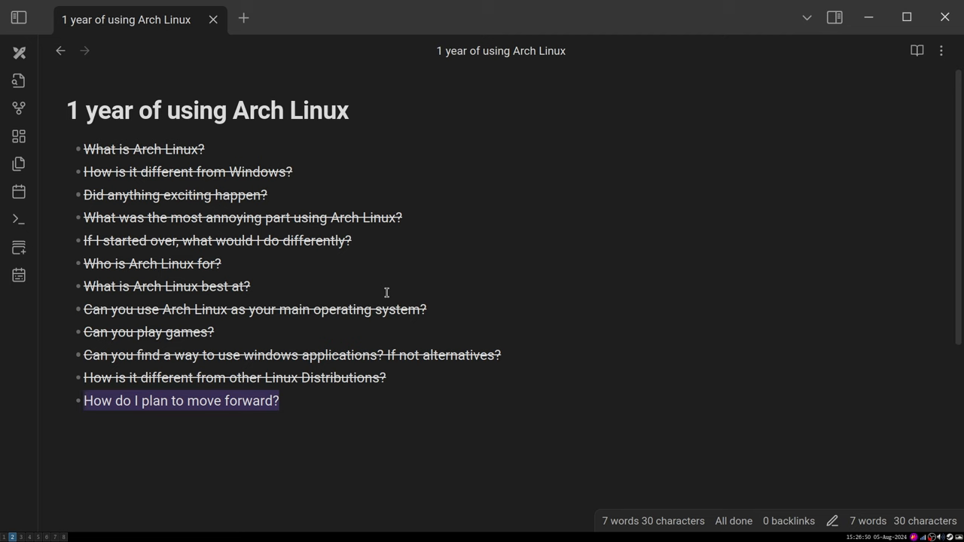
left_click(84, 400)
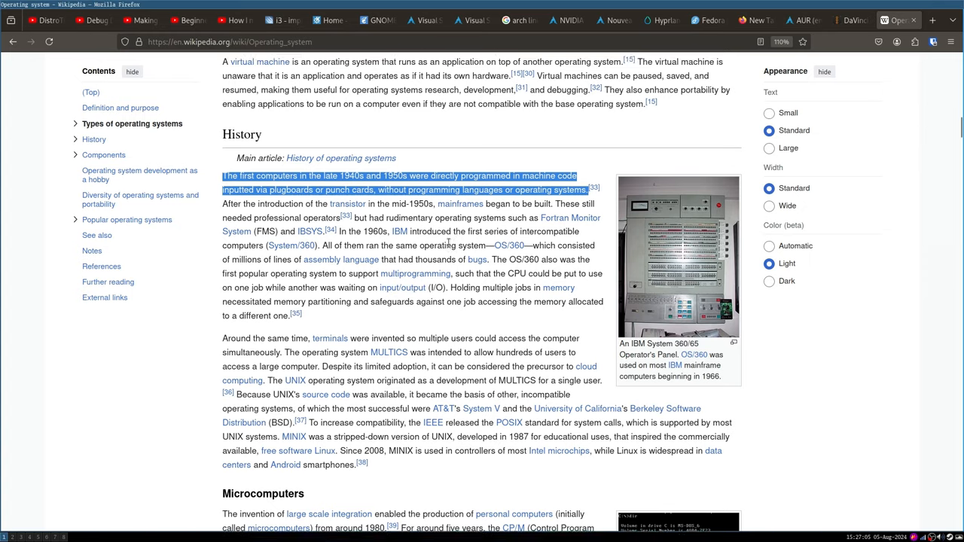
scroll("up", 3)
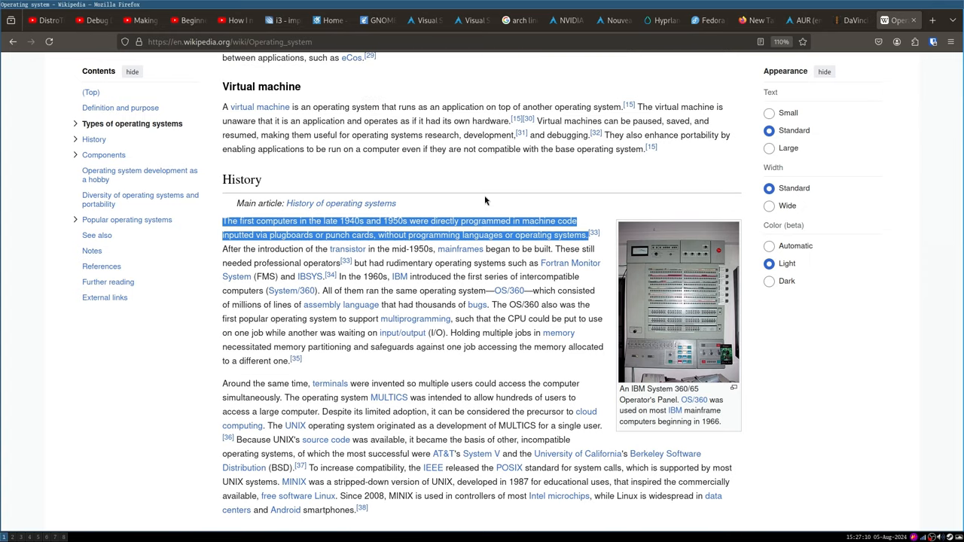
mouse_move(475, 206)
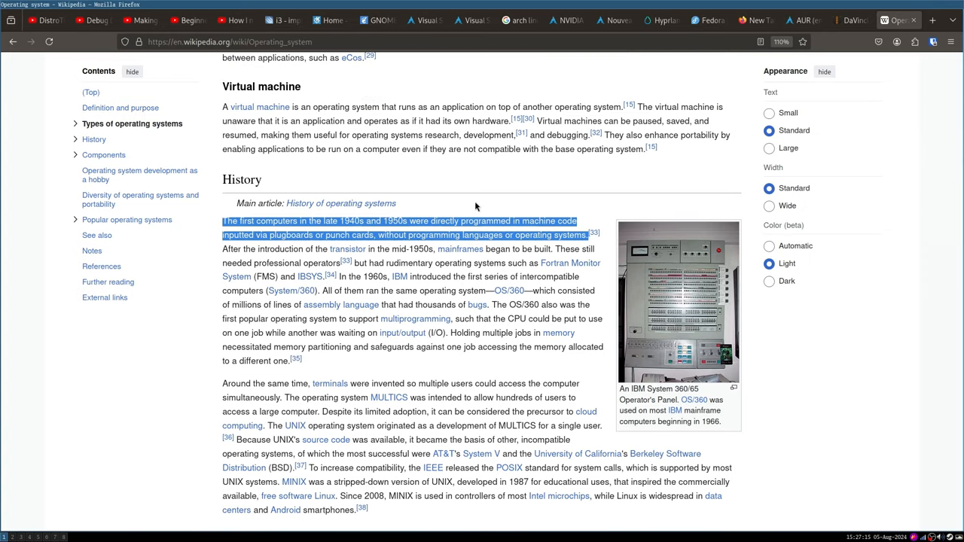